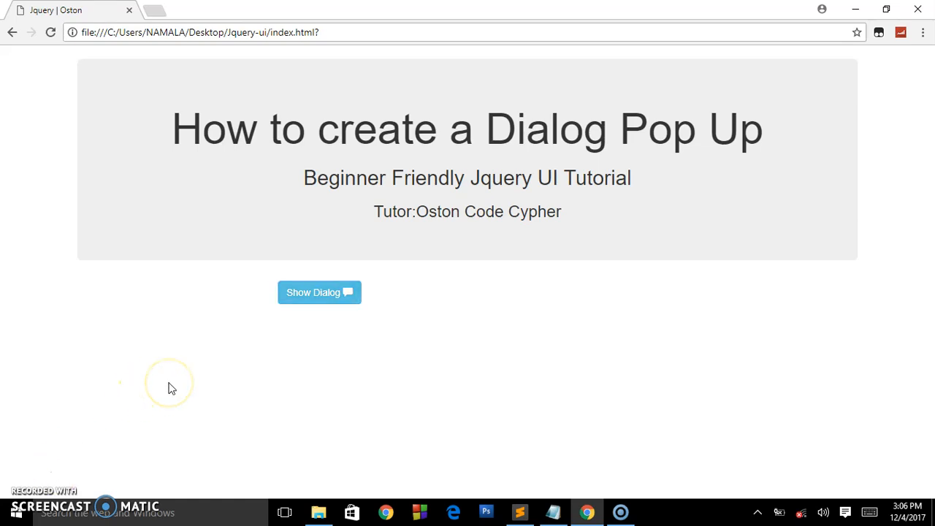
{"action": "mouse_move", "coordinate": [335, 298]}
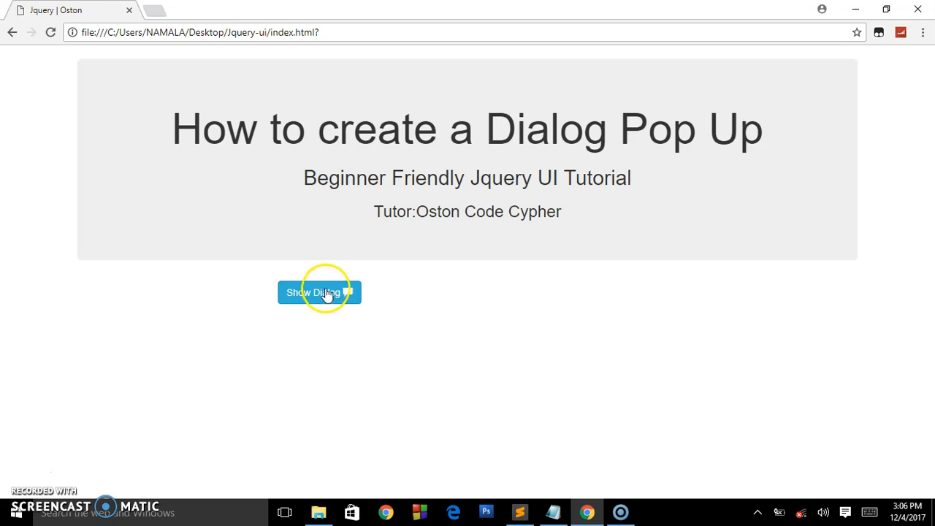
Try the finished bio dialog in Chrome: open it, drag it around, select its text, close and reopen it.
{"action": "left_click", "coordinate": [319, 292]}
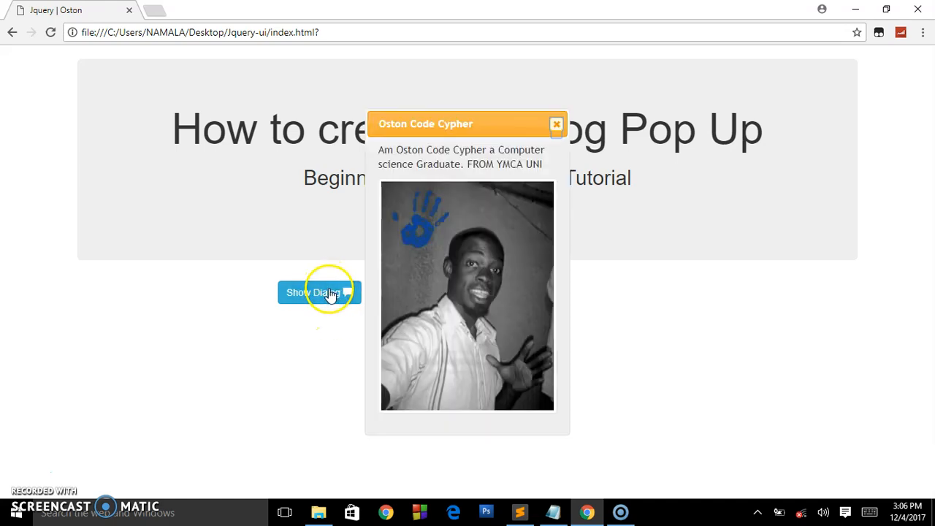
{"action": "mouse_move", "coordinate": [467, 126]}
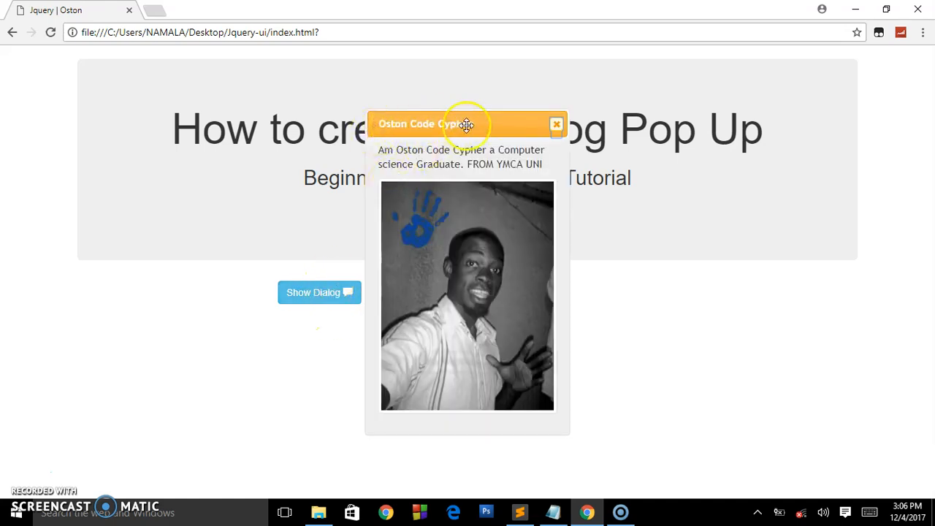
{"action": "mouse_move", "coordinate": [555, 138]}
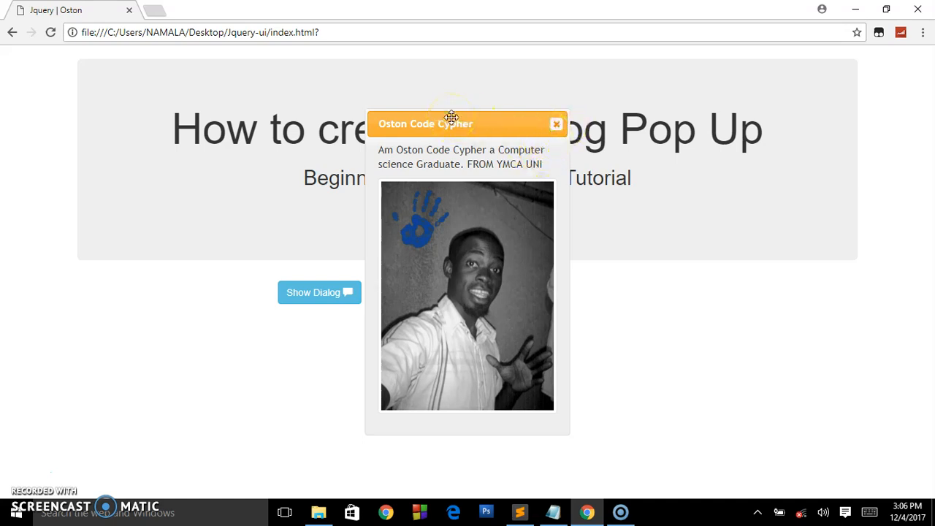
{"action": "mouse_move", "coordinate": [535, 123]}
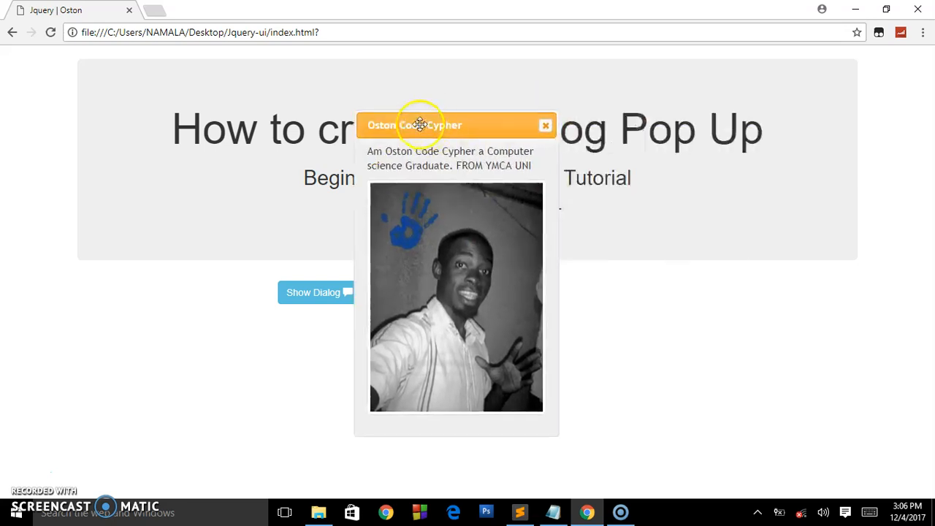
{"action": "left_click_drag", "start_coordinate": [421, 125], "coordinate": [471, 187]}
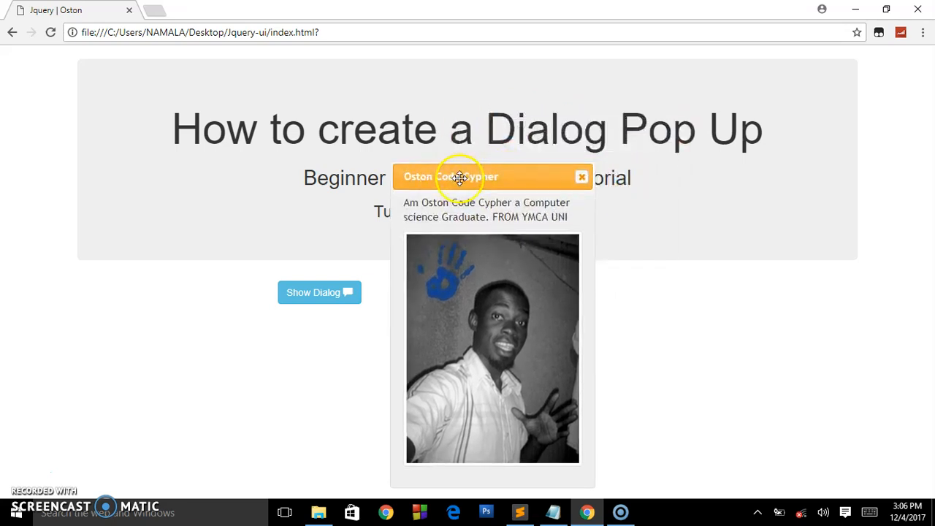
{"action": "mouse_move", "coordinate": [403, 204]}
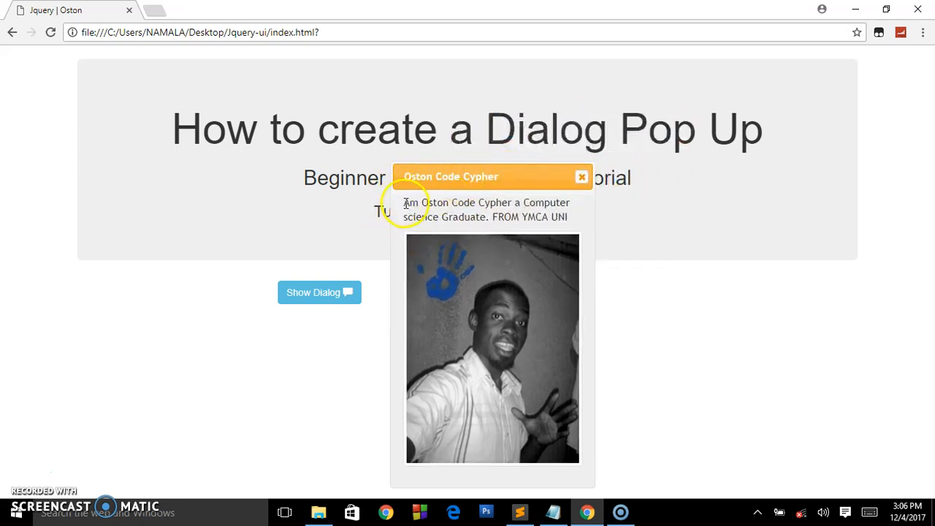
{"action": "left_click_drag", "start_coordinate": [404, 202], "coordinate": [567, 216]}
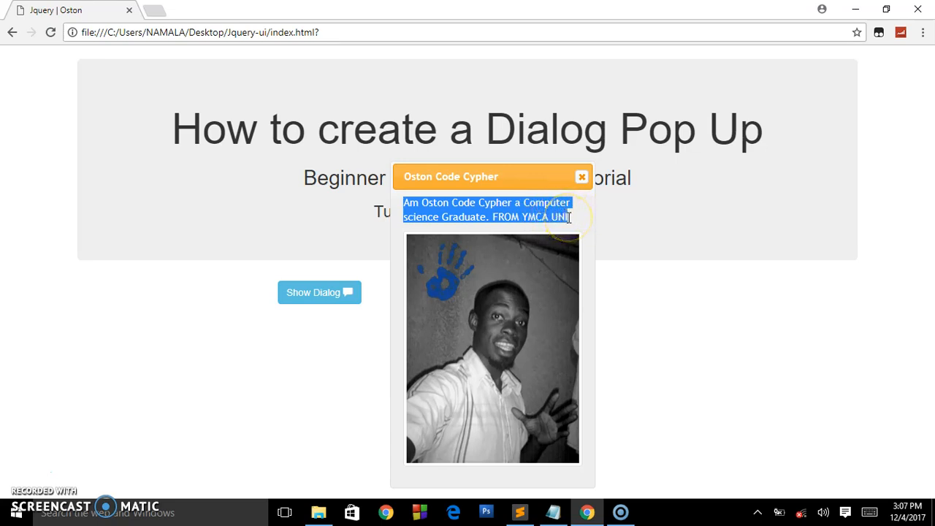
{"action": "left_click", "coordinate": [555, 216]}
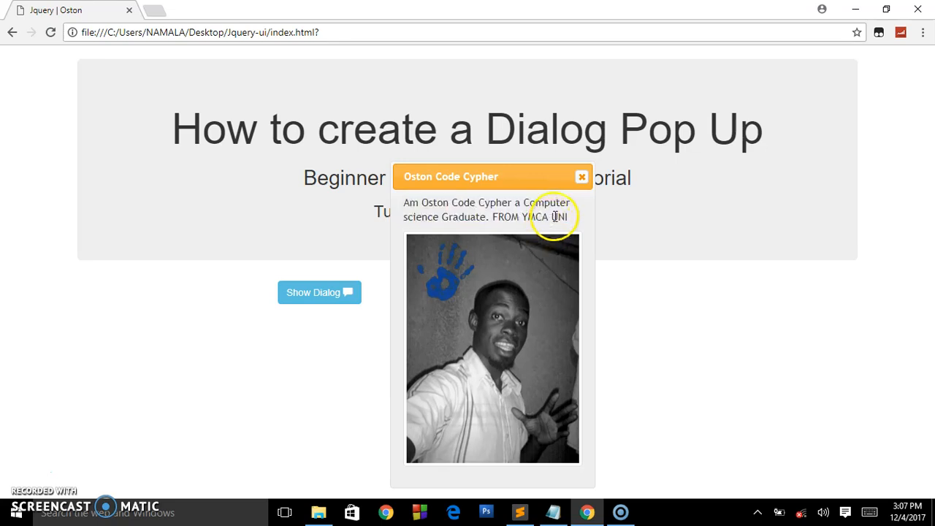
{"action": "mouse_move", "coordinate": [500, 356]}
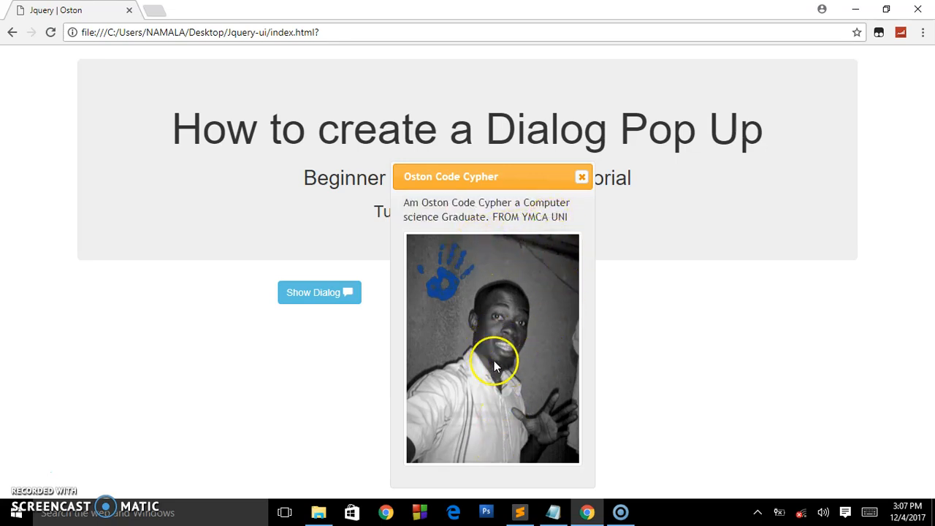
{"action": "mouse_move", "coordinate": [494, 298]}
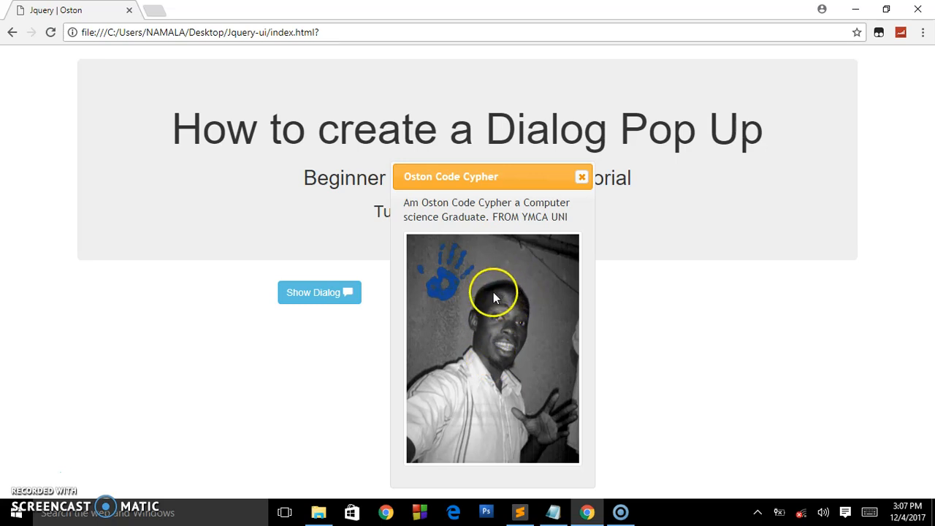
{"action": "mouse_move", "coordinate": [584, 211]}
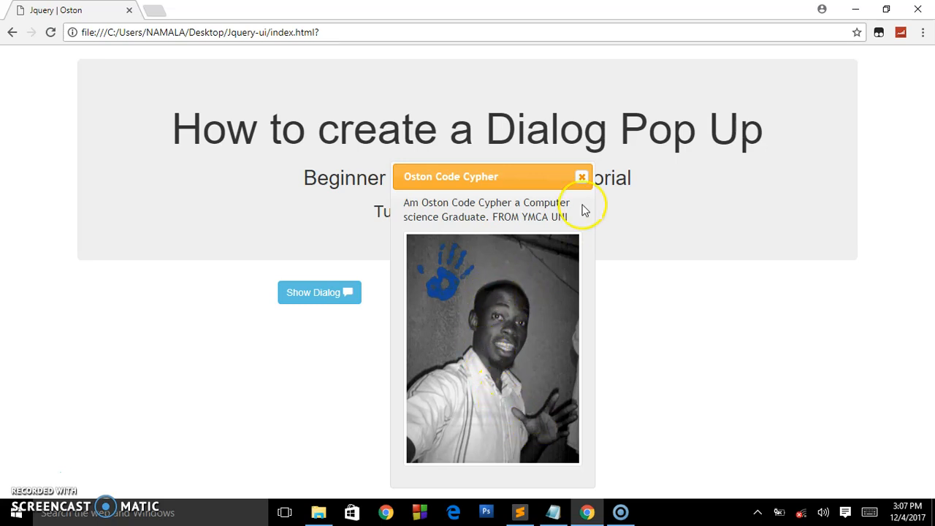
{"action": "mouse_move", "coordinate": [582, 178]}
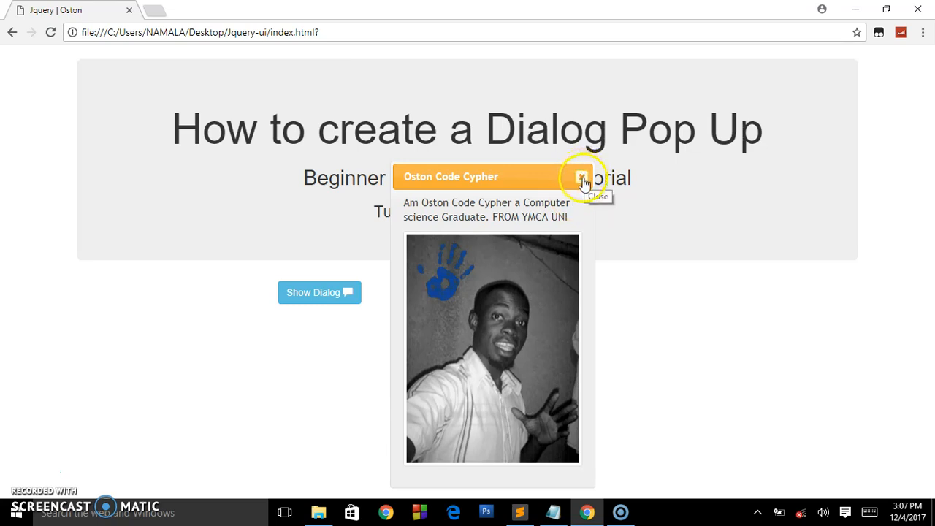
{"action": "left_click", "coordinate": [582, 177]}
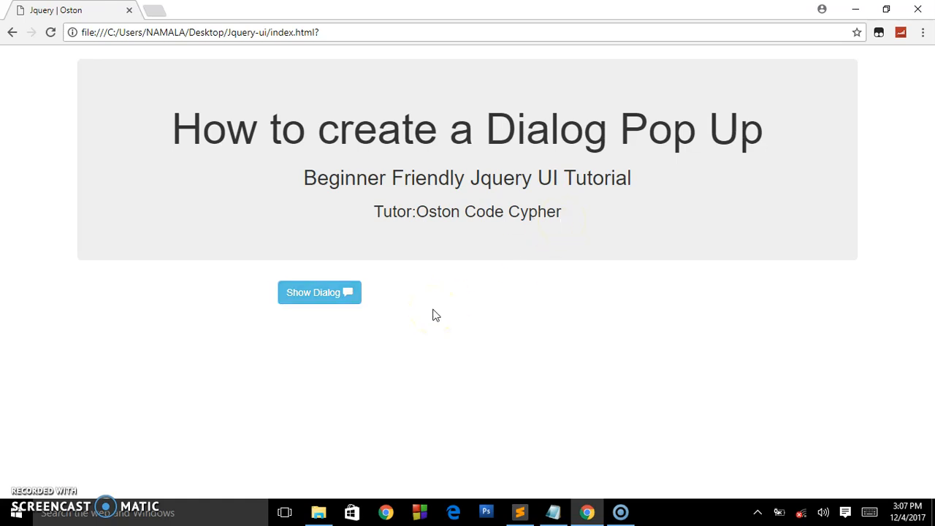
{"action": "left_click", "coordinate": [318, 292]}
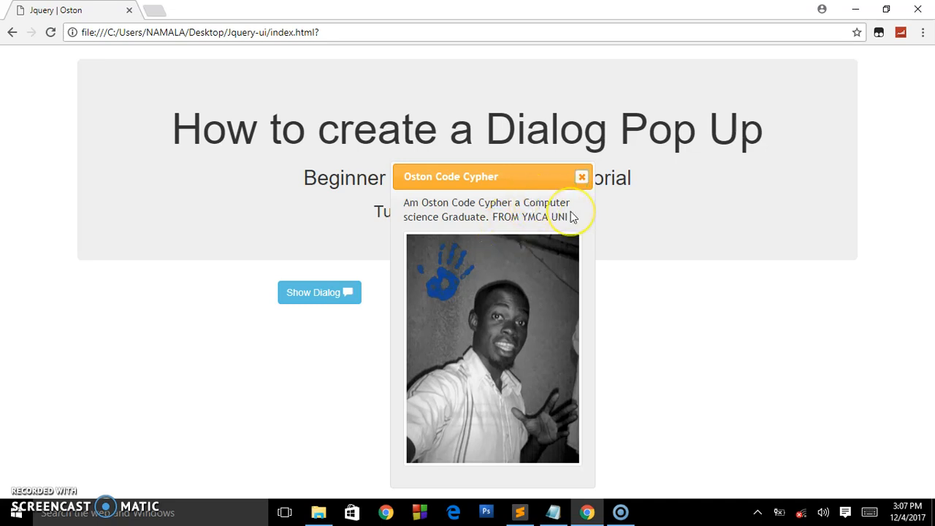
{"action": "mouse_move", "coordinate": [582, 176]}
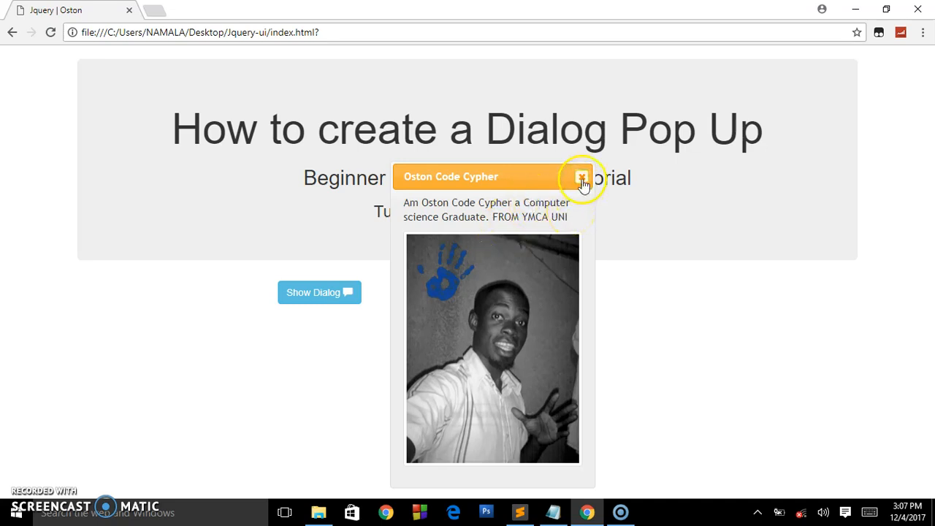
{"action": "left_click", "coordinate": [582, 177]}
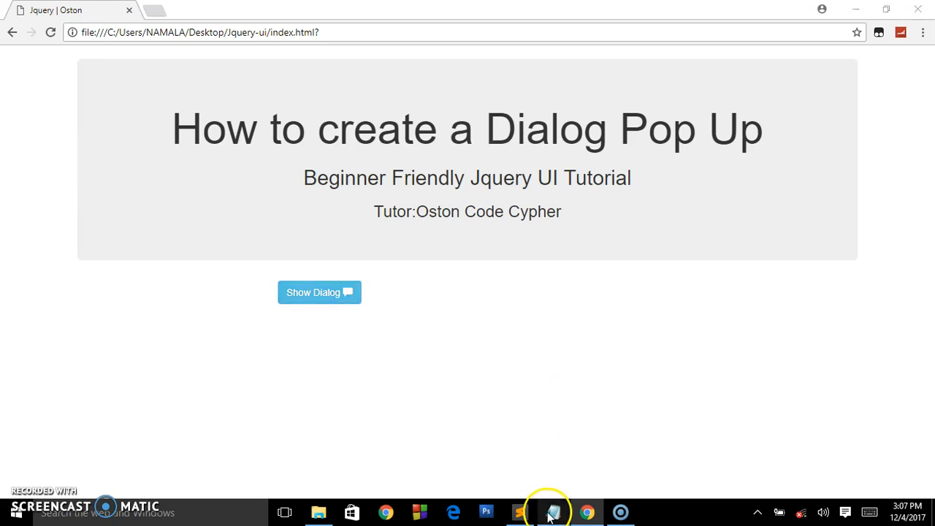
In the Notepad notes, highlight the themeroller address and the jQuery UI CDN link and script tags.
{"action": "left_click", "coordinate": [552, 511]}
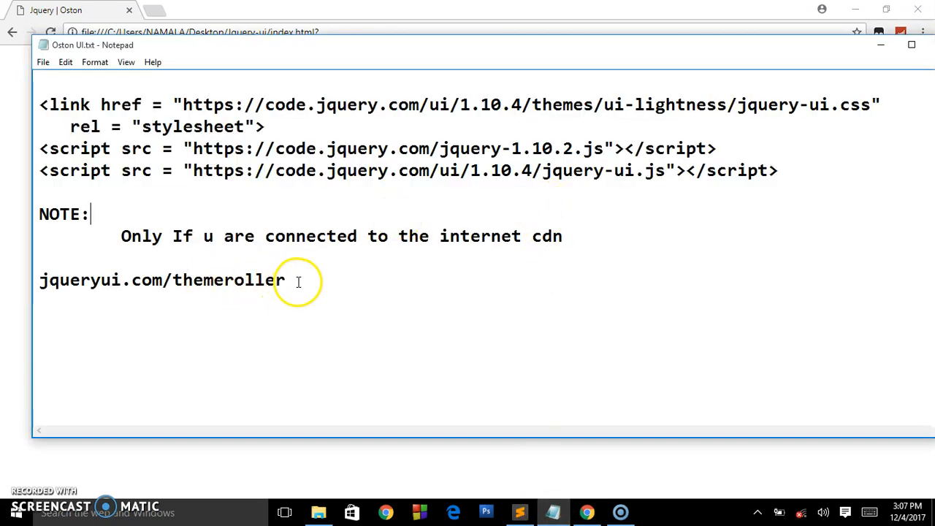
{"action": "left_click_drag", "start_coordinate": [287, 281], "coordinate": [57, 281]}
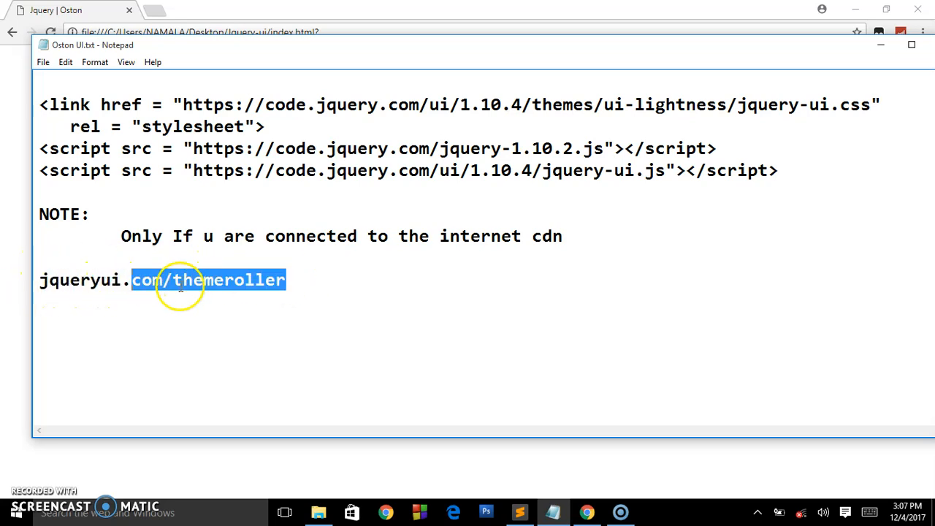
{"action": "left_click", "coordinate": [298, 286]}
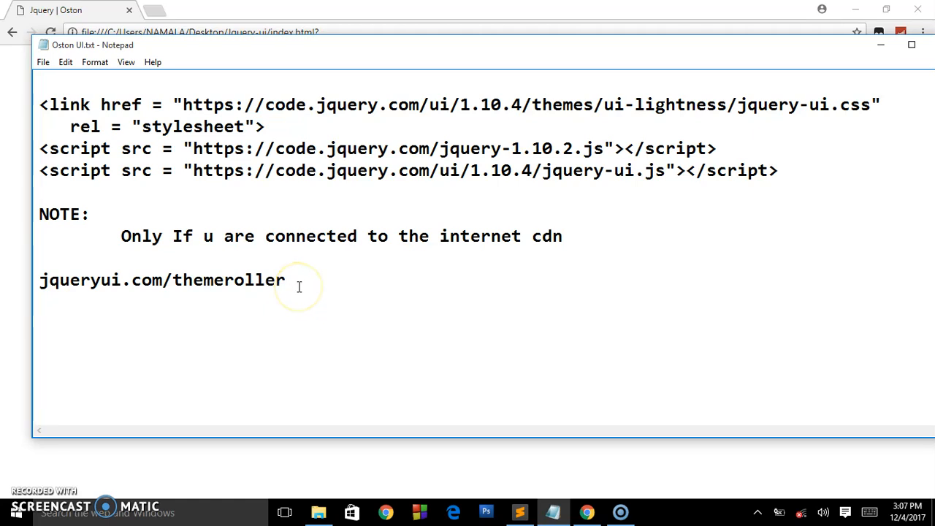
{"action": "left_click", "coordinate": [289, 281]}
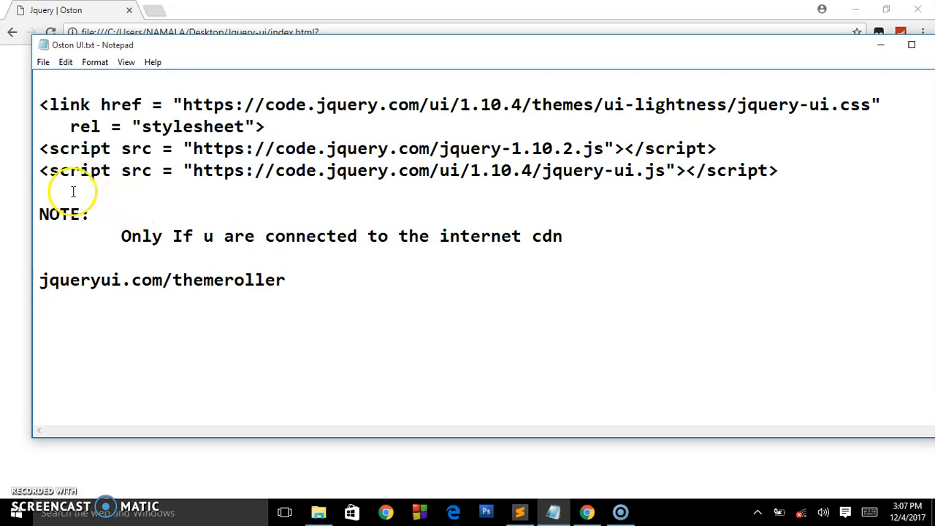
{"action": "left_click_drag", "start_coordinate": [40, 104], "coordinate": [777, 169]}
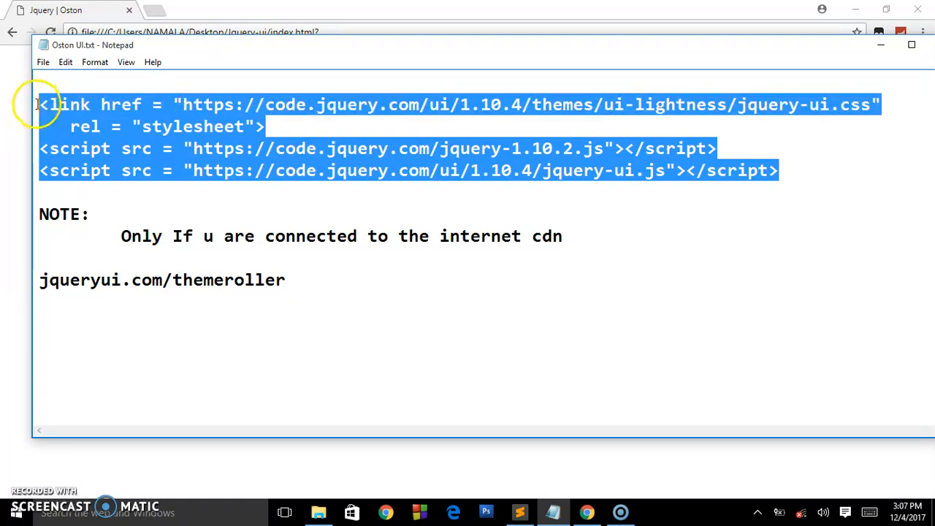
{"action": "mouse_move", "coordinate": [550, 237]}
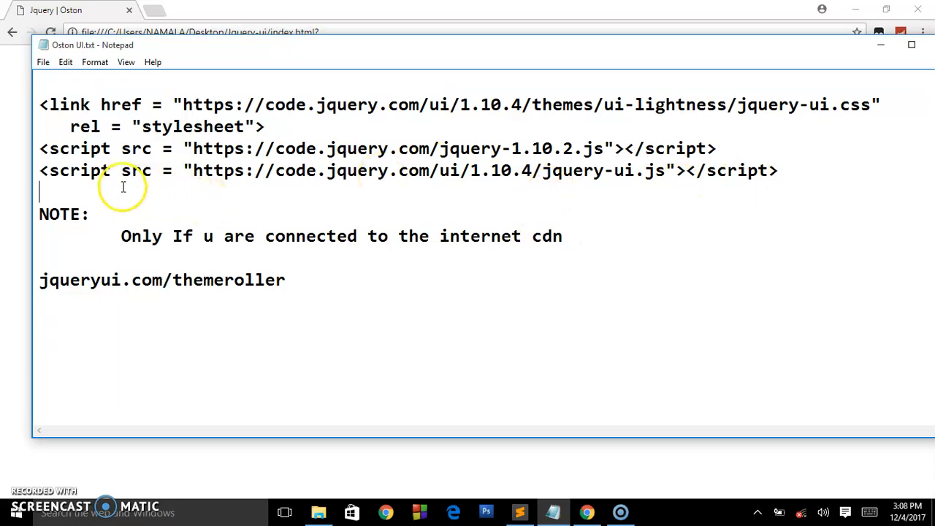
{"action": "left_click_drag", "start_coordinate": [39, 104], "coordinate": [778, 169]}
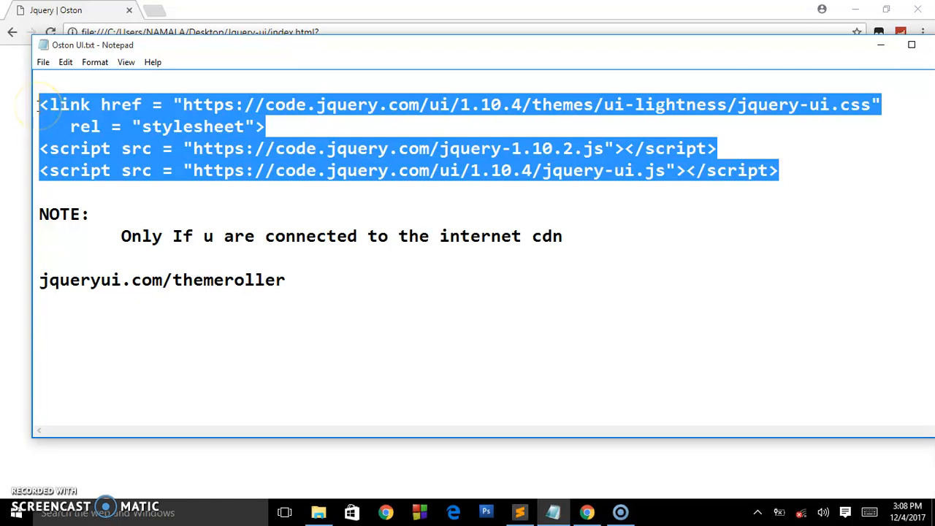
{"action": "mouse_move", "coordinate": [287, 193]}
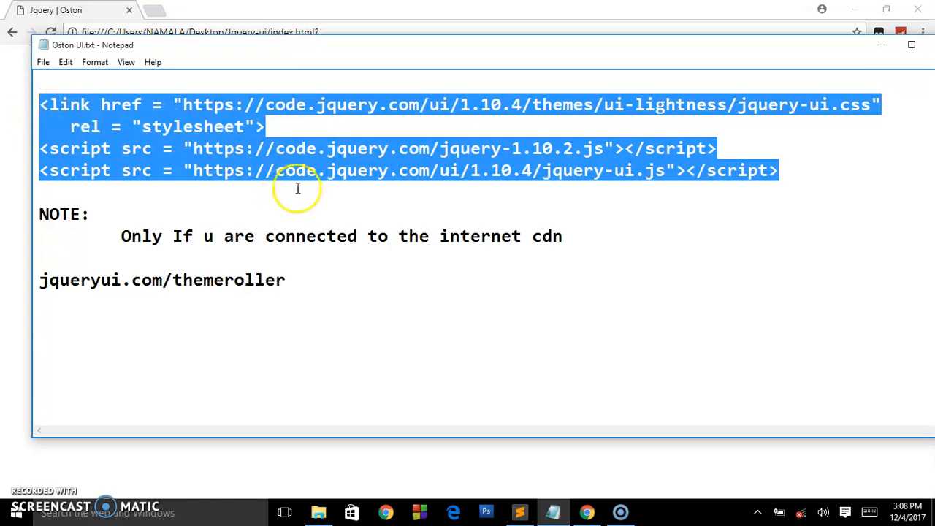
{"action": "mouse_move", "coordinate": [523, 512]}
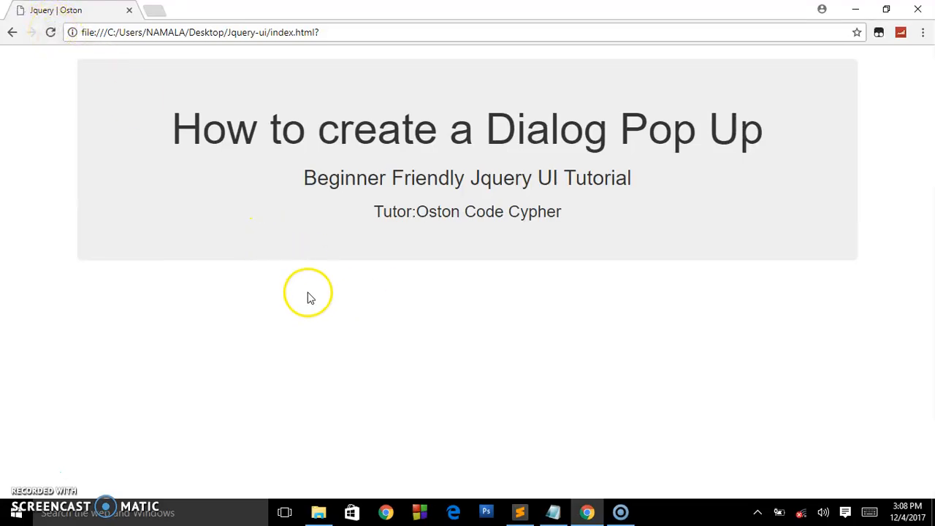
{"action": "left_click", "coordinate": [520, 511]}
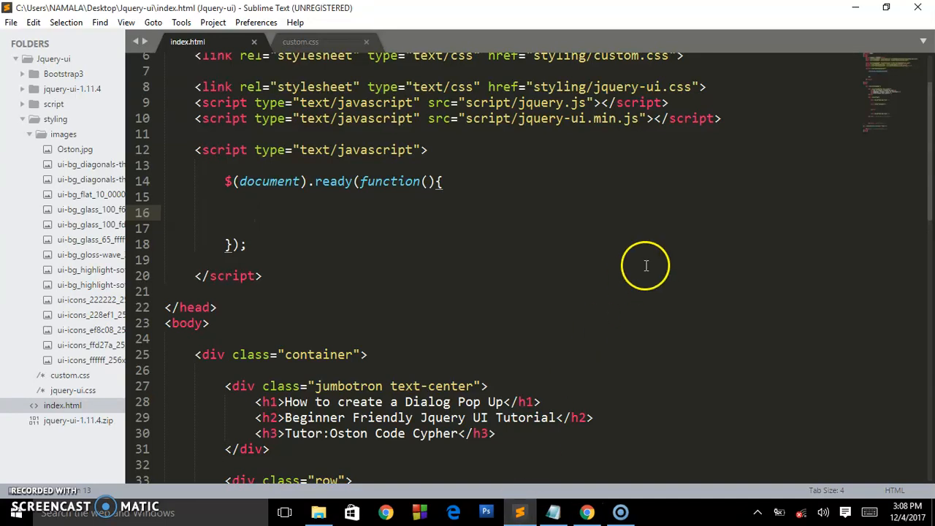
{"action": "scroll", "scroll_direction": "down", "scroll_amount": 3}
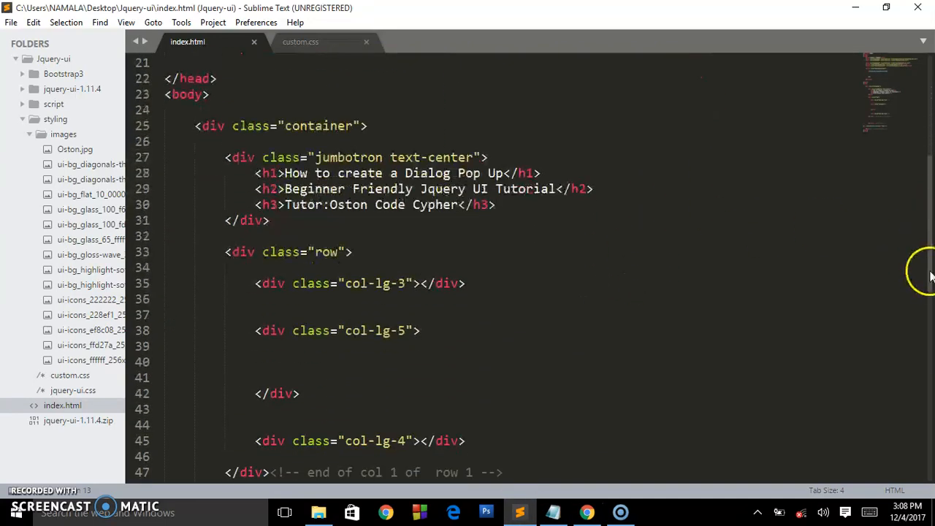
{"action": "scroll", "scroll_direction": "down", "scroll_amount": 3}
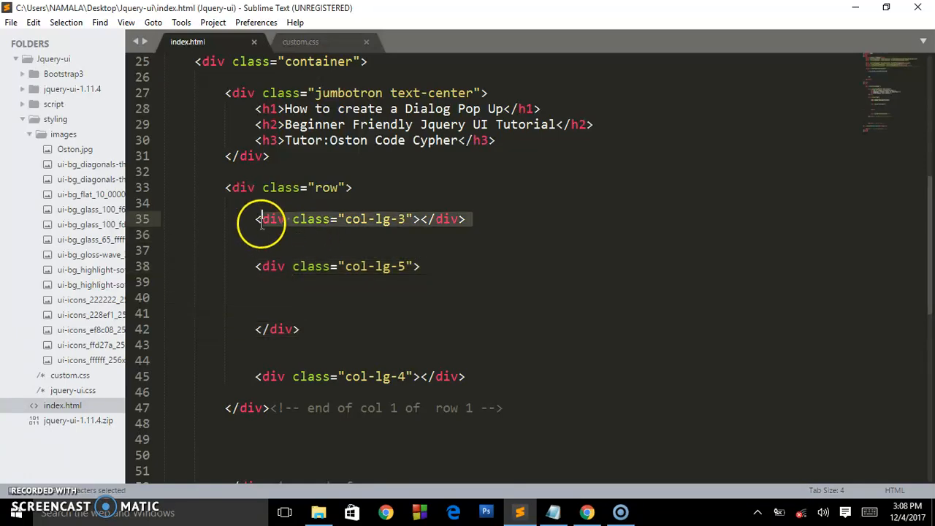
{"action": "left_click", "coordinate": [588, 512]}
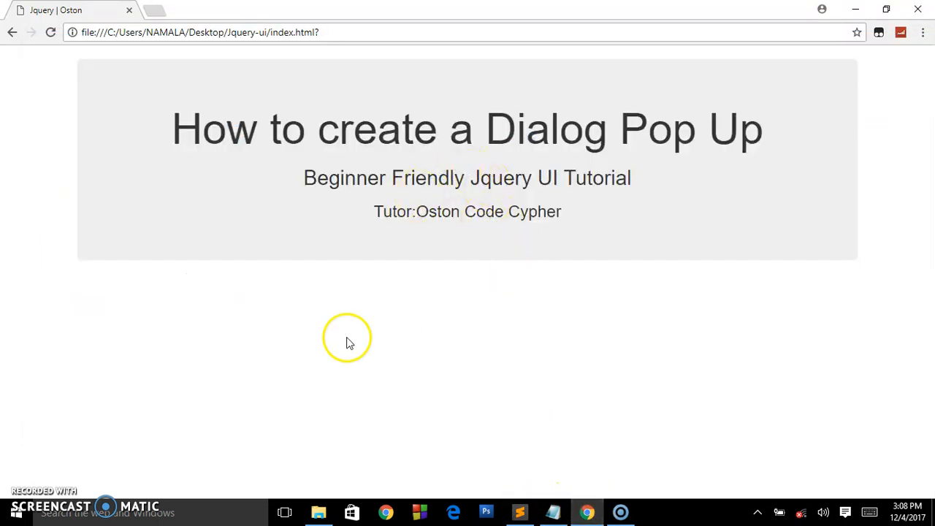
{"action": "mouse_move", "coordinate": [256, 258]}
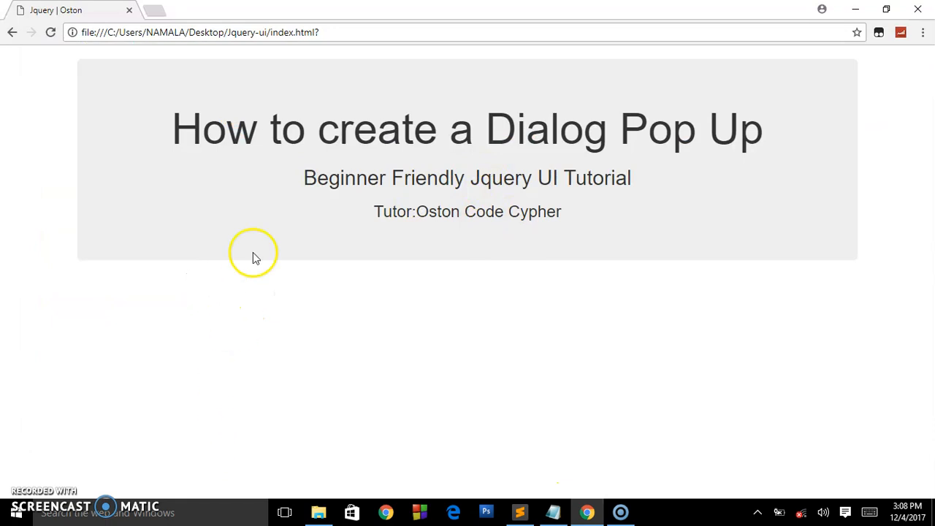
{"action": "mouse_move", "coordinate": [788, 421]}
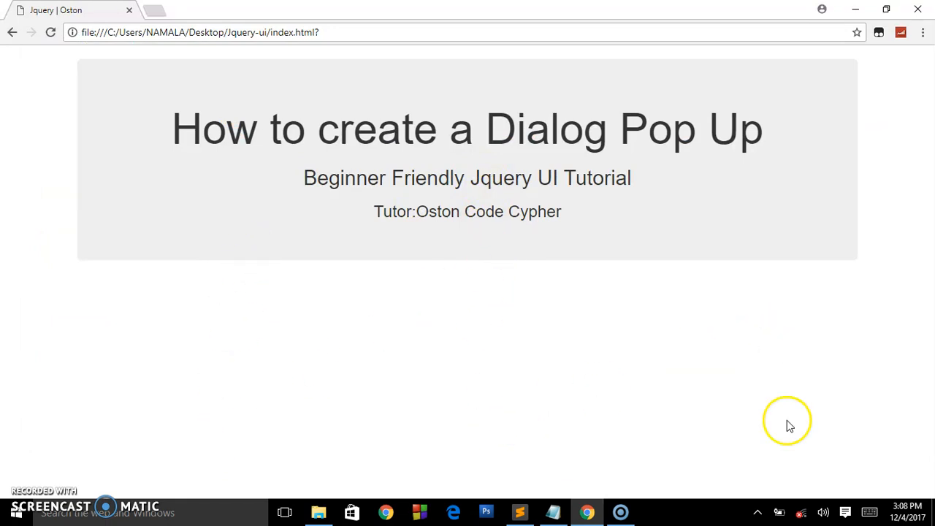
{"action": "left_click", "coordinate": [552, 511]}
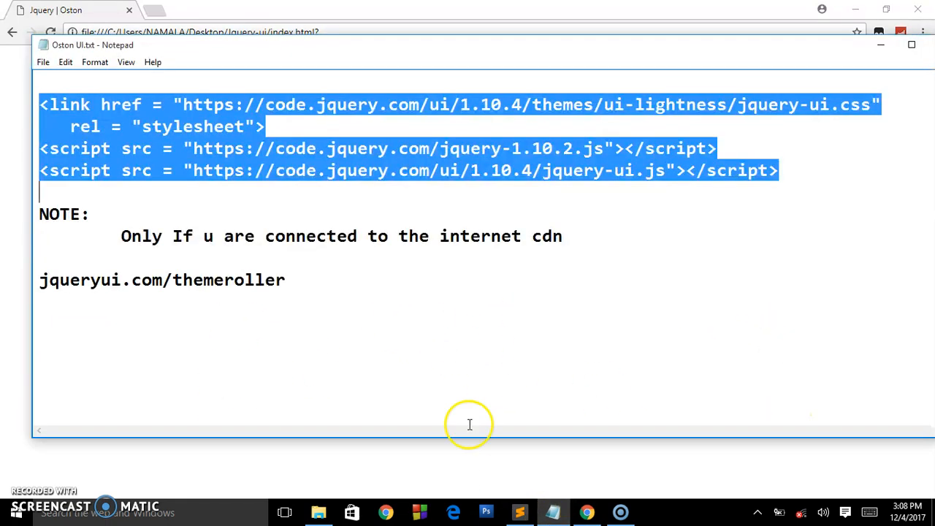
{"action": "left_click", "coordinate": [520, 512]}
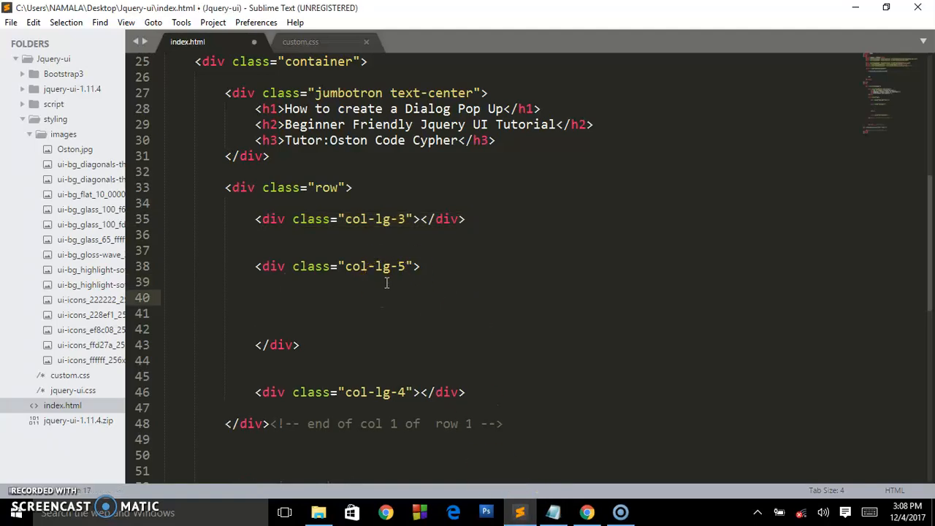
Add a div with id dialog-box and title "Oston Code Cypher" inside the col-lg-5 column.
{"action": "type", "text": "<du"}
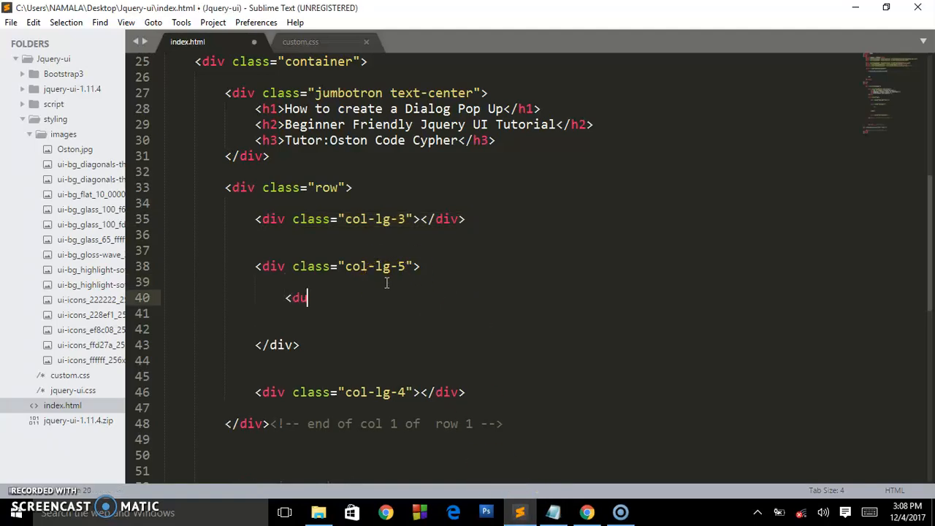
{"action": "type", "text": "v id=\"dialog\">"}
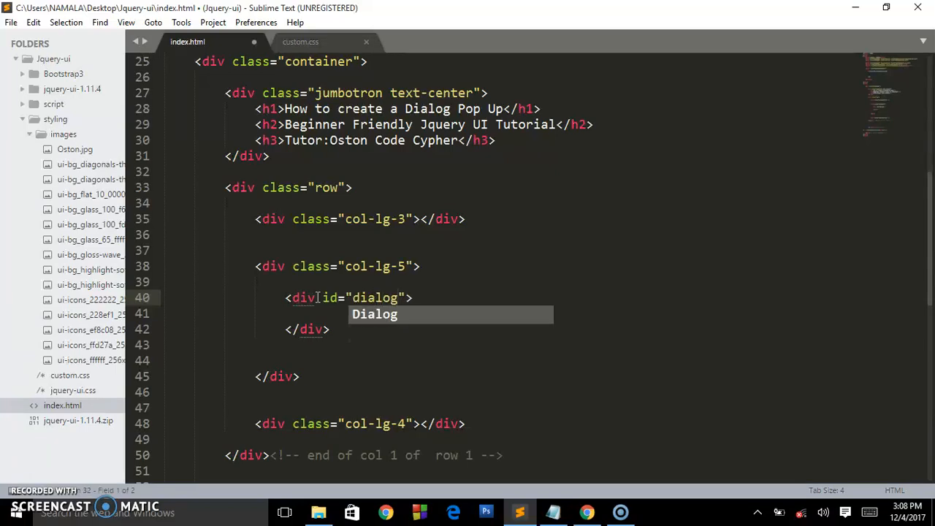
{"action": "type", "text": "-box"}
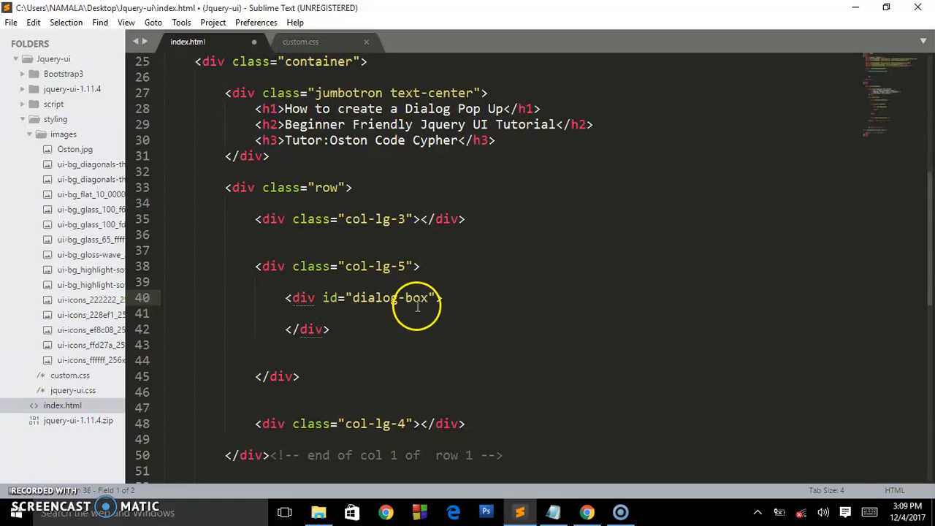
{"action": "type", "text": "title=\""}
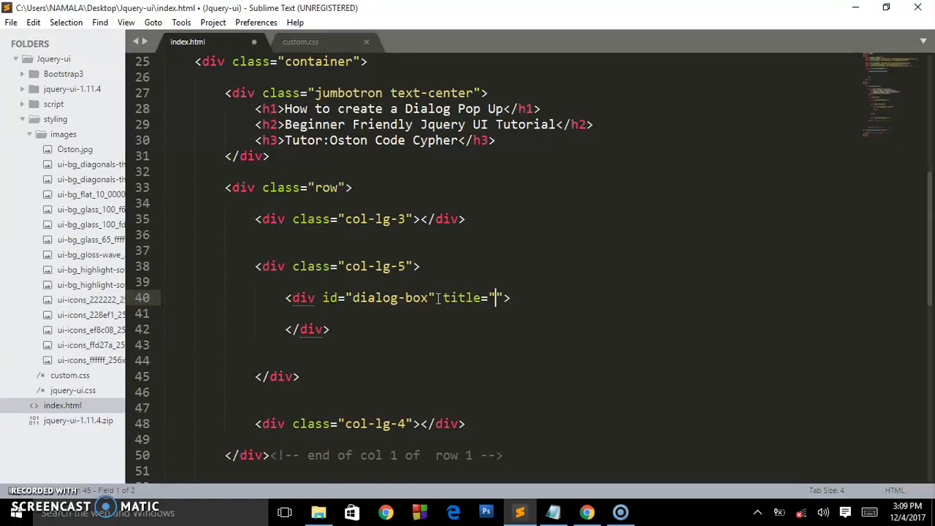
{"action": "type", "text": "Oston"}
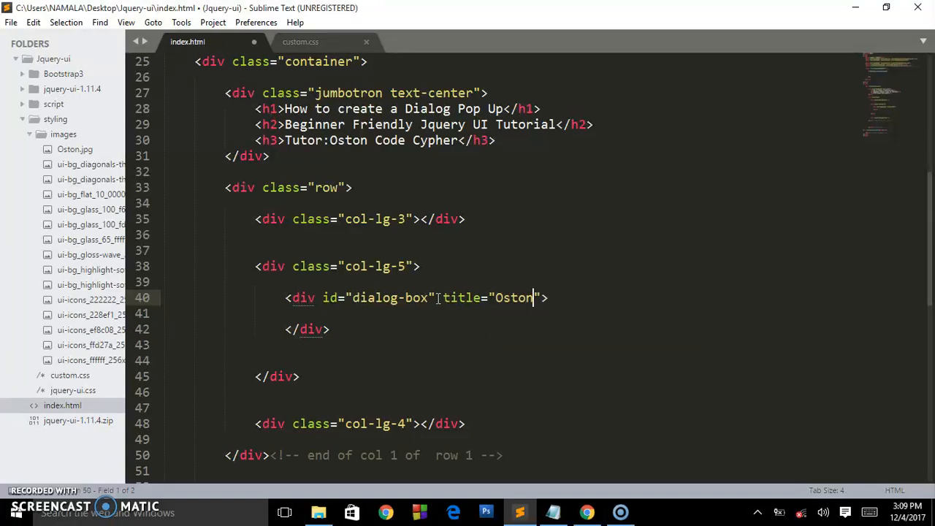
{"action": "type", "text": "Code"}
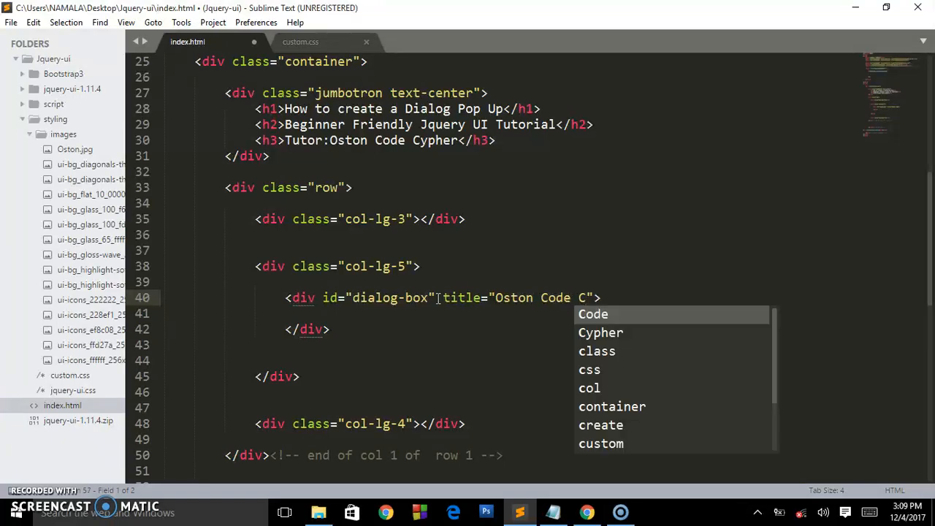
{"action": "type", "text": "Cypher"}
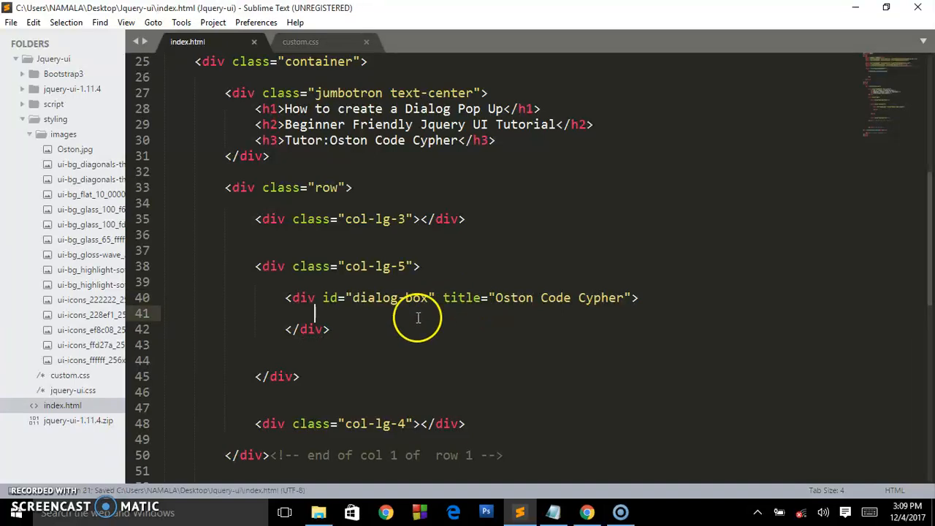
Inside it write a paragraph: Am Oston Code Cypher, a Computer science graduate From YMCA UNI.
{"action": "type", "text": "<"}
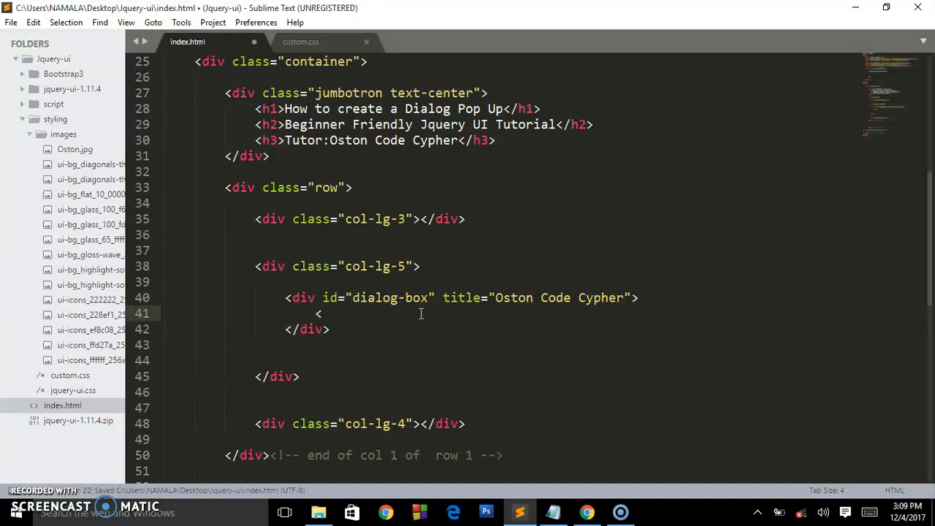
{"action": "type", "text": "p></p>"}
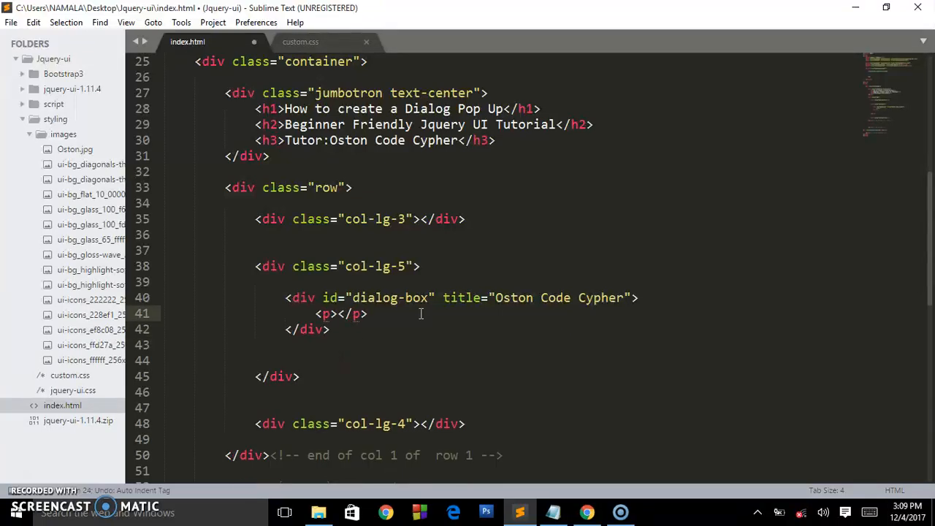
{"action": "type", "text": "Am"}
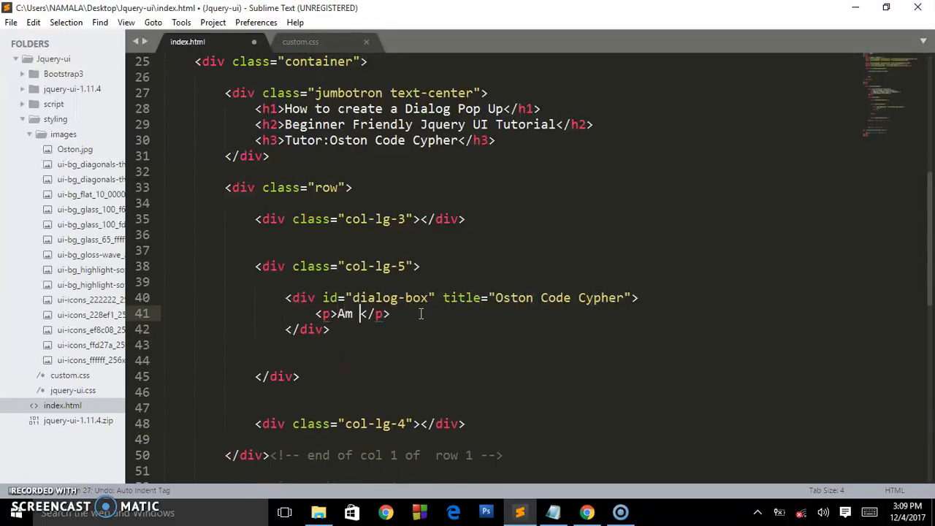
{"action": "type", "text": "Oston"}
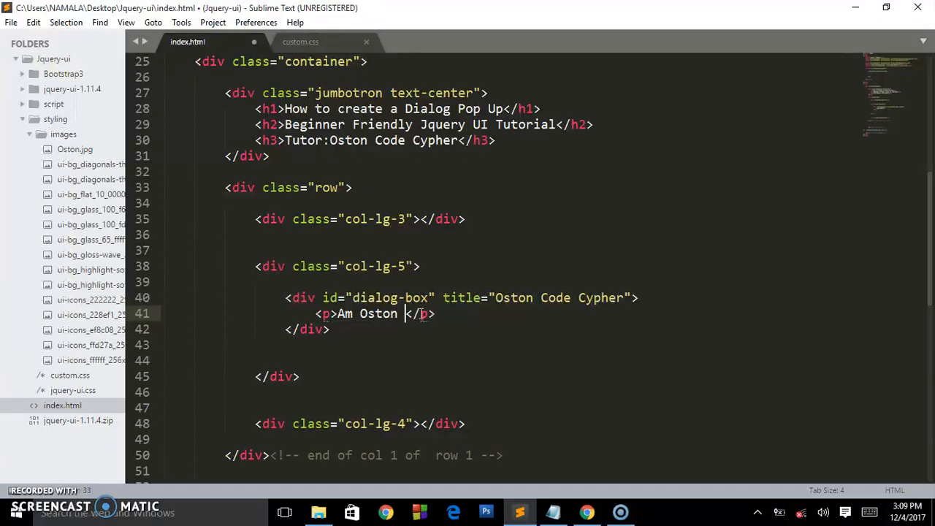
{"action": "type", "text": "Code Cyp"}
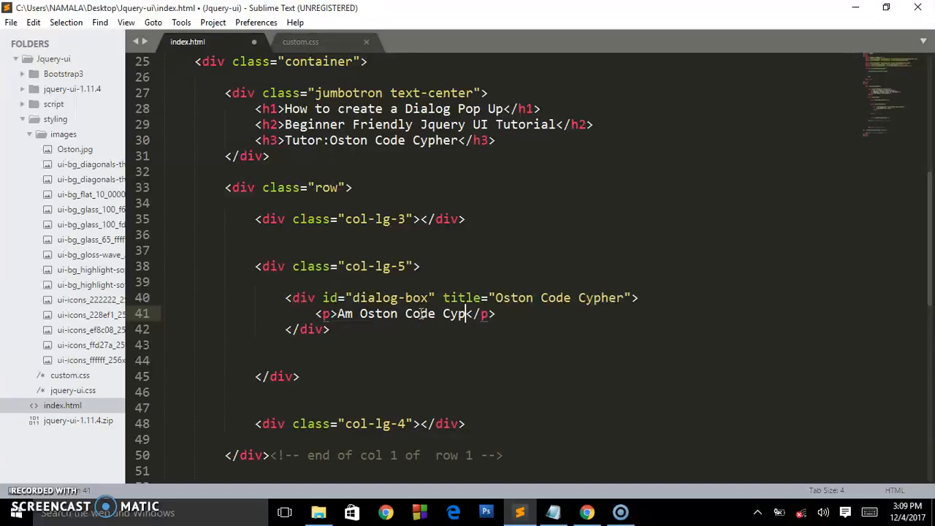
{"action": "type", "text": "her"}
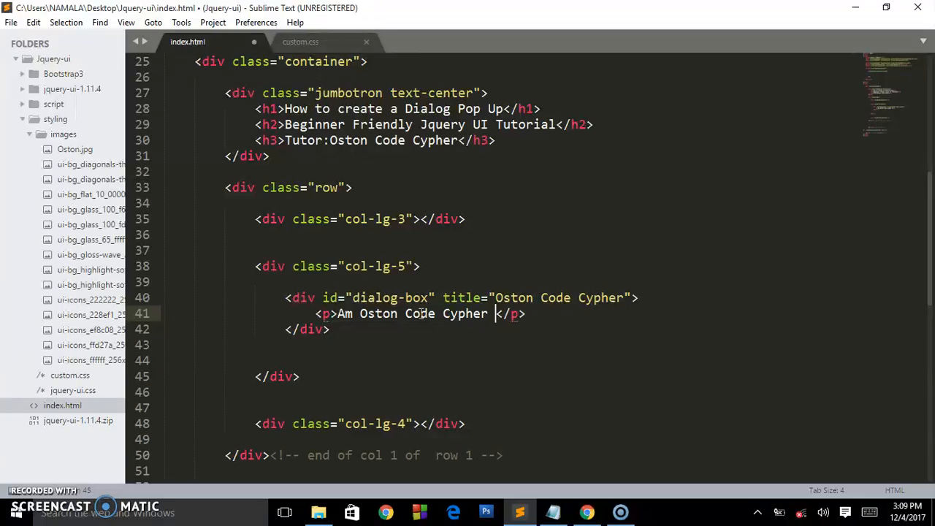
{"action": "type", "text": "a Co"}
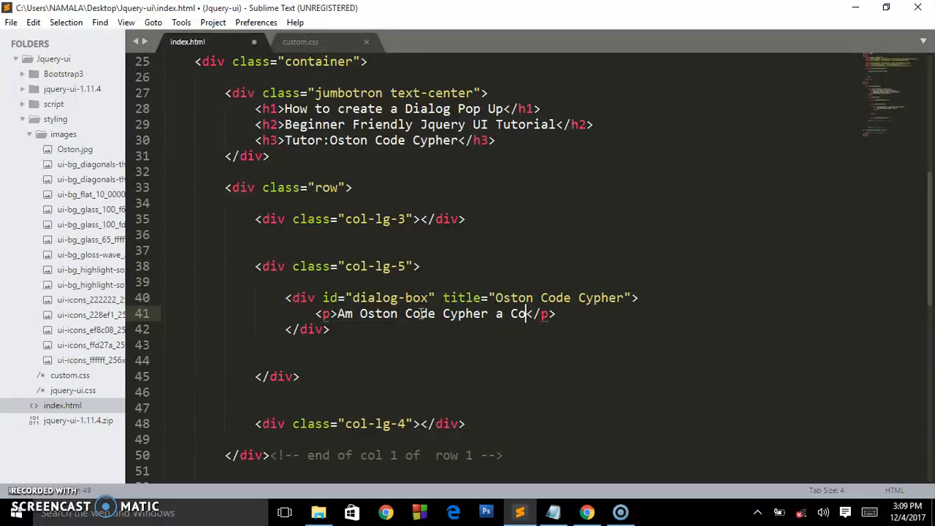
{"action": "type", "text": "mputer"}
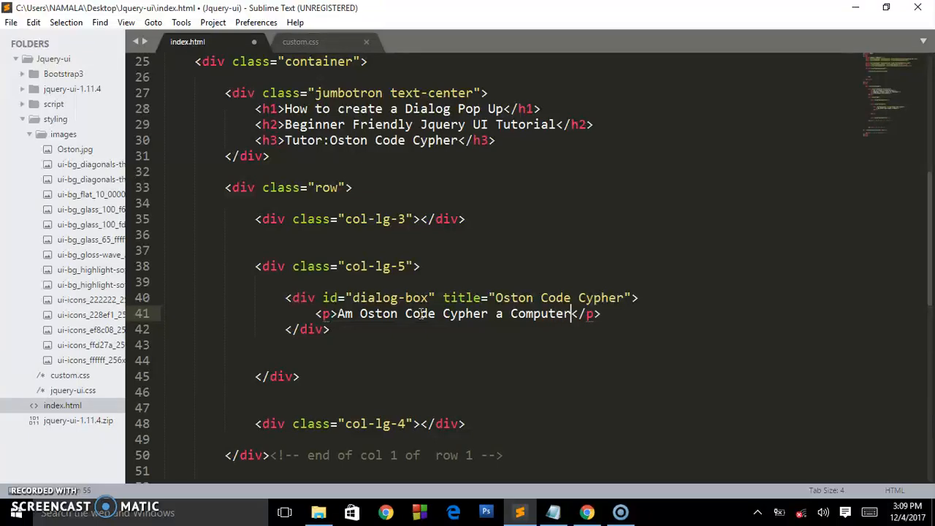
{"action": "type", "text": "science Gra"}
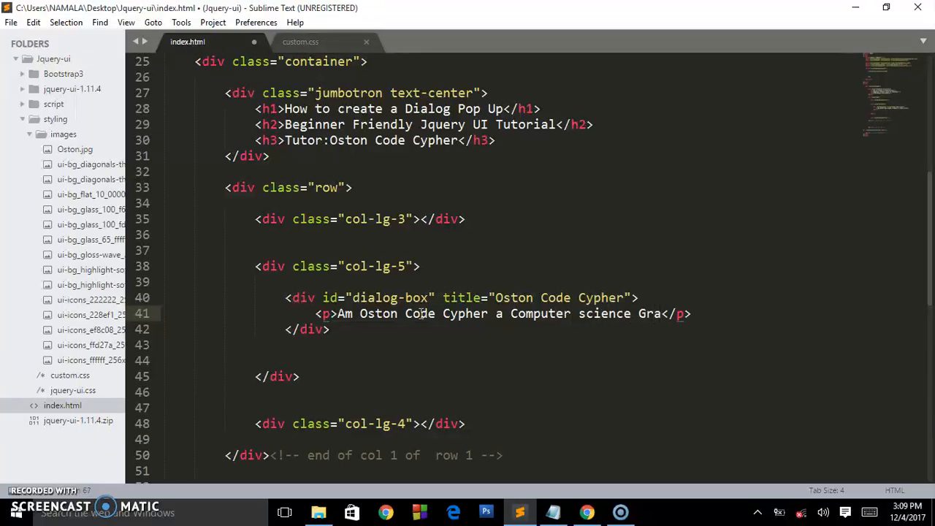
{"action": "type", "text": "duate"}
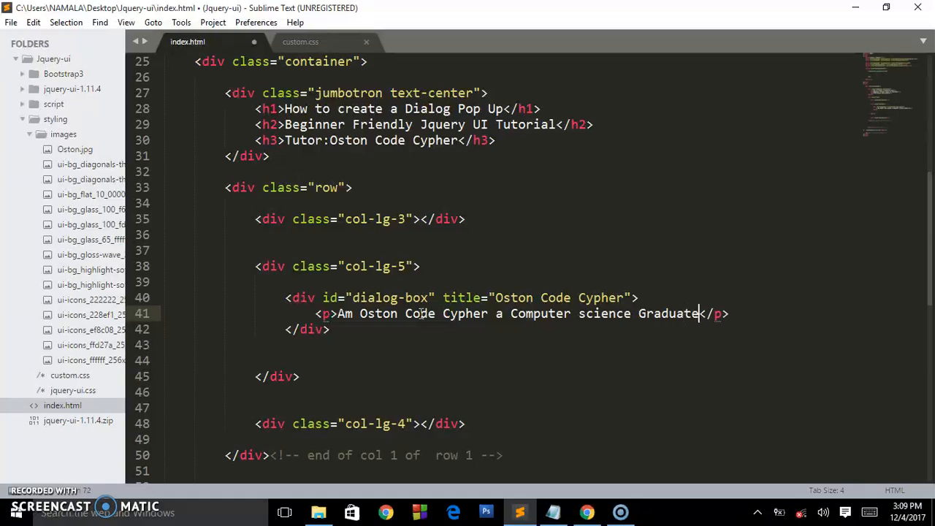
{"action": "type", "text": "From"}
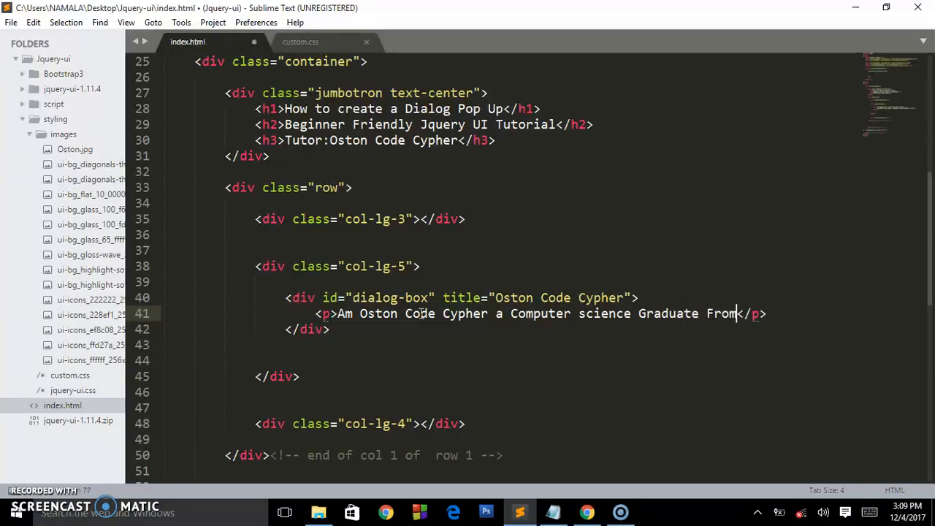
{"action": "type", "text": "YMCA"}
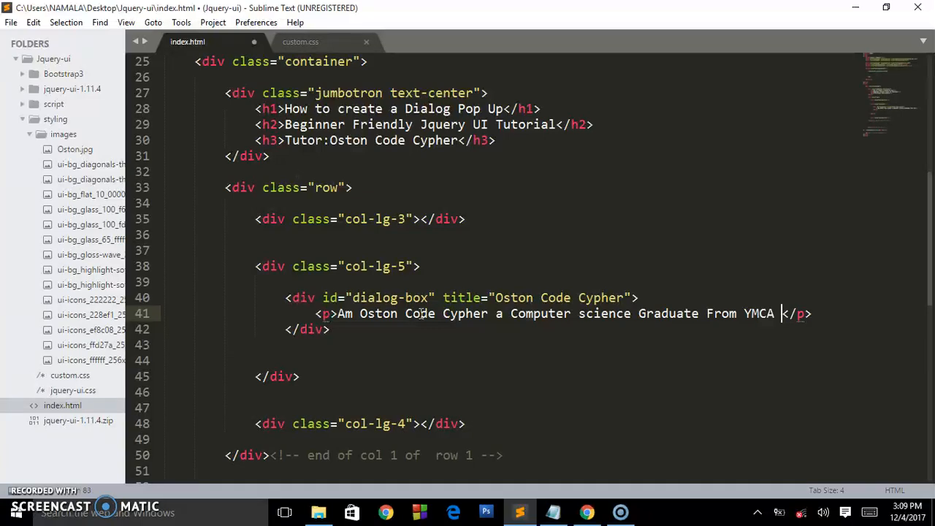
{"action": "type", "text": "UNI..."}
{"action": "type", "text": "<"}
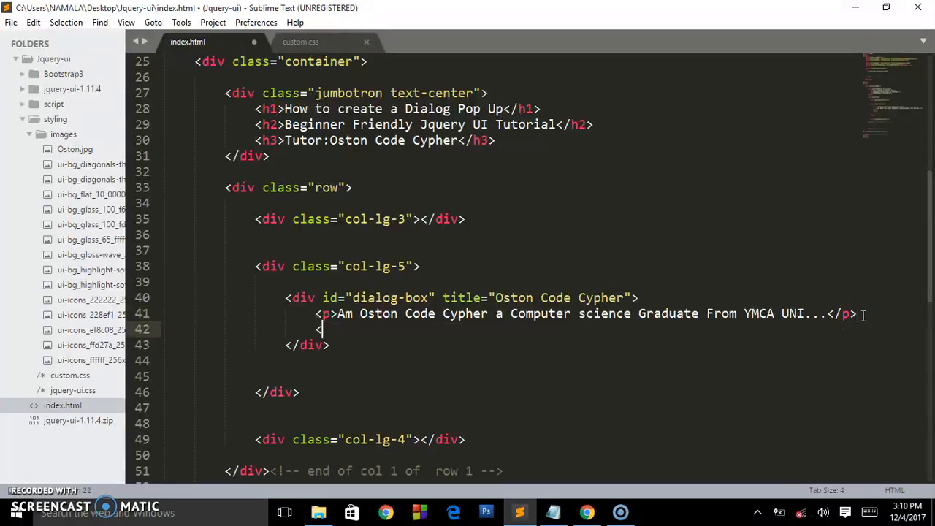
Add an img tag with src styling/images/Oston.jpg, checking the path against the sidebar folders.
{"action": "type", "text": "im"}
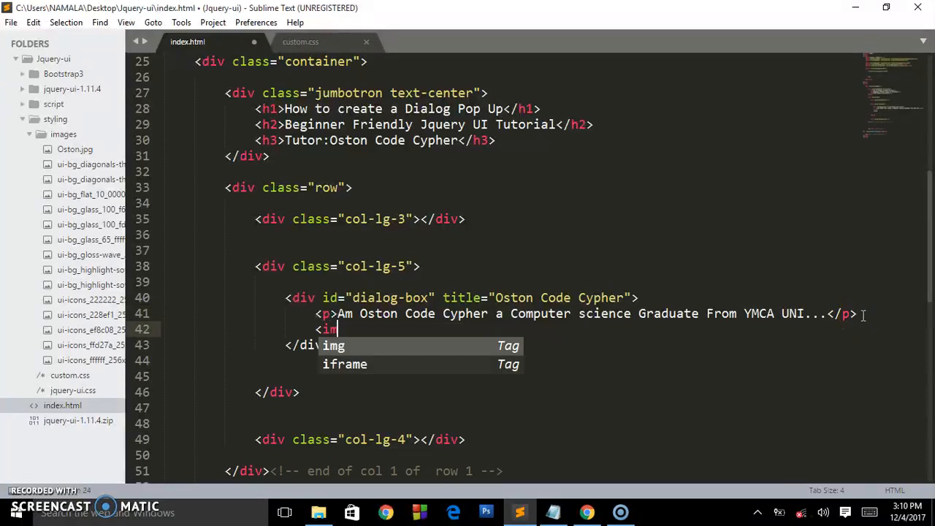
{"action": "key", "text": "Tab"}
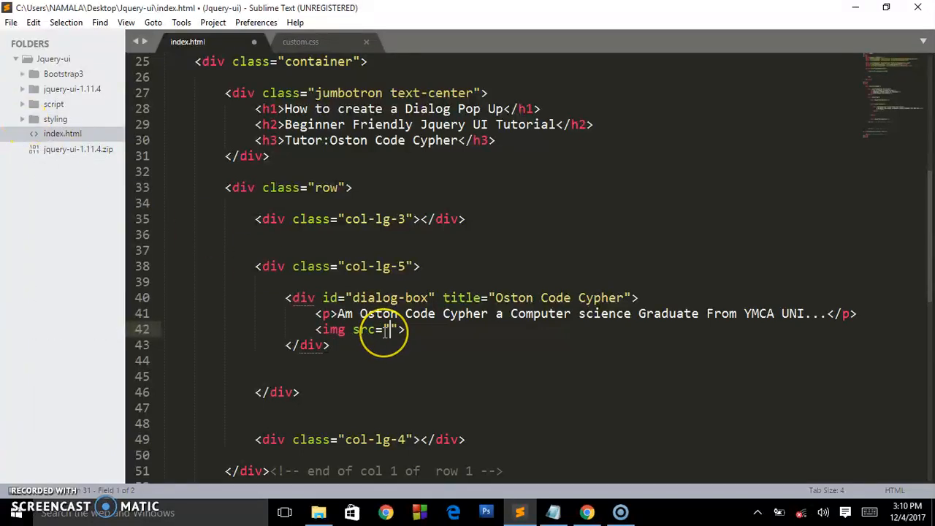
{"action": "mouse_move", "coordinate": [105, 279]}
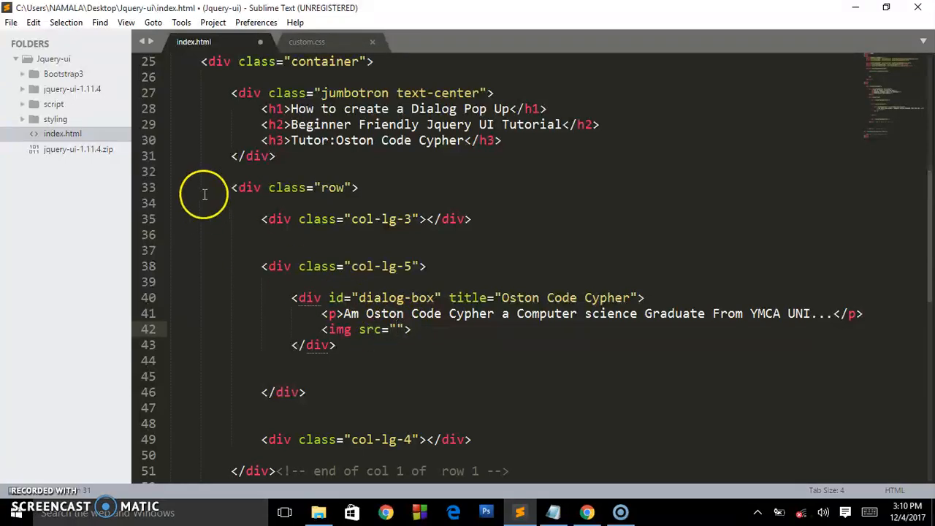
{"action": "mouse_move", "coordinate": [45, 121]}
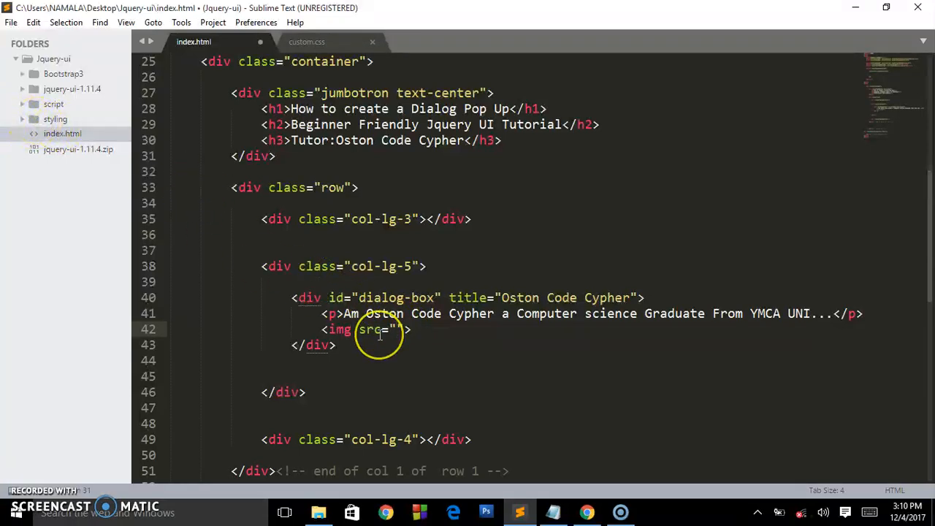
{"action": "type", "text": "styling"}
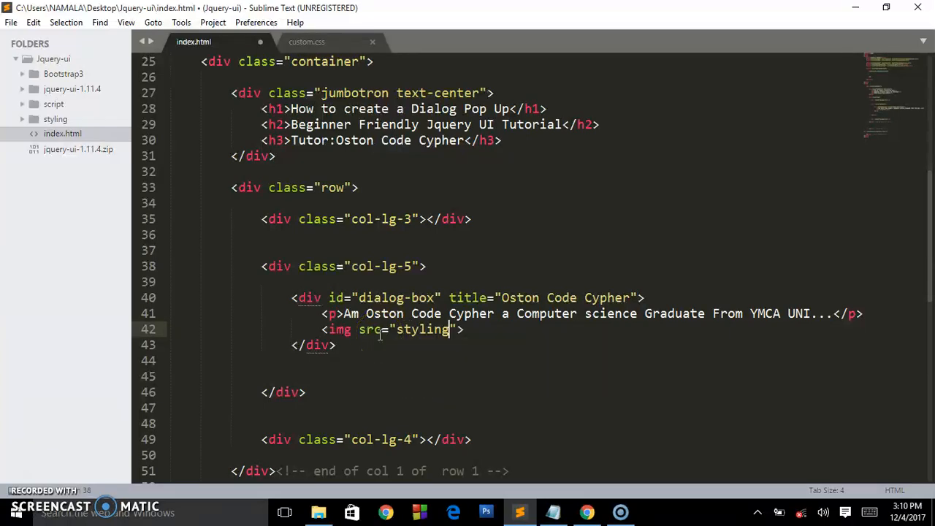
{"action": "type", "text": "/"}
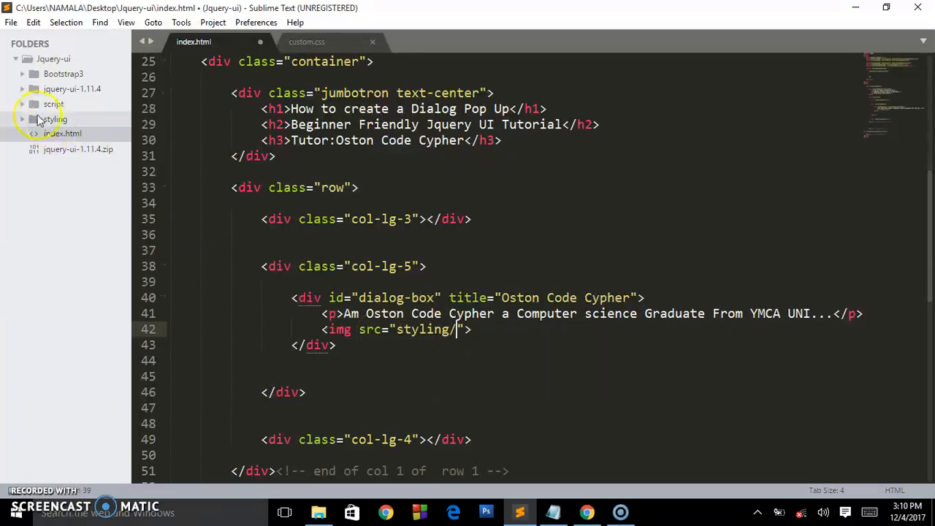
{"action": "left_click", "coordinate": [41, 120]}
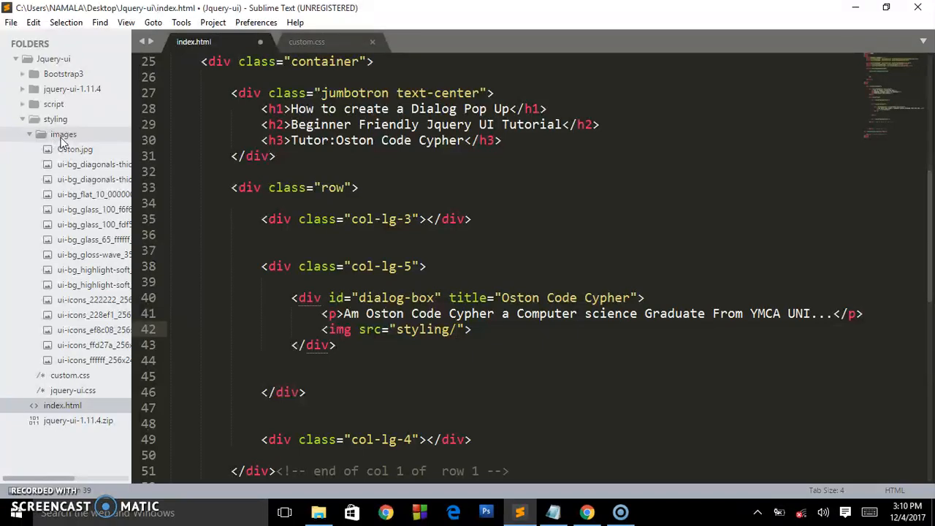
{"action": "type", "text": "images/Oston"}
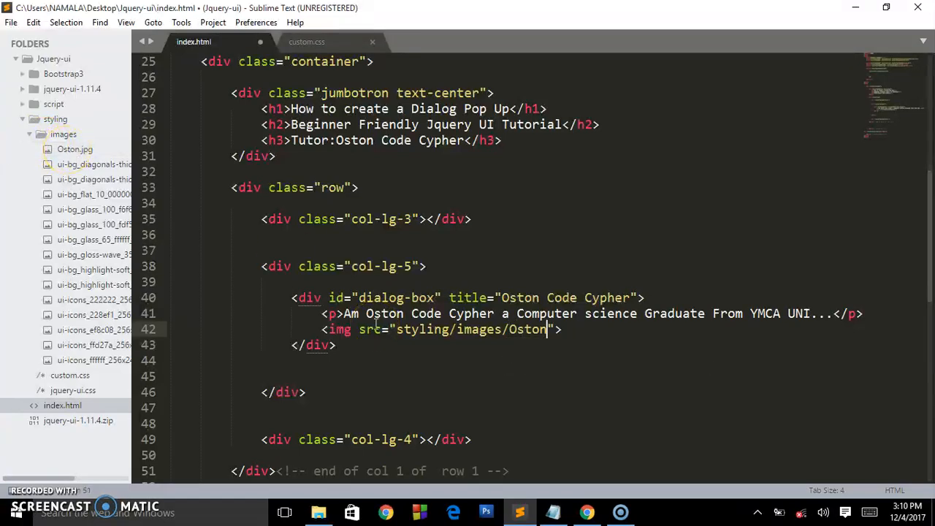
{"action": "type", "text": ".jpg"}
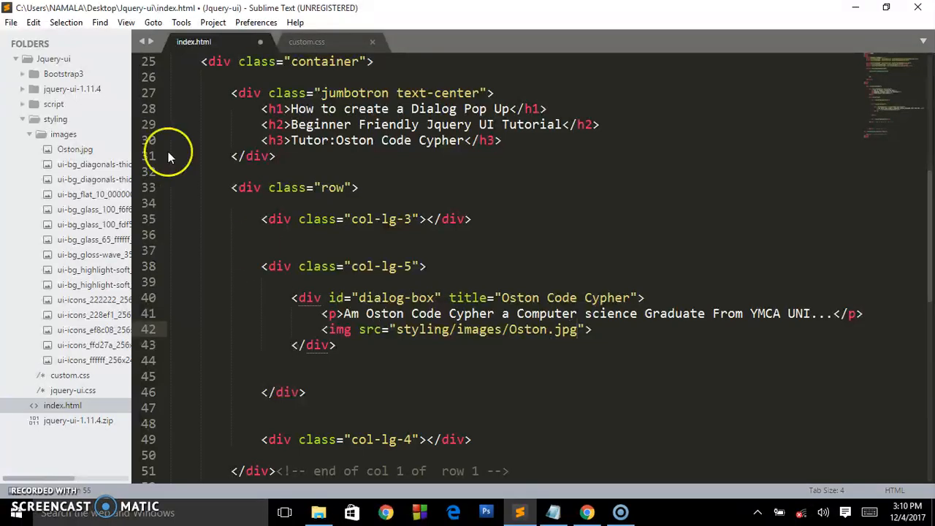
{"action": "left_click", "coordinate": [55, 118]}
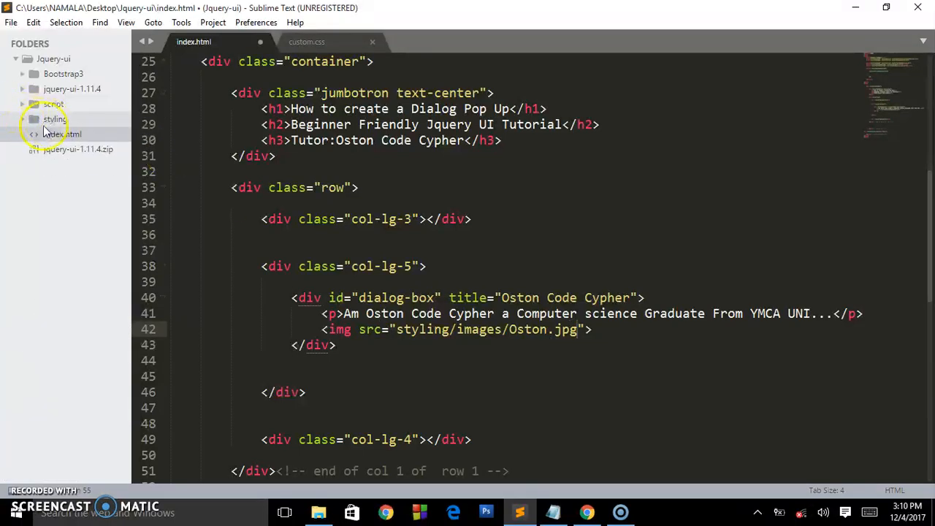
{"action": "left_click", "coordinate": [55, 119]}
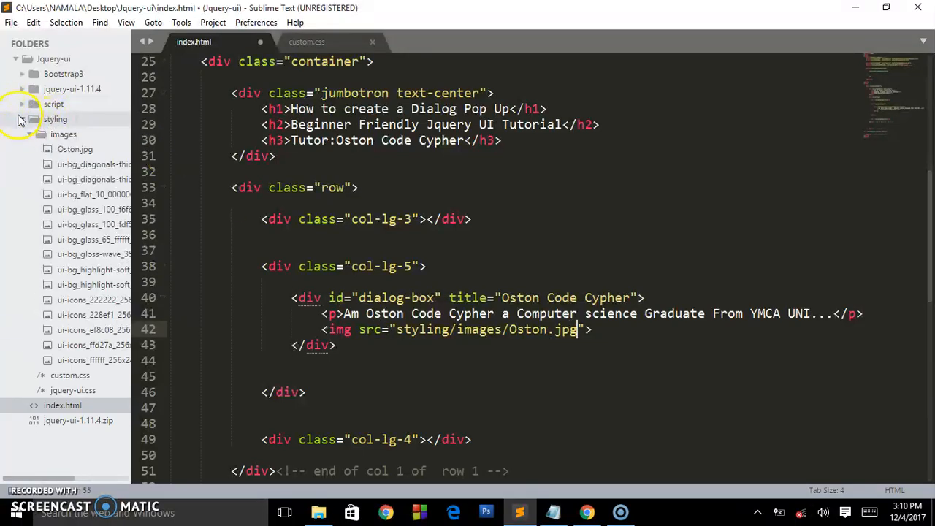
{"action": "left_click", "coordinate": [22, 120]}
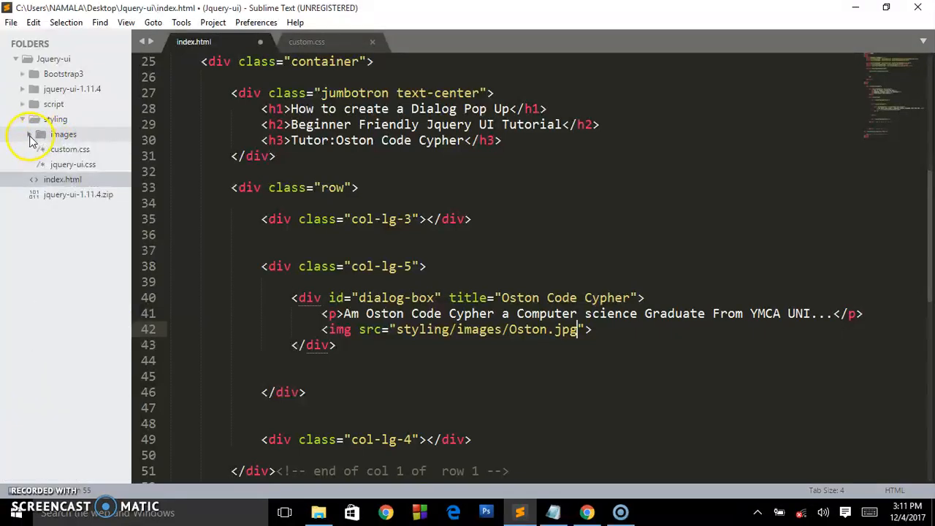
{"action": "left_click", "coordinate": [64, 134]}
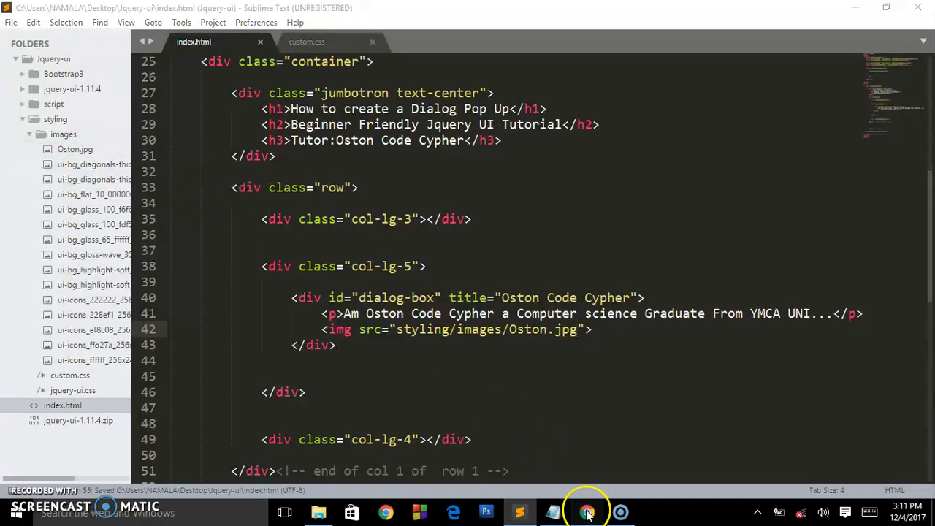
Reload the page in Chrome and scroll to see the oversized photo below the bio text.
{"action": "left_click", "coordinate": [588, 511]}
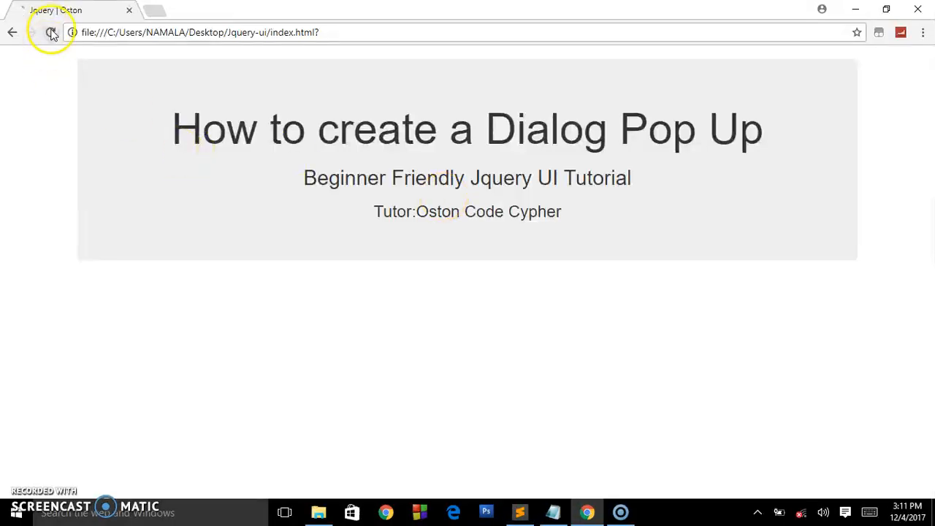
{"action": "scroll", "scroll_direction": "down", "scroll_amount": 3}
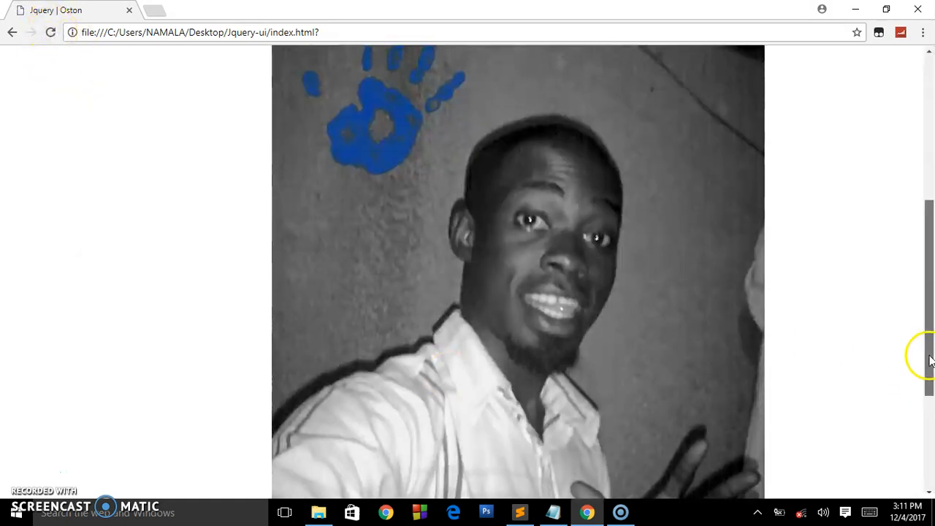
{"action": "scroll", "scroll_direction": "up", "scroll_amount": 3}
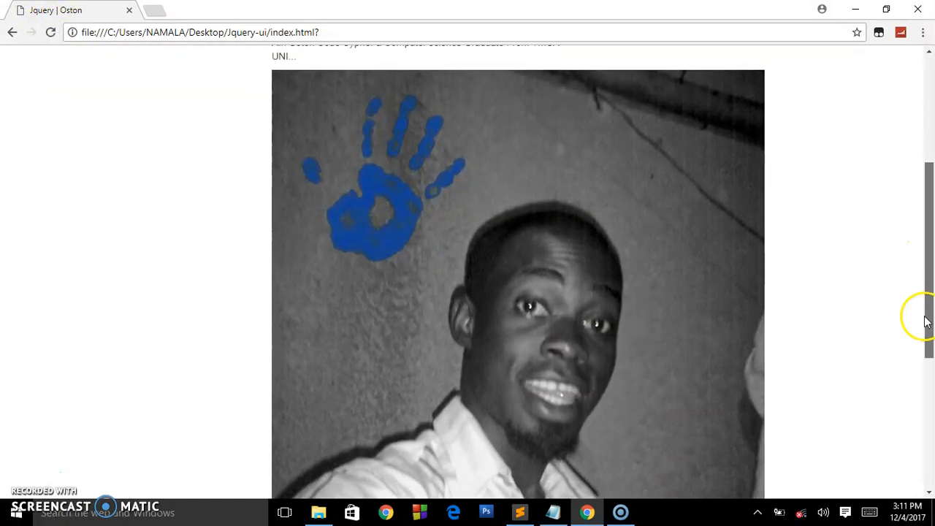
{"action": "scroll", "scroll_direction": "down", "scroll_amount": 3}
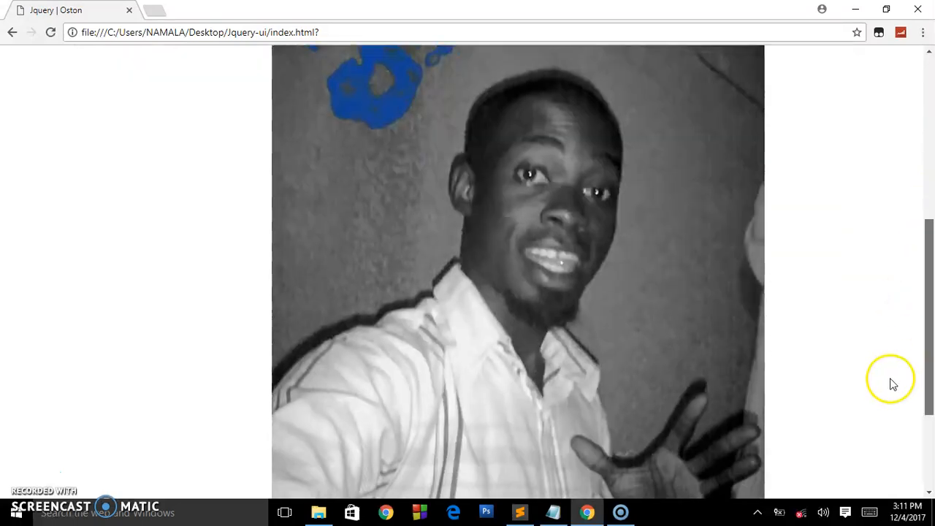
{"action": "left_click", "coordinate": [519, 511]}
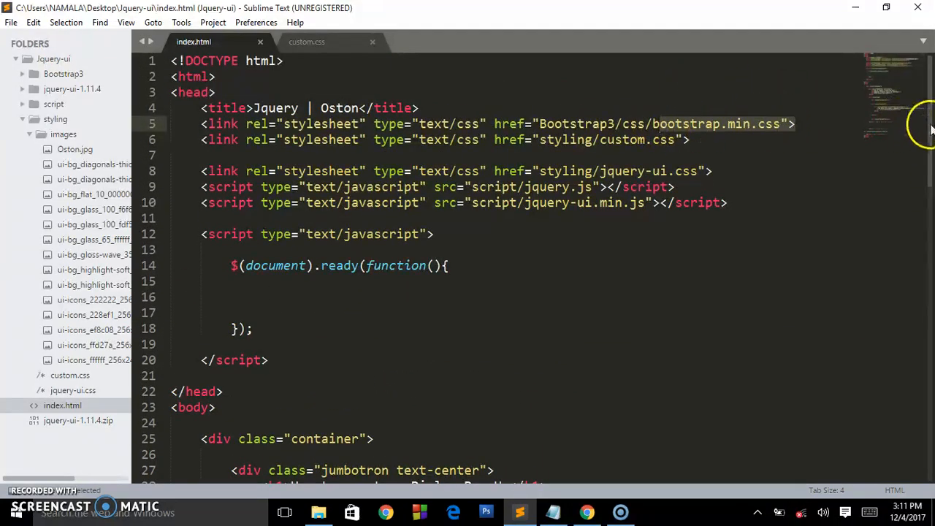
Give the Oston.jpg img tag class="img-responsive" and check the result in Chrome.
{"action": "scroll", "scroll_direction": "down", "scroll_amount": 3}
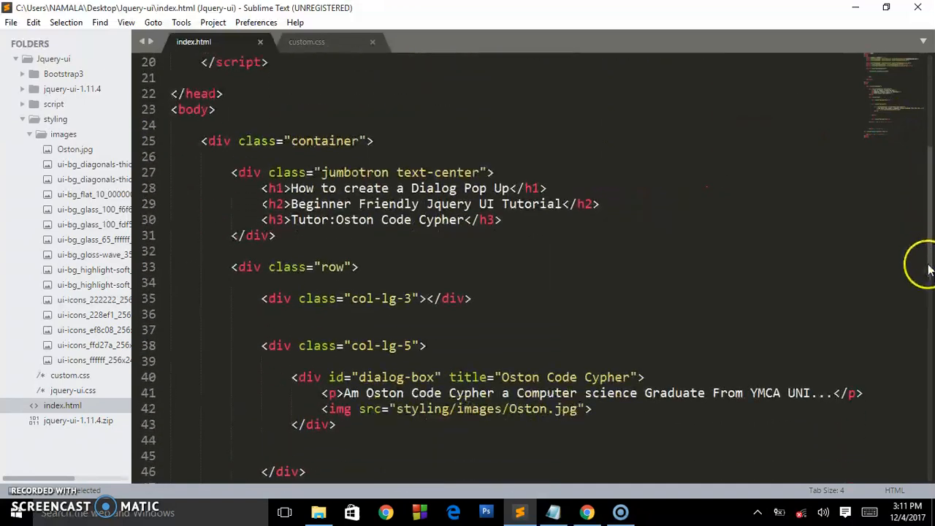
{"action": "scroll", "scroll_direction": "down", "scroll_amount": 3}
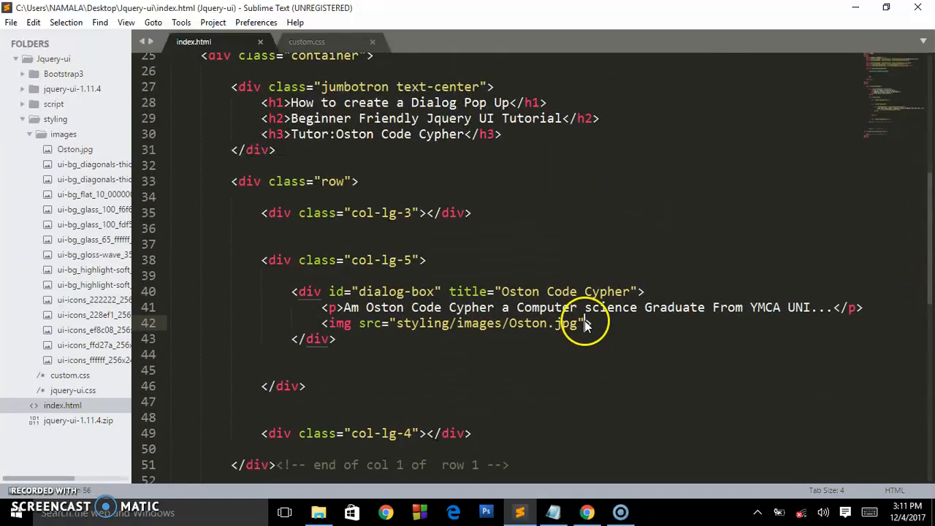
{"action": "type", "text": "class=\"\""}
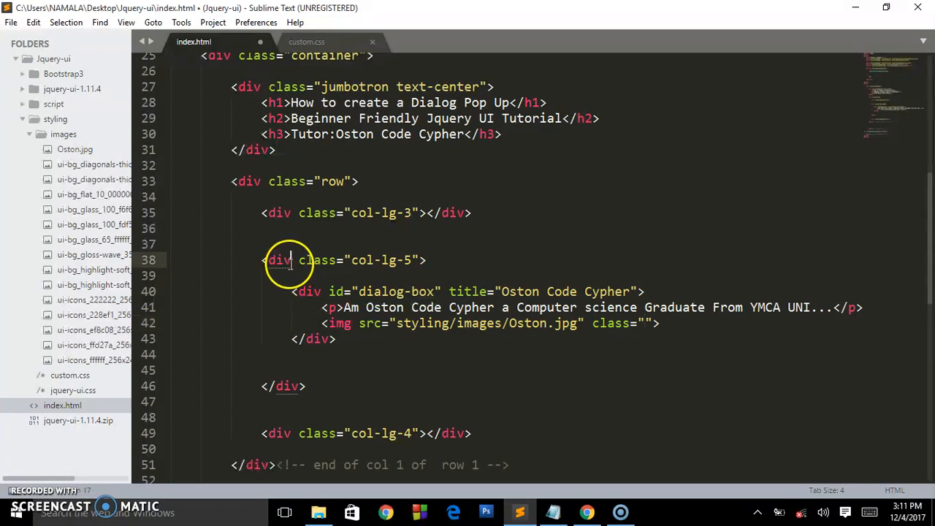
{"action": "mouse_move", "coordinate": [406, 260]}
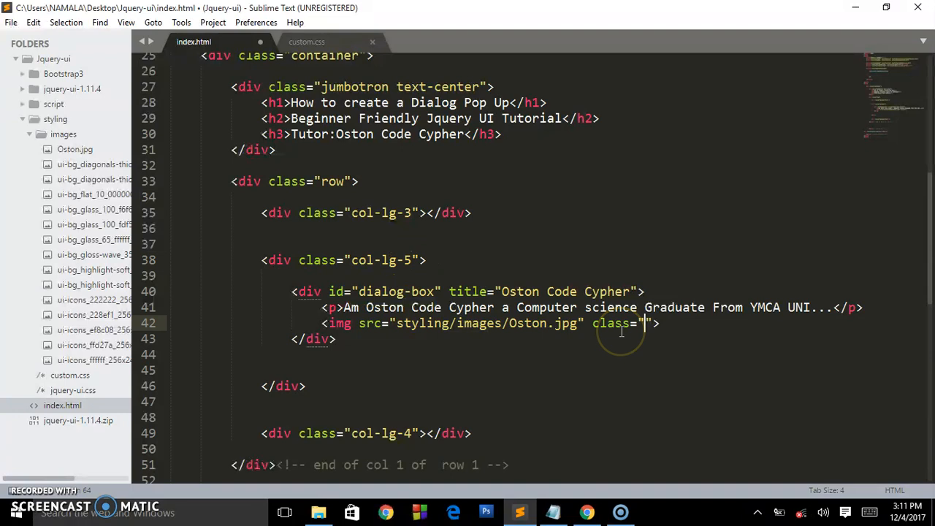
{"action": "type", "text": "img-"}
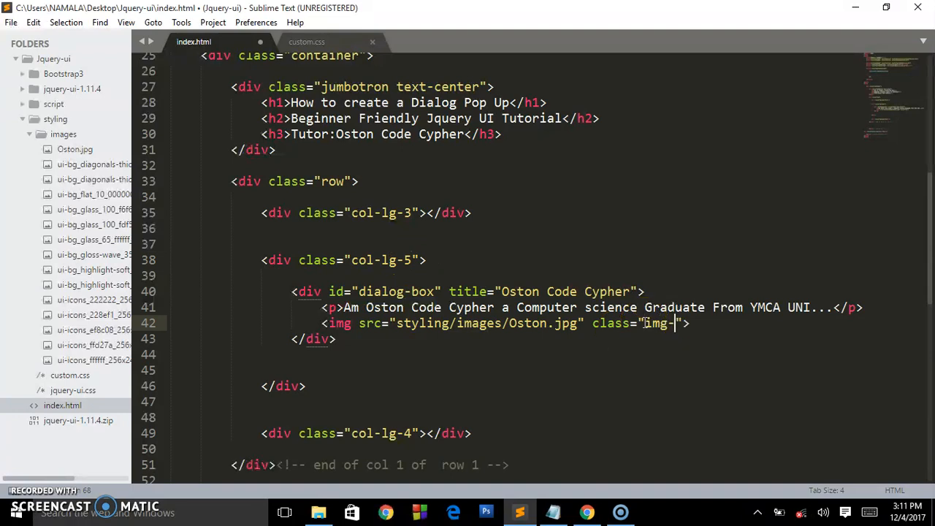
{"action": "type", "text": "resposb"}
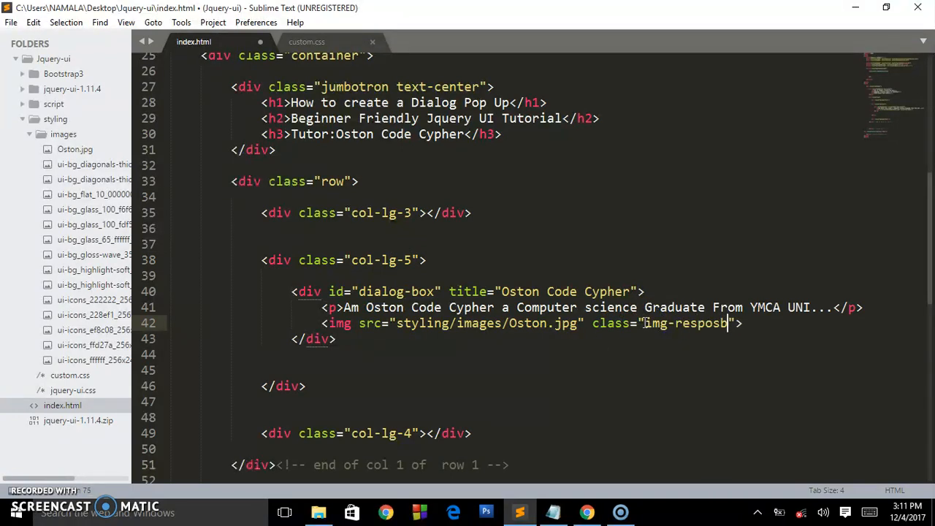
{"action": "key", "text": "backspace"}
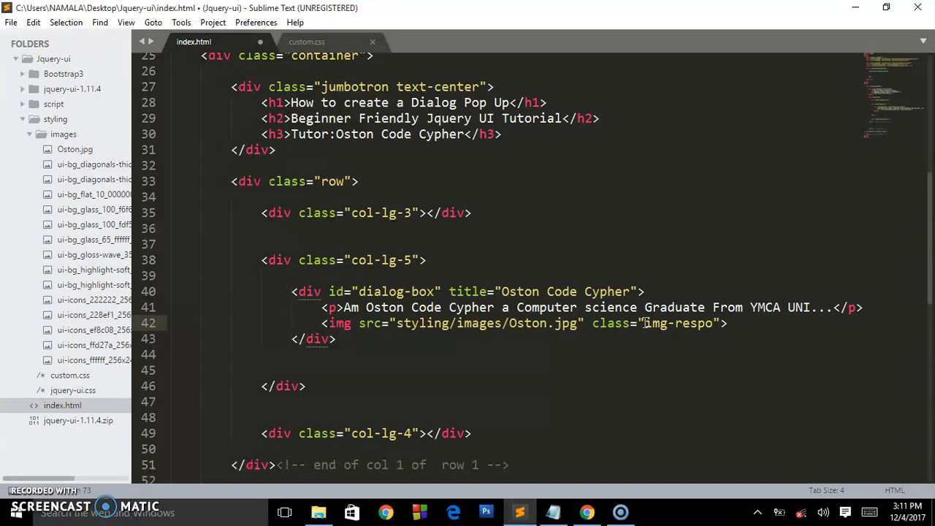
{"action": "type", "text": "nsive"}
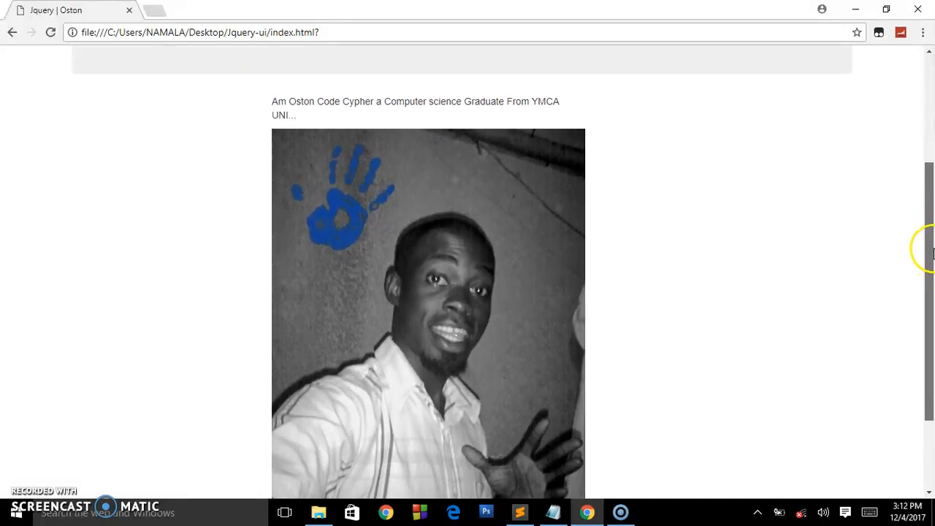
{"action": "left_click", "coordinate": [520, 512]}
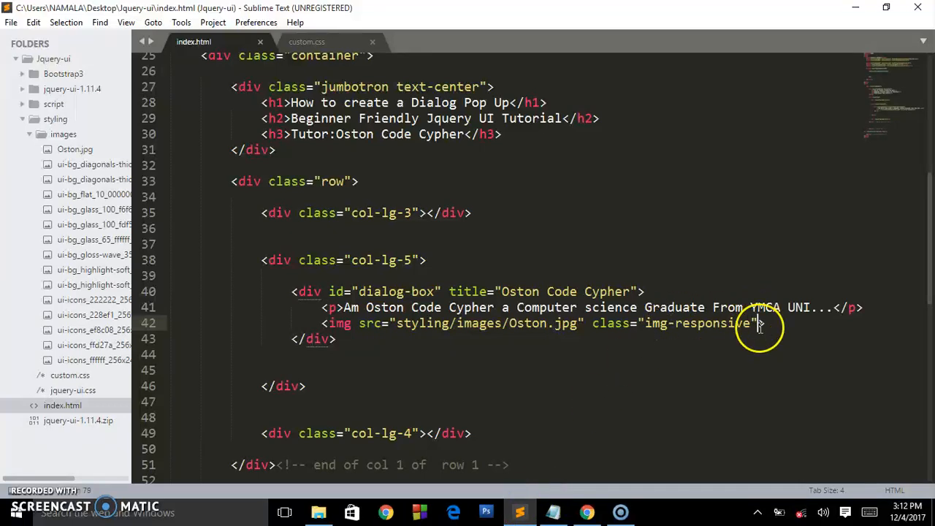
Add the thumbnail class to the photo, save index.html, and view the framed photo in Chrome.
{"action": "type", "text": "th"}
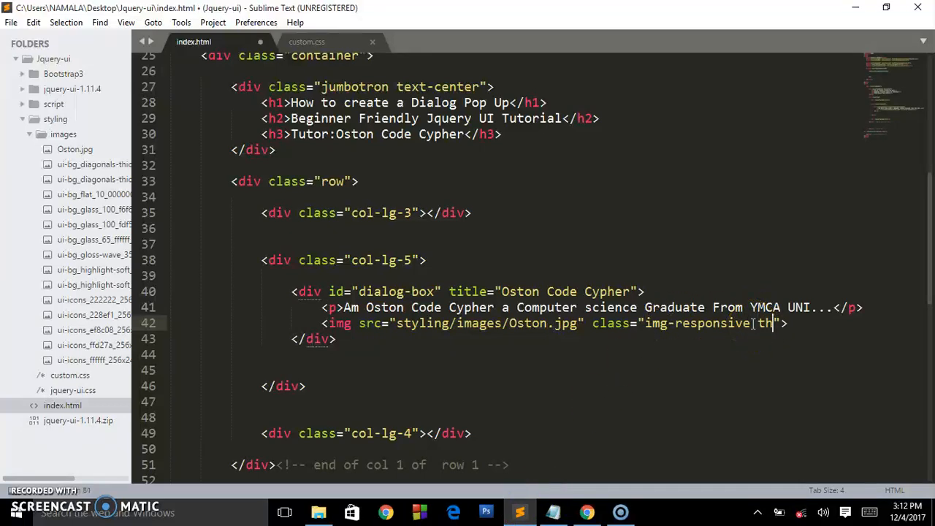
{"action": "type", "text": "thumbnail"}
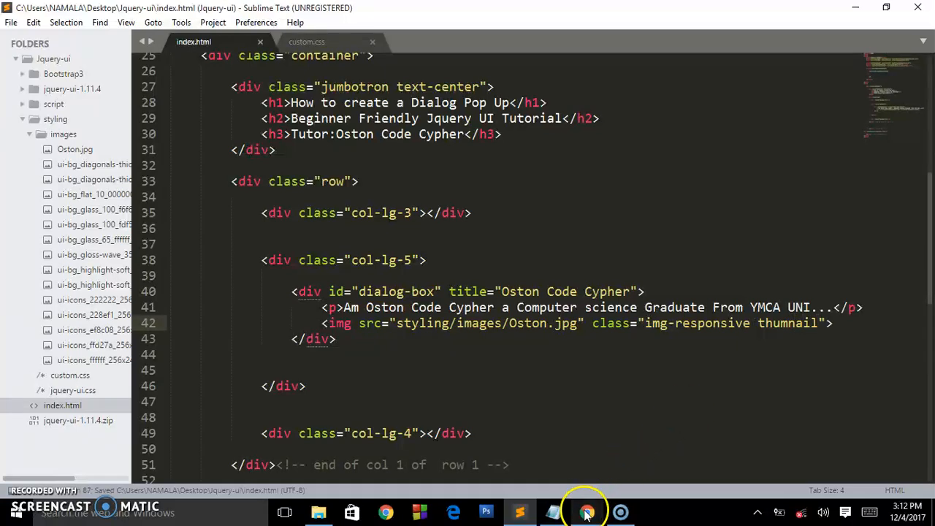
{"action": "left_click", "coordinate": [587, 511]}
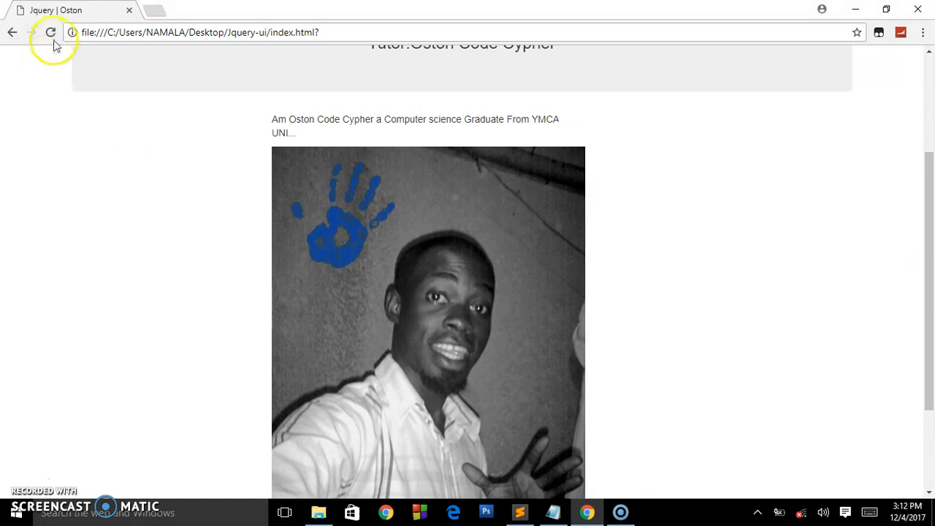
{"action": "mouse_move", "coordinate": [542, 511]}
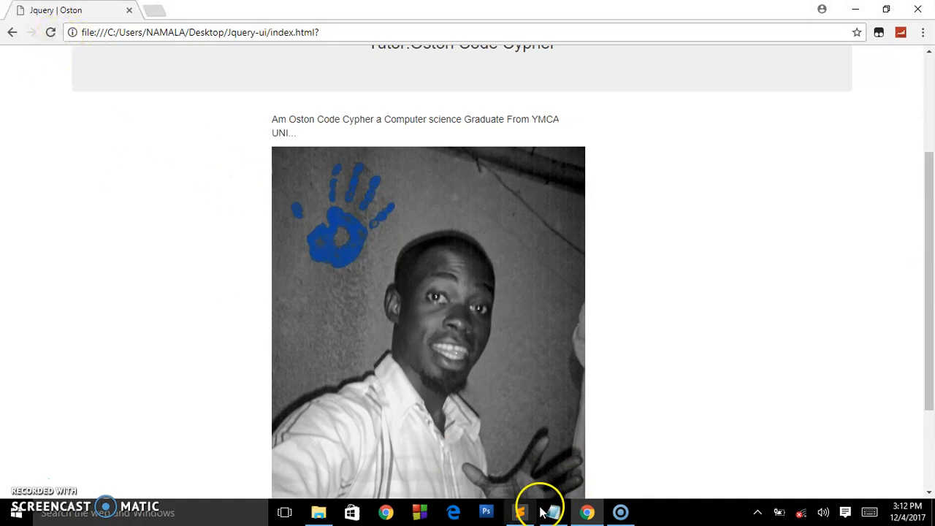
{"action": "left_click", "coordinate": [520, 512]}
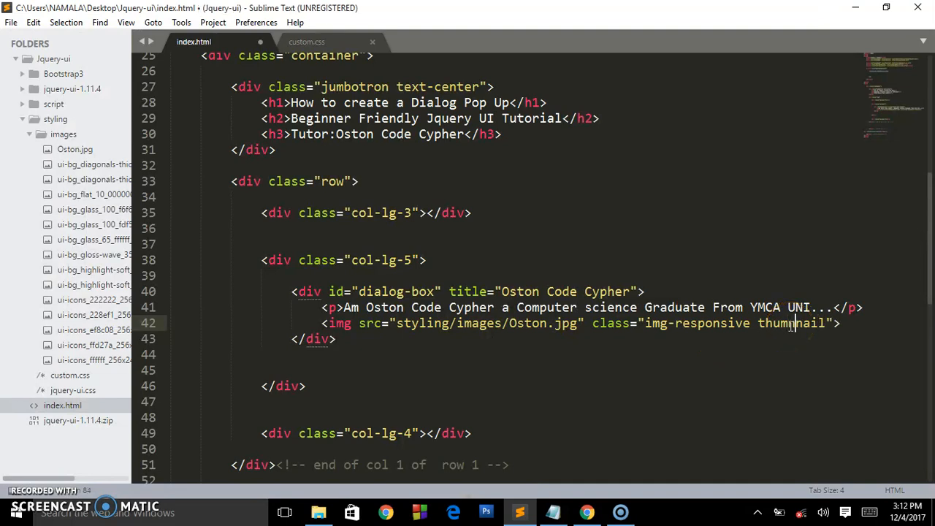
{"action": "key", "text": "ctrl+s"}
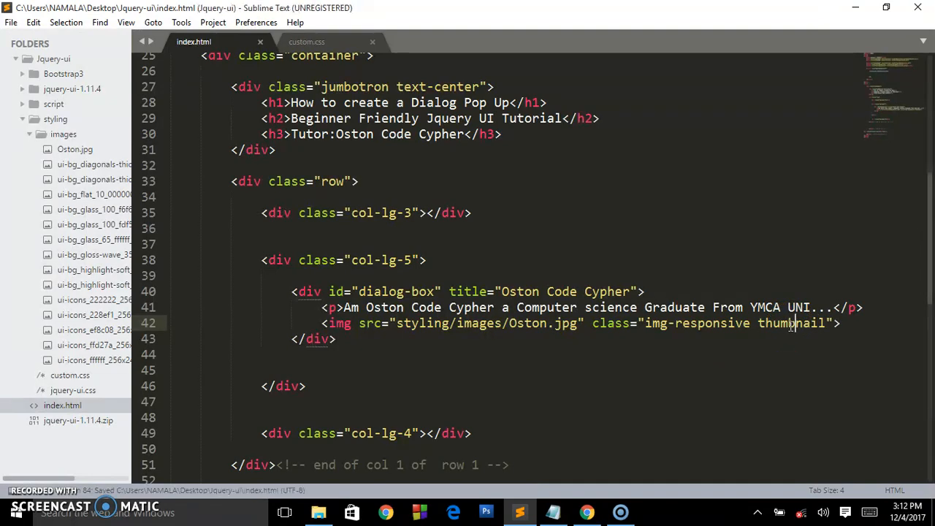
{"action": "left_click", "coordinate": [587, 512]}
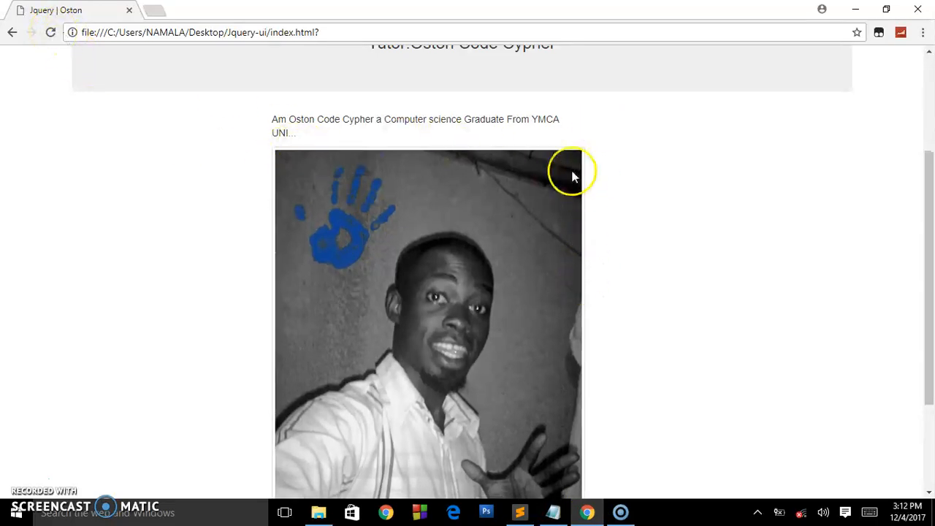
{"action": "left_click", "coordinate": [520, 512]}
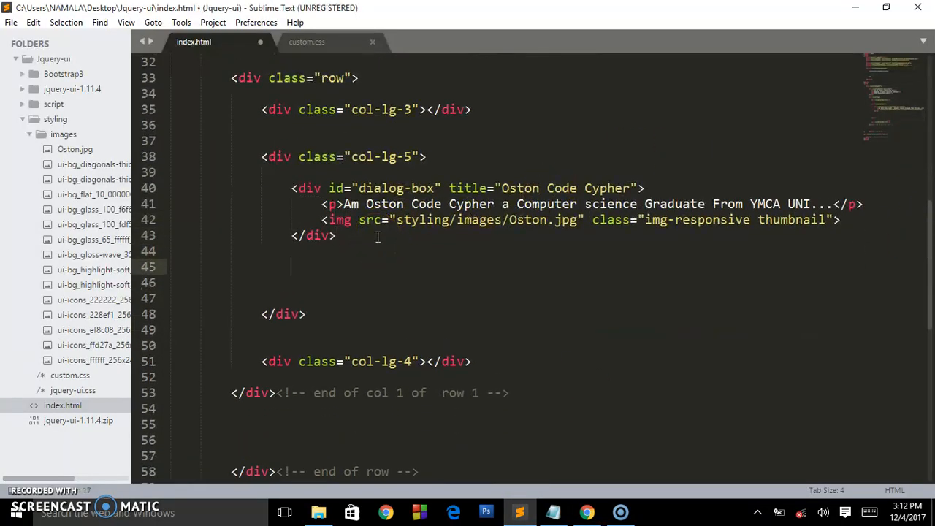
Add a Show Dialog button containing a glyphicon glyphicon-comment span below the dialog div, and preview it.
{"action": "type", "text": "<button></button>"}
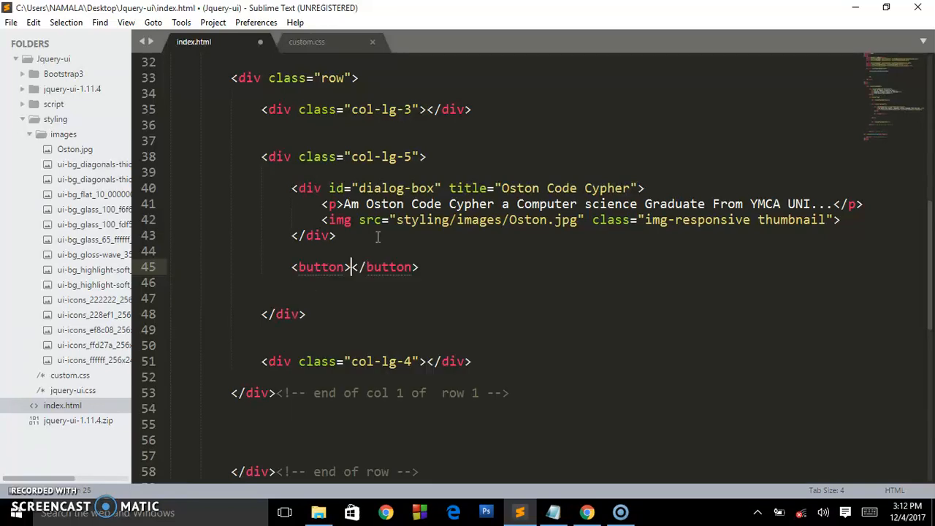
{"action": "type", "text": "Sh"}
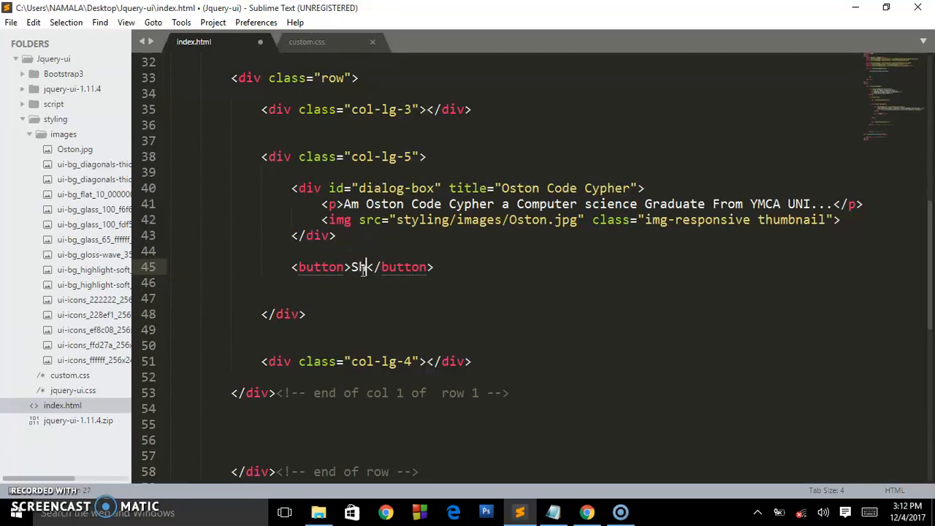
{"action": "type", "text": "ow Dialog"}
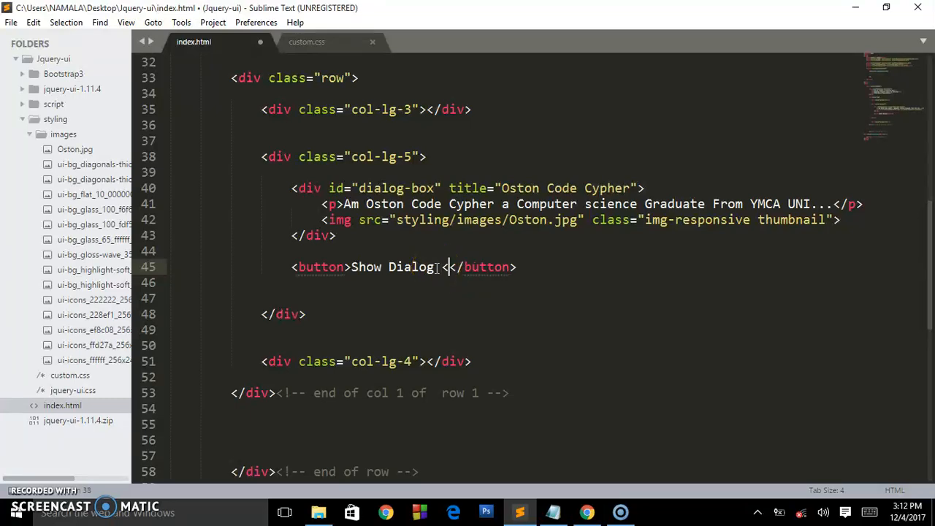
{"action": "type", "text": "<span></span>"}
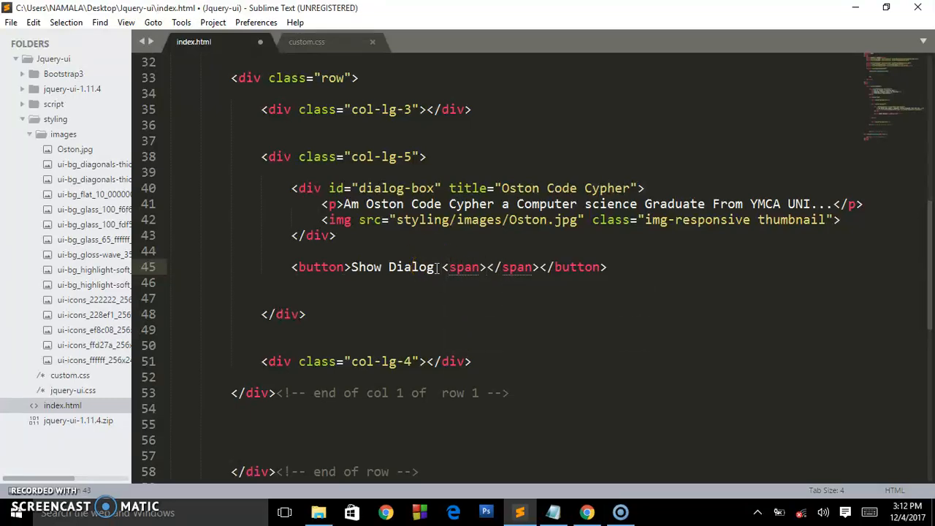
{"action": "type", "text": "cl"}
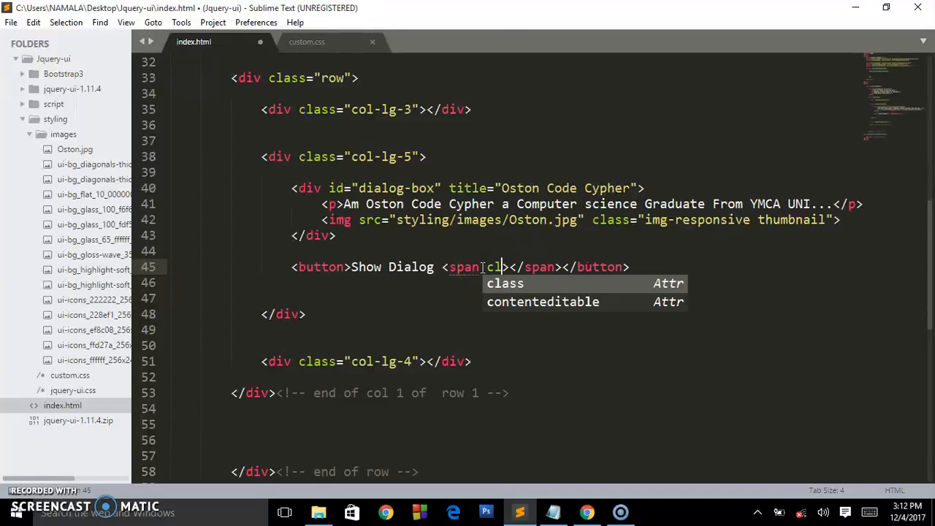
{"action": "key", "text": "Tab"}
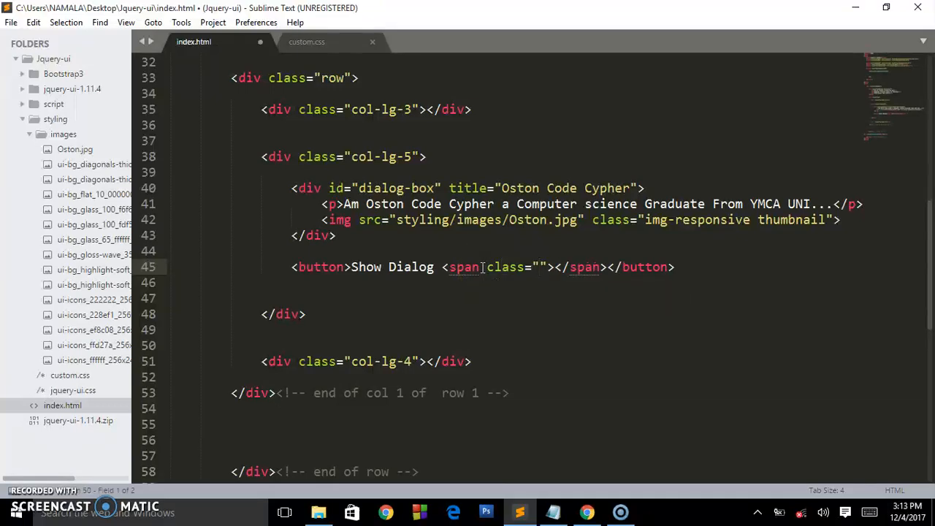
{"action": "type", "text": "gl"}
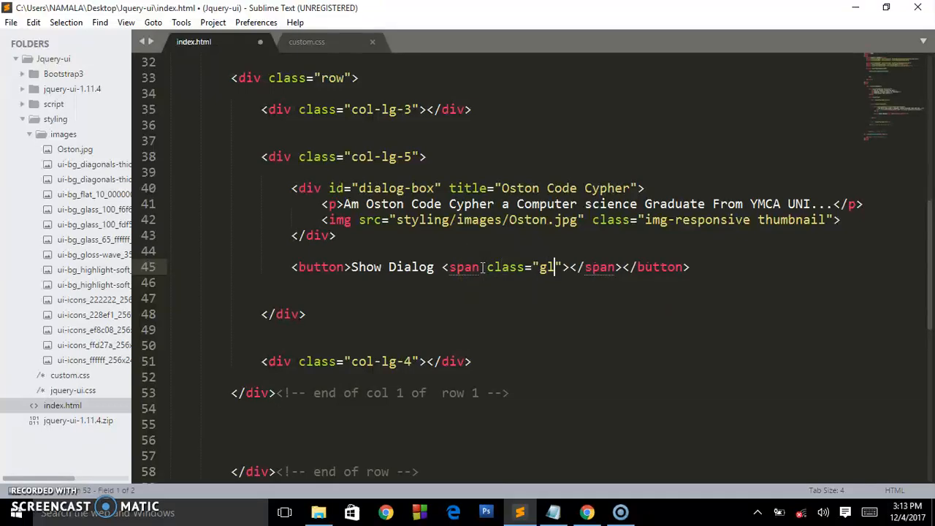
{"action": "type", "text": "yphicon gl"}
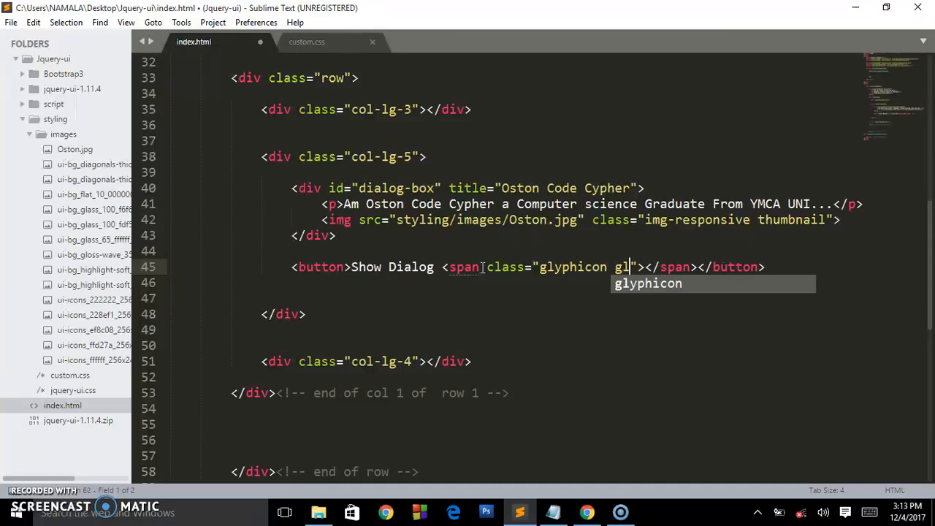
{"action": "type", "text": "yphicon-comment"}
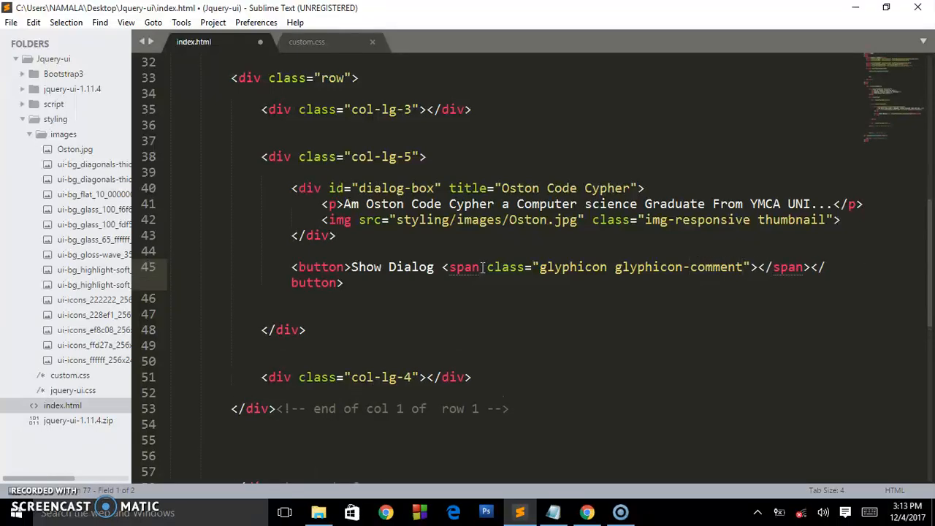
{"action": "left_click", "coordinate": [586, 511]}
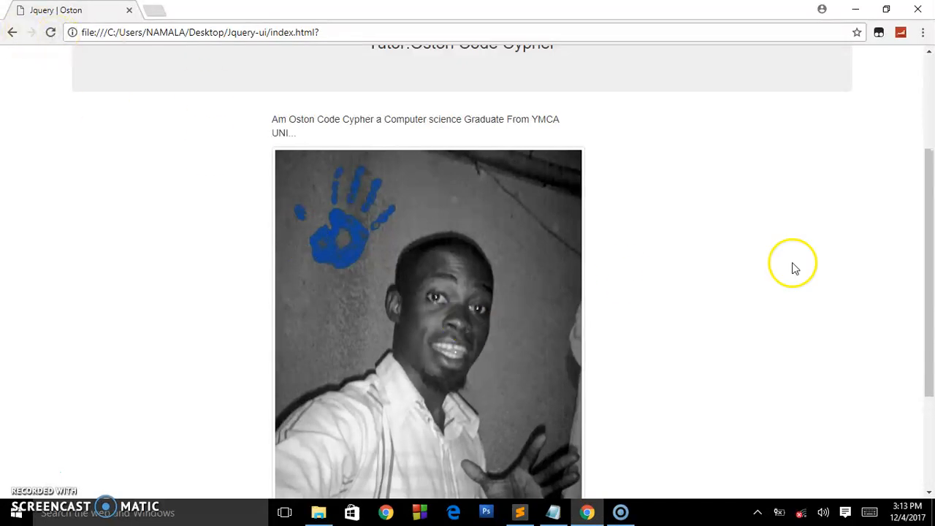
{"action": "scroll", "scroll_direction": "down", "scroll_amount": 3}
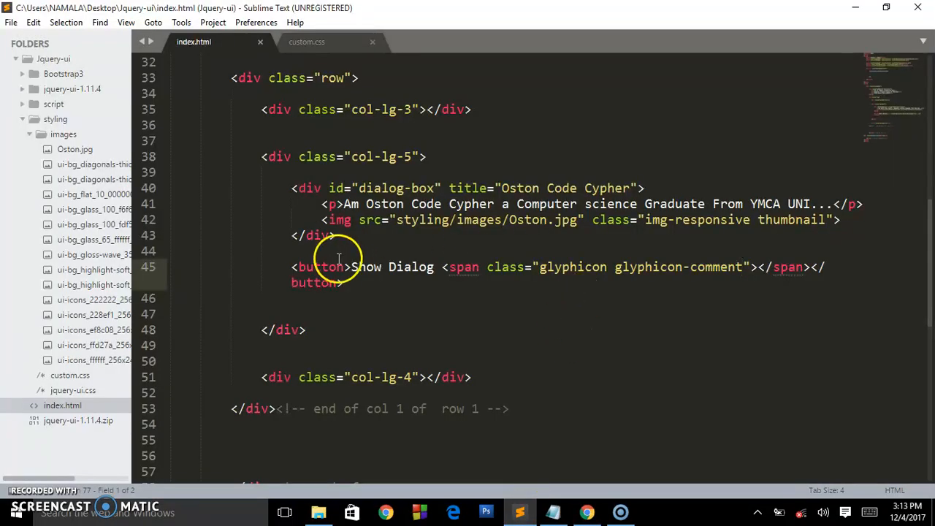
Style the button with class="btn btn-info" and preview it in Chrome.
{"action": "type", "text": "class=\"\""}
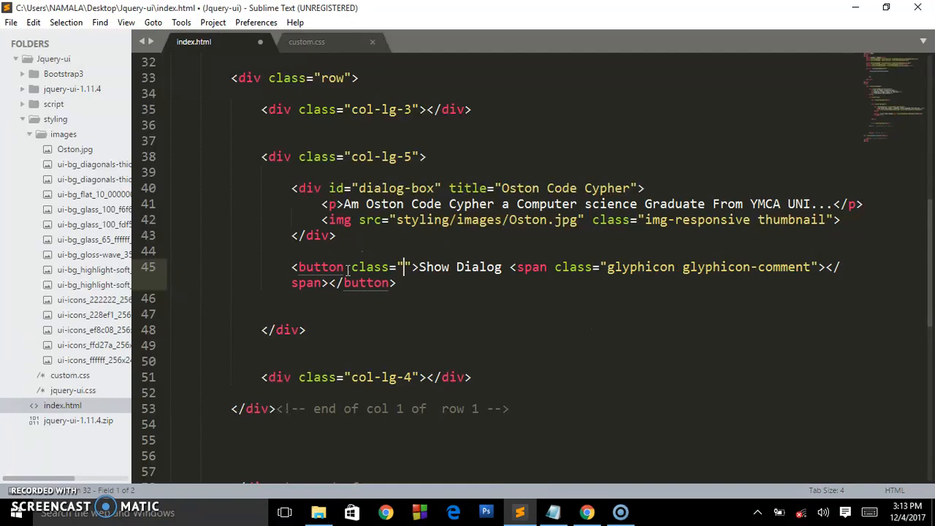
{"action": "type", "text": "btn btn"}
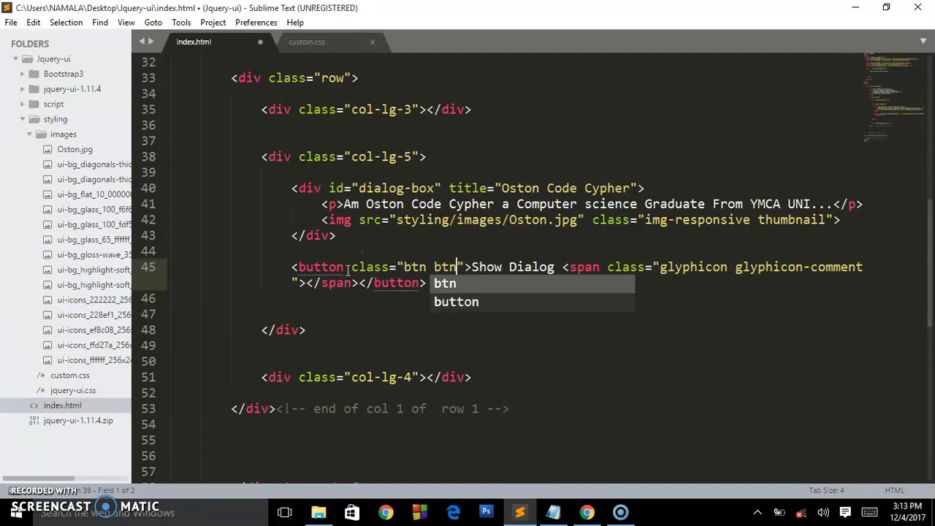
{"action": "type", "text": "-info"}
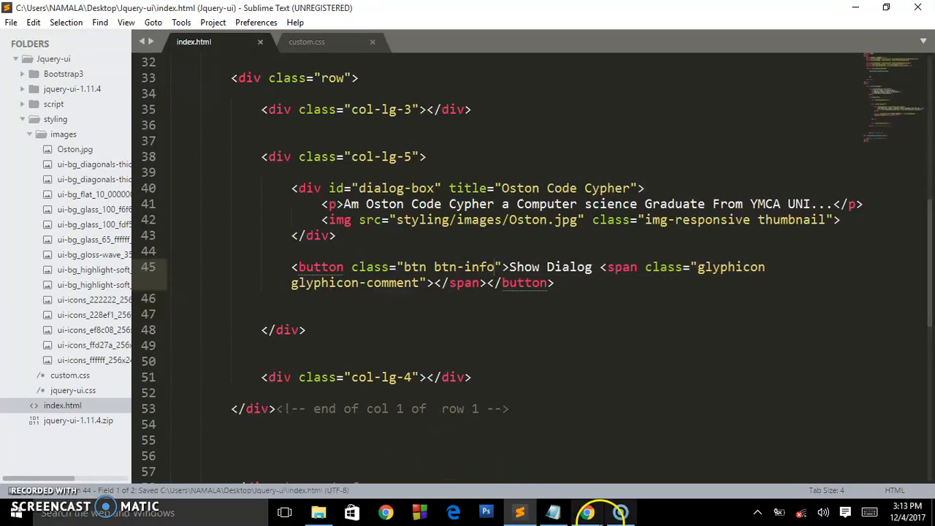
{"action": "left_click", "coordinate": [588, 511]}
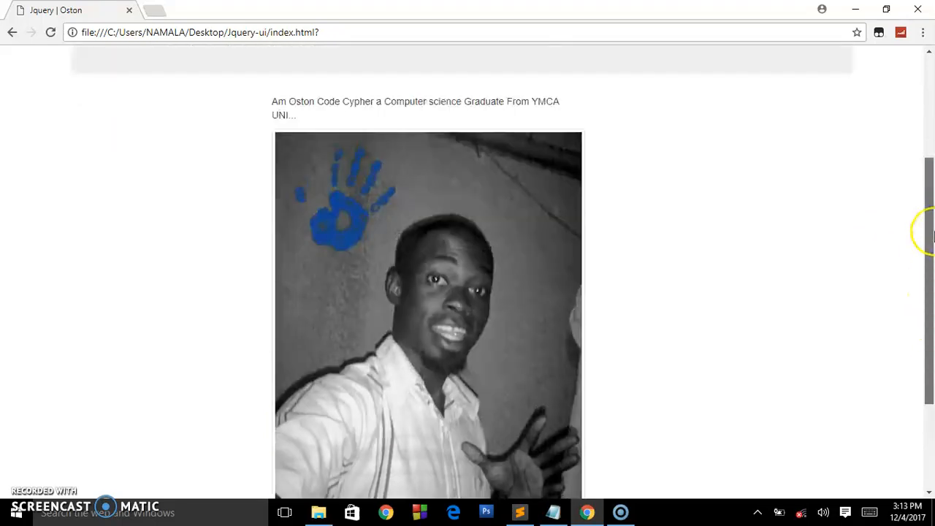
{"action": "scroll", "scroll_direction": "down", "scroll_amount": 3}
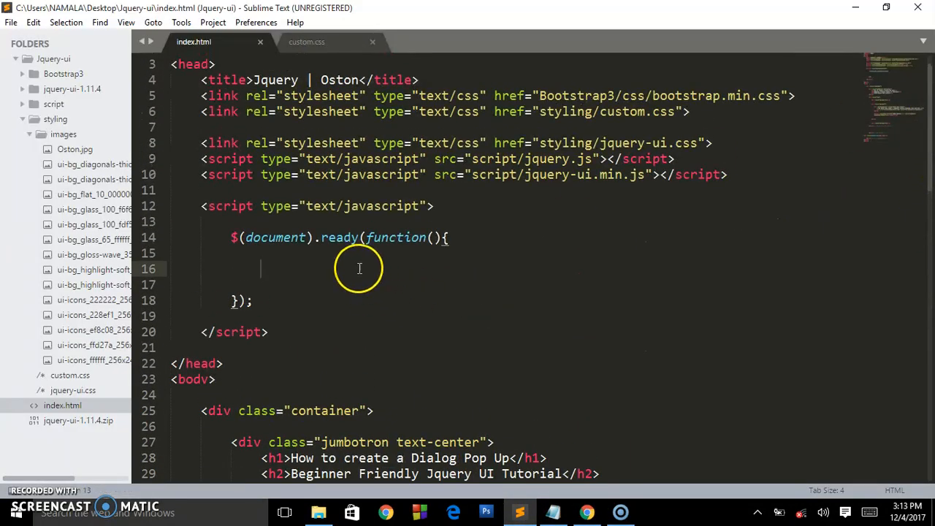
In the document-ready script, write $("#dialog-box").dialog({}); to initialize the dialog.
{"action": "type", "text": "$"}
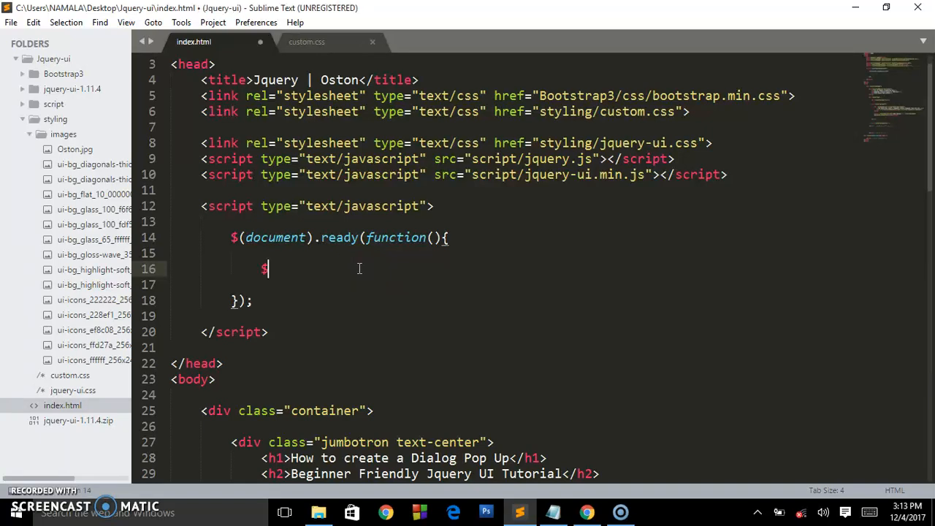
{"action": "type", "text": "()"}
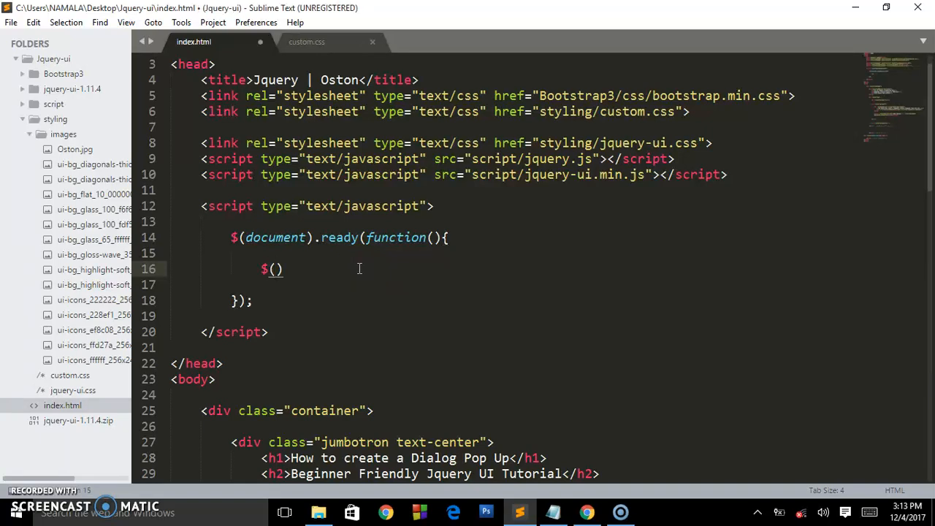
{"action": "type", "text": "\"#\""}
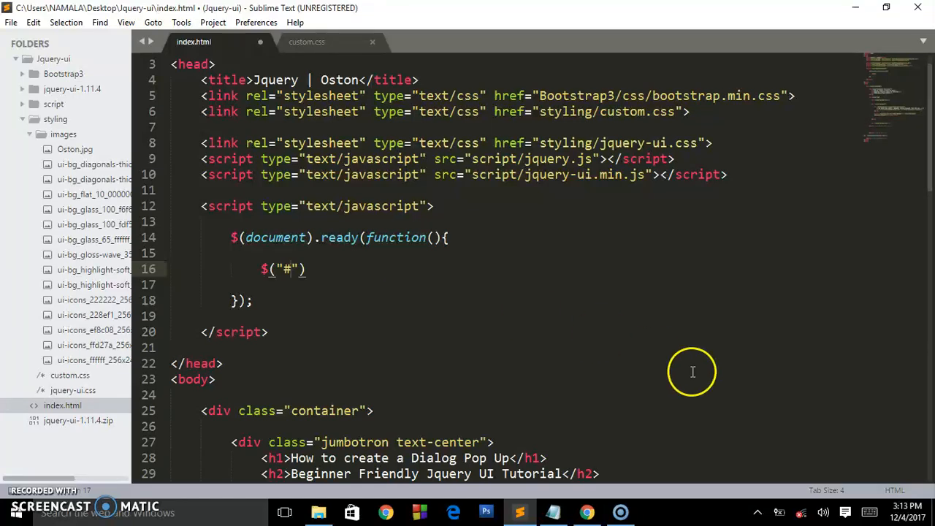
{"action": "scroll", "scroll_direction": "down", "scroll_amount": 3}
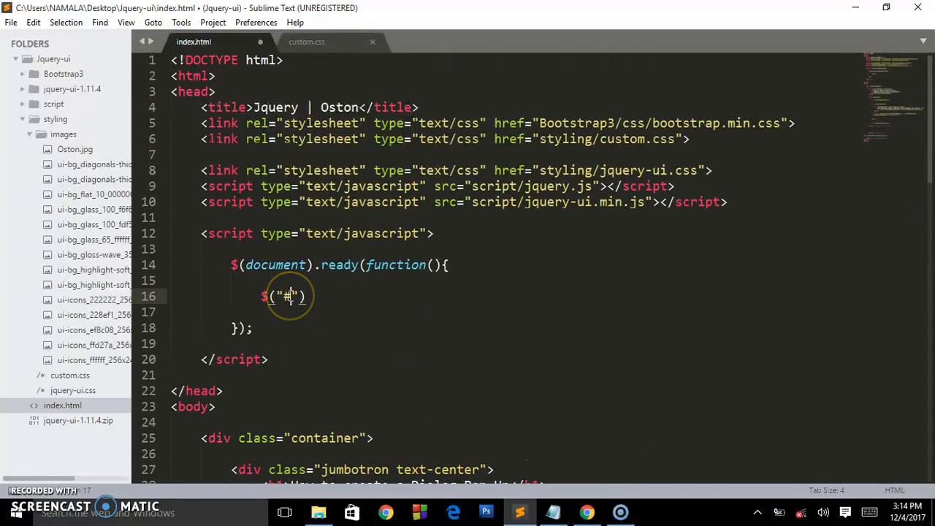
{"action": "type", "text": "dialog-box"}
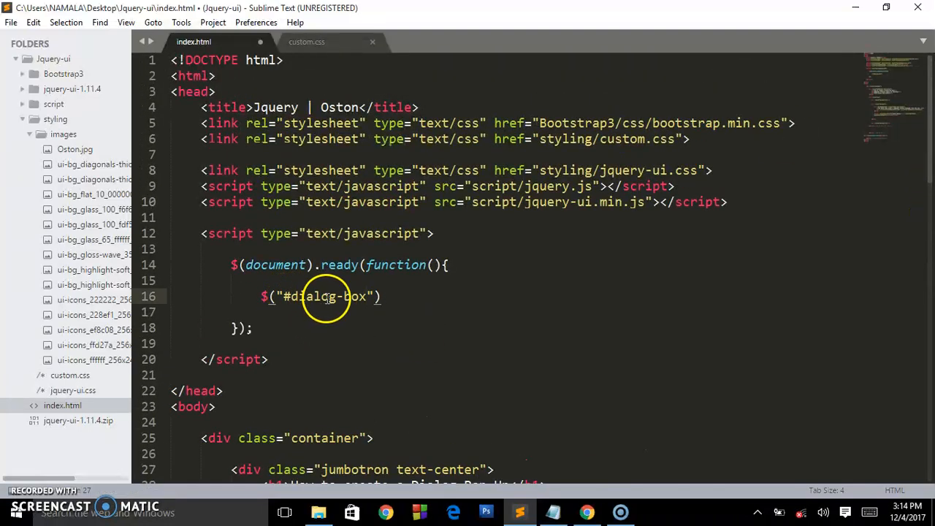
{"action": "left_click", "coordinate": [383, 297]}
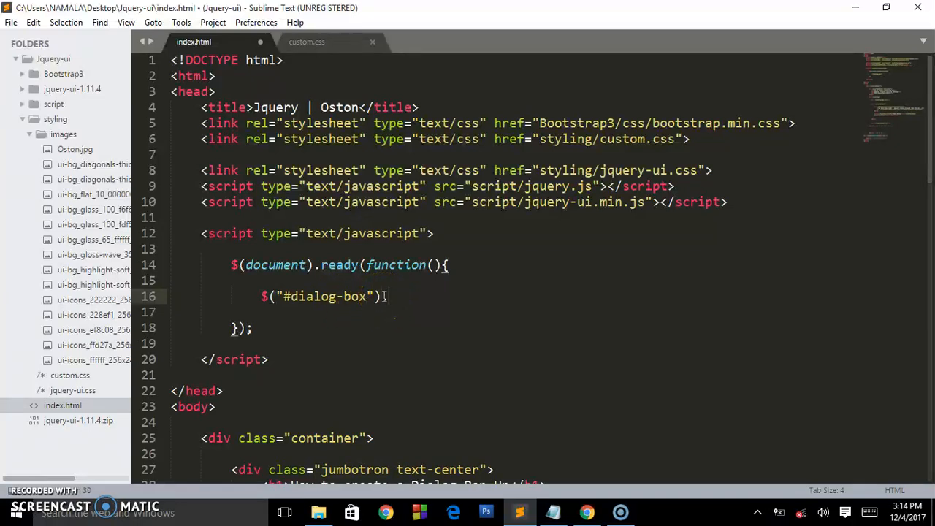
{"action": "type", "text": "dialog("}
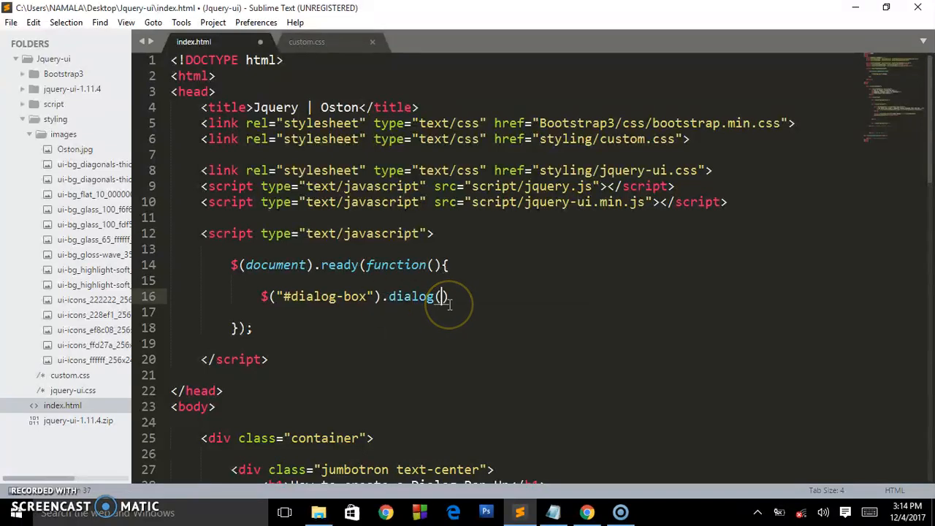
{"action": "type", "text": "{"}
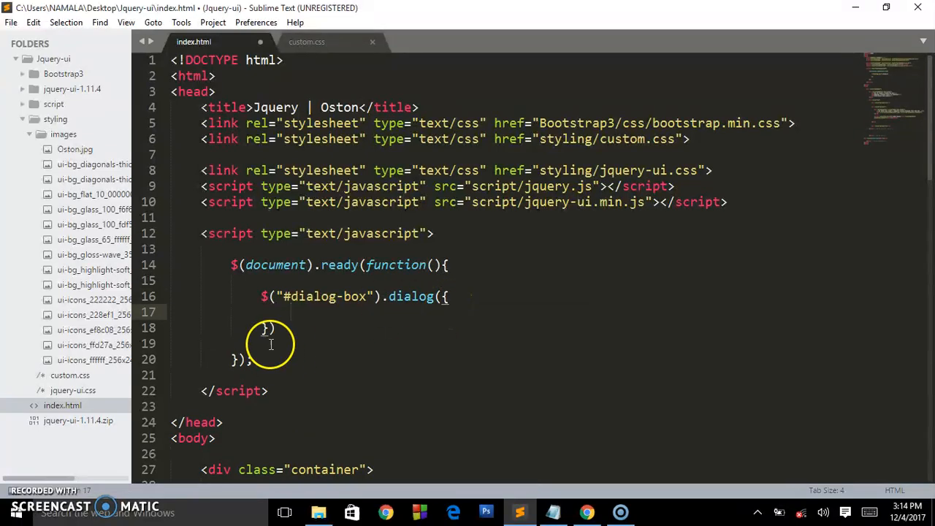
{"action": "type", "text": ";"}
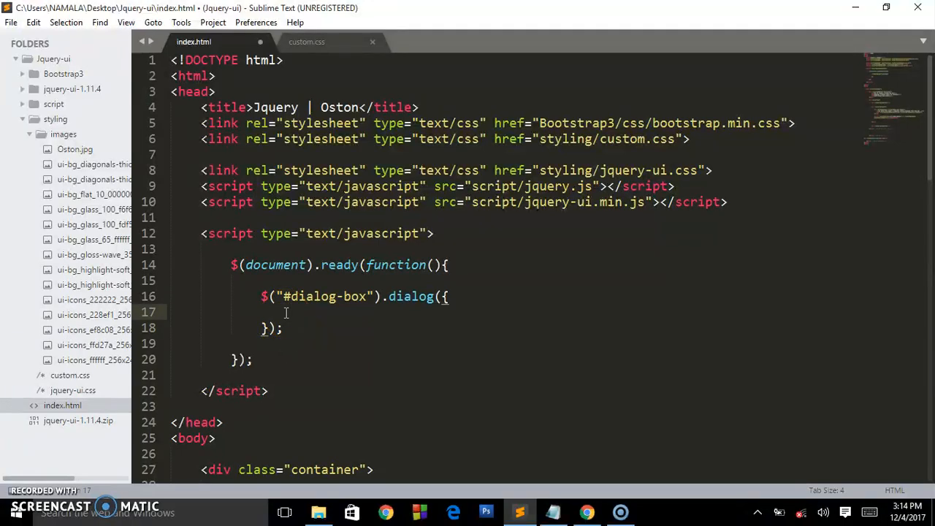
Set autoOpen:false in the dialog options, save, and confirm in Chrome that only the button shows.
{"action": "type", "text": "autoO"}
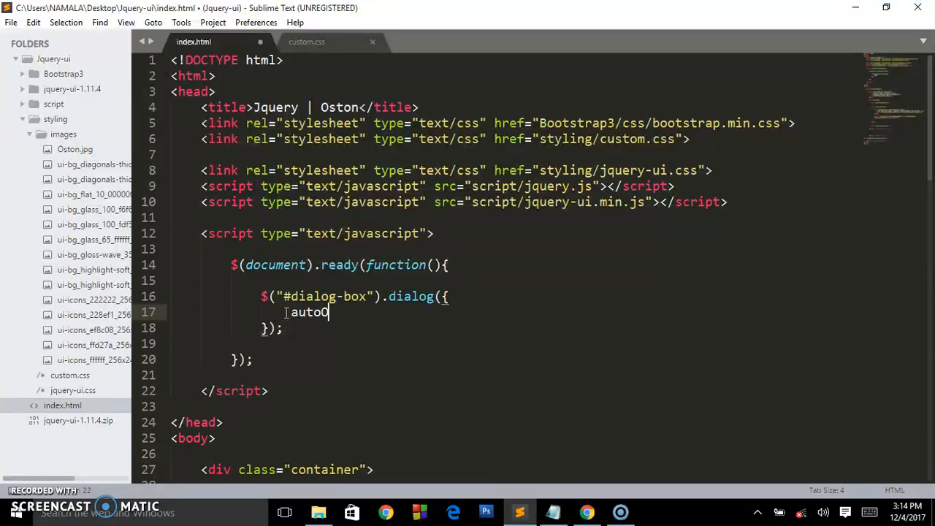
{"action": "type", "text": "pen:"}
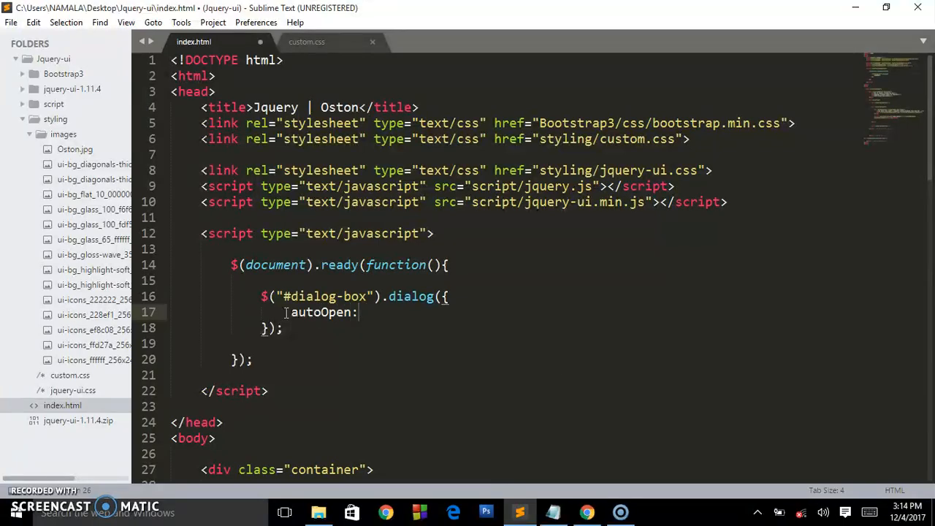
{"action": "type", "text": "false"}
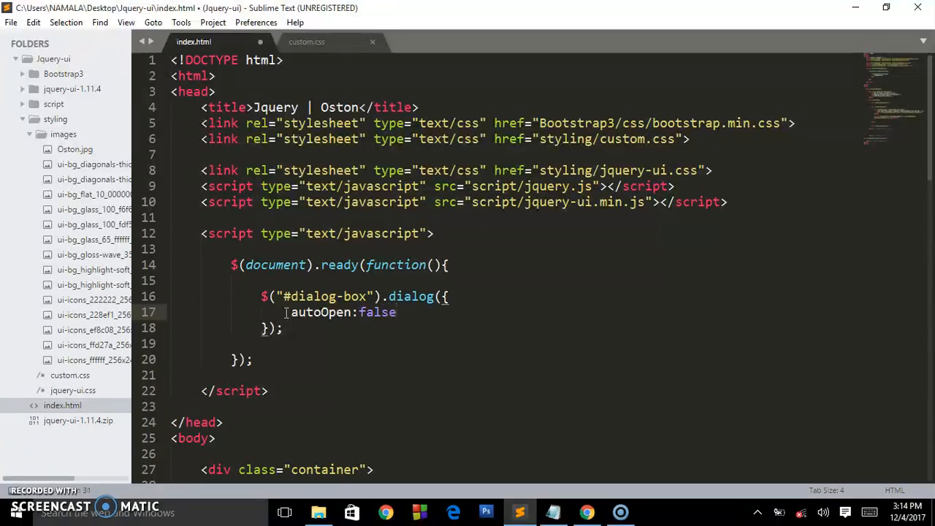
{"action": "type", "text": ","}
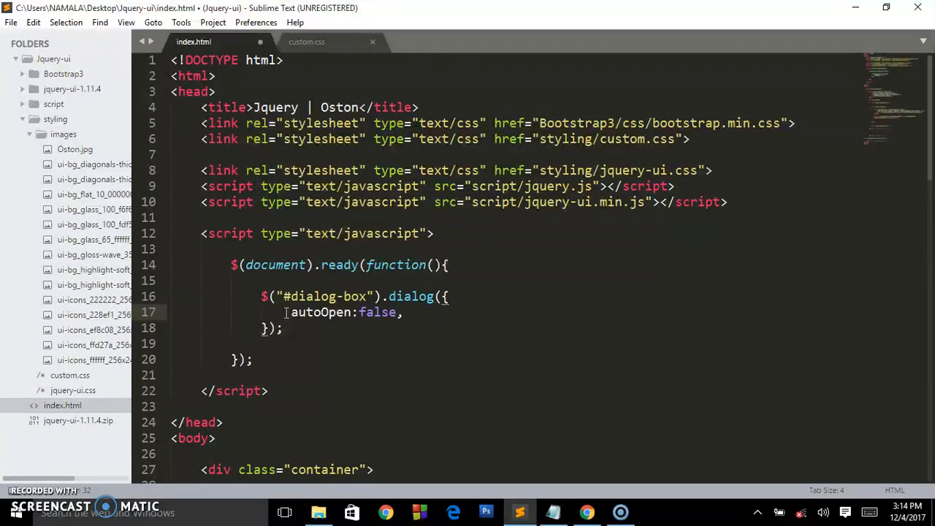
{"action": "key", "text": "ctrl+s"}
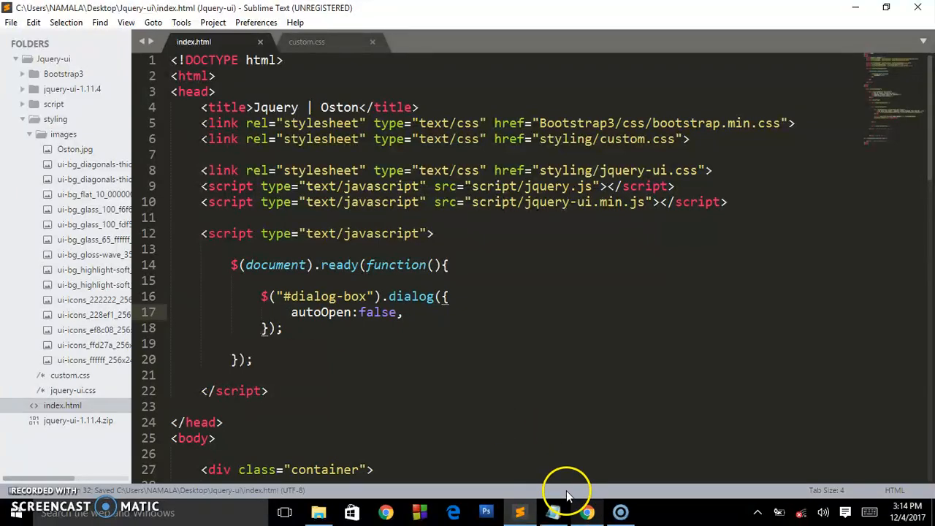
{"action": "left_click", "coordinate": [588, 512]}
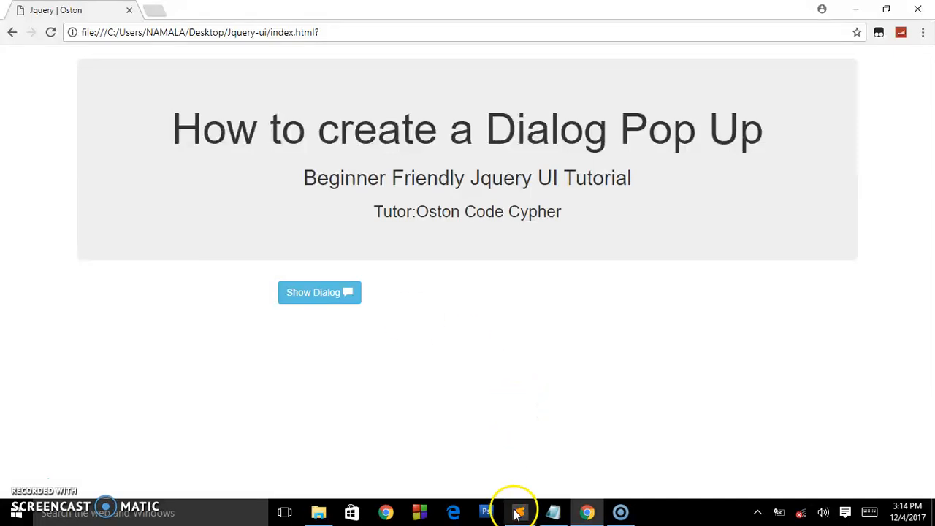
{"action": "left_click", "coordinate": [519, 511]}
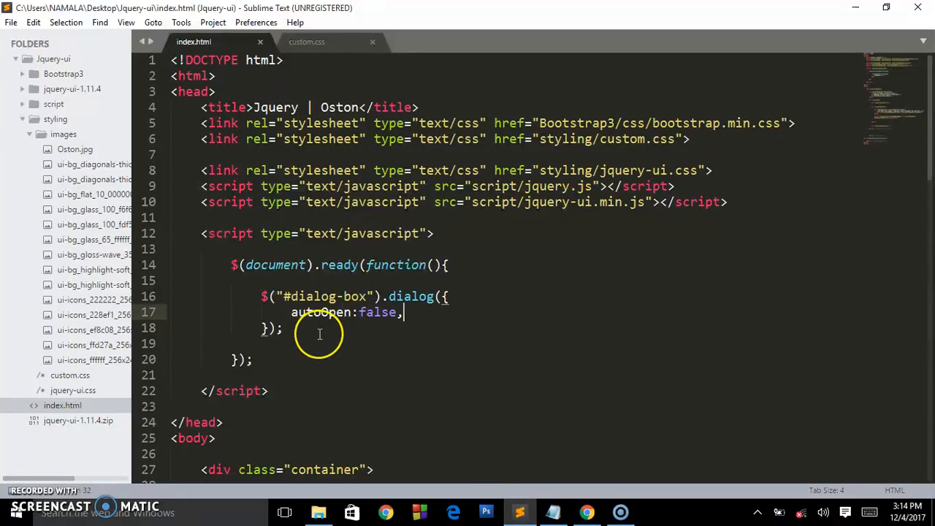
Start a second, still-empty jQuery selector $("") on a new line.
{"action": "key", "text": "Enter"}
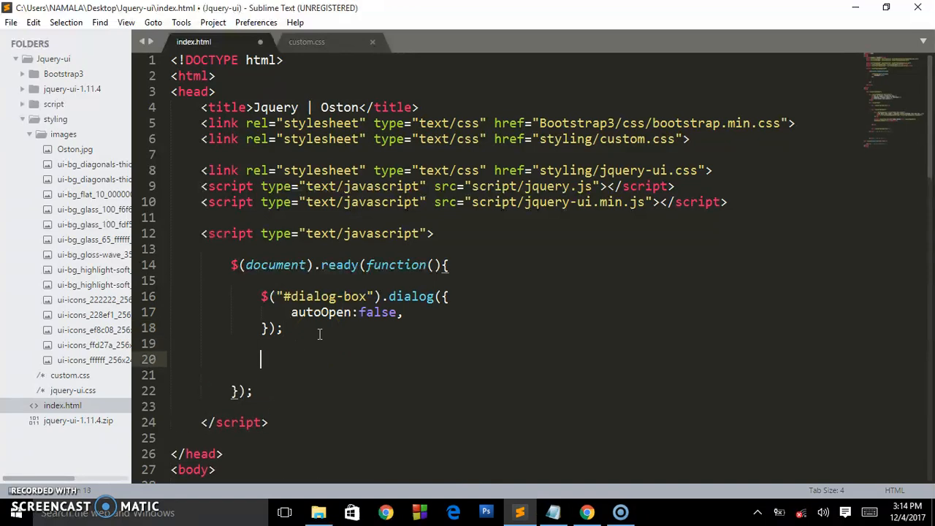
{"action": "type", "text": "$"}
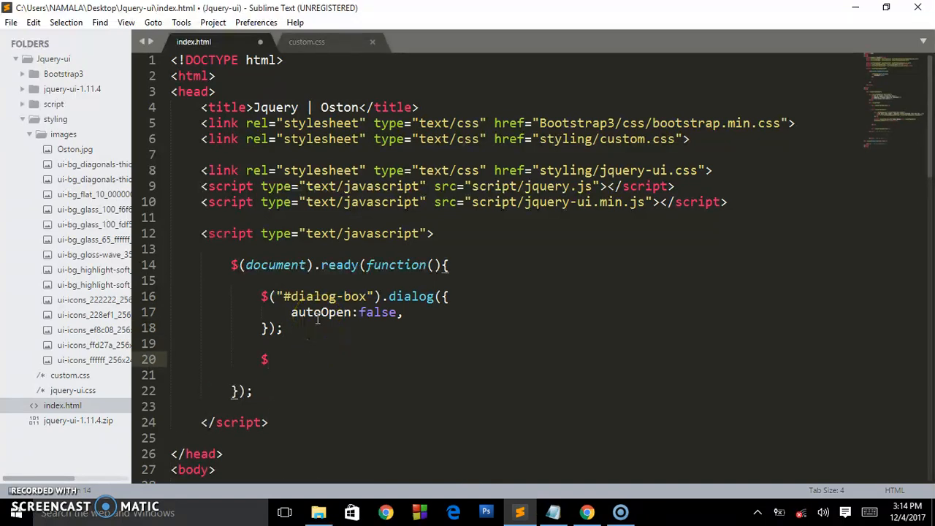
{"action": "type", "text": "()"}
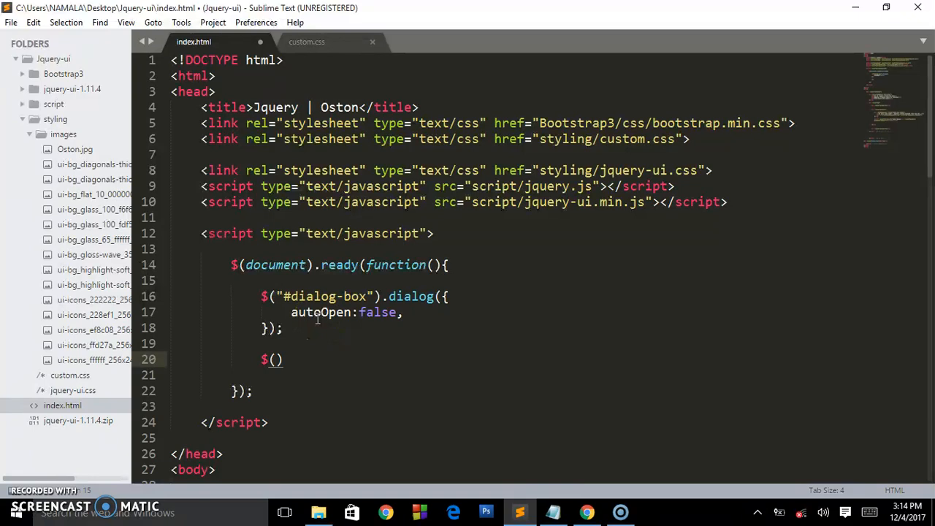
{"action": "type", "text": "\"\""}
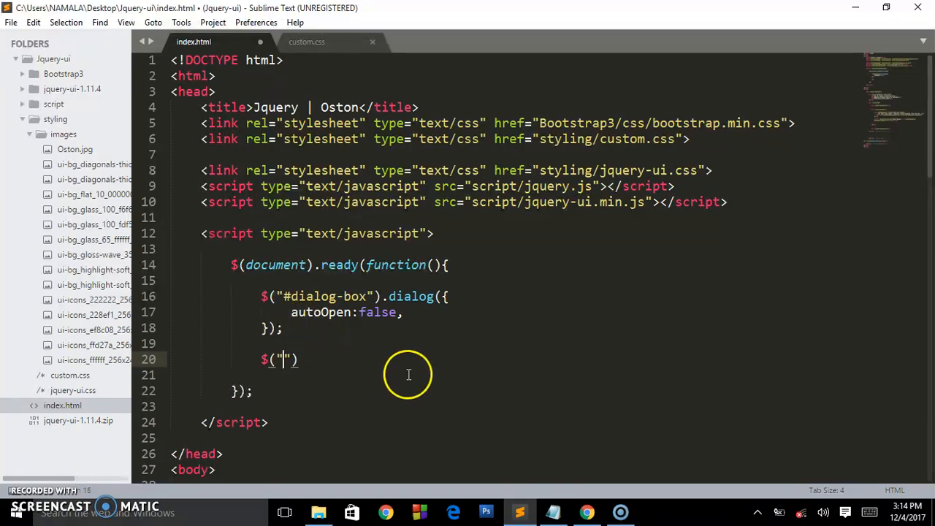
{"action": "left_click", "coordinate": [588, 511]}
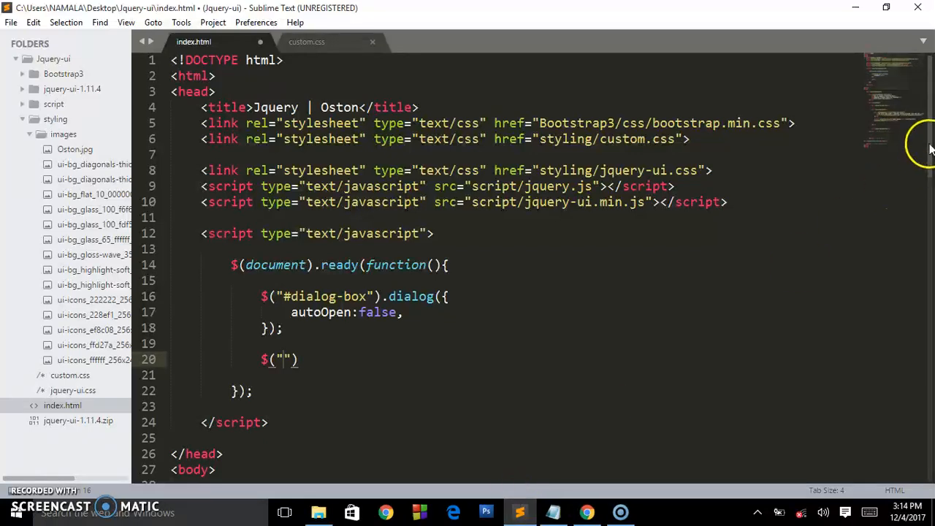
{"action": "scroll", "scroll_direction": "down", "scroll_amount": 3}
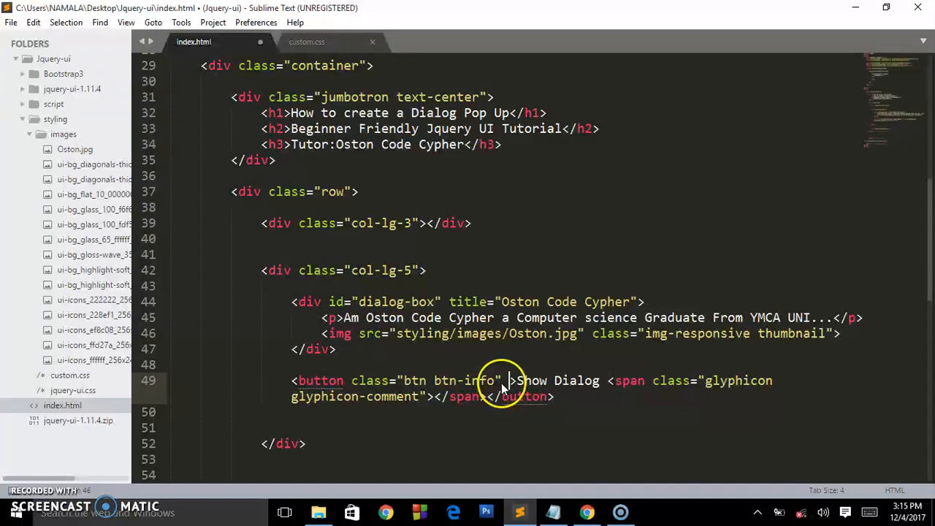
Give the Show Dialog button id="opener" and save the file.
{"action": "type", "text": "id=\"\""}
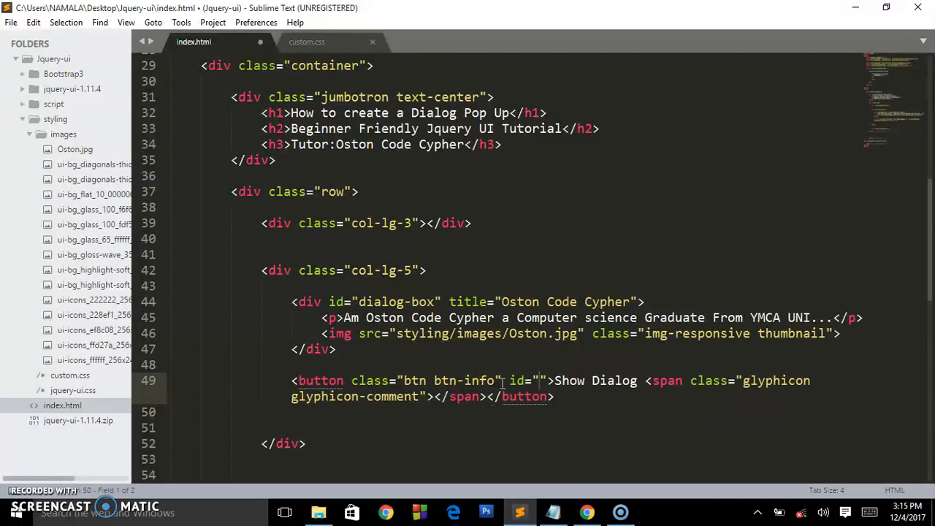
{"action": "type", "text": "opener"}
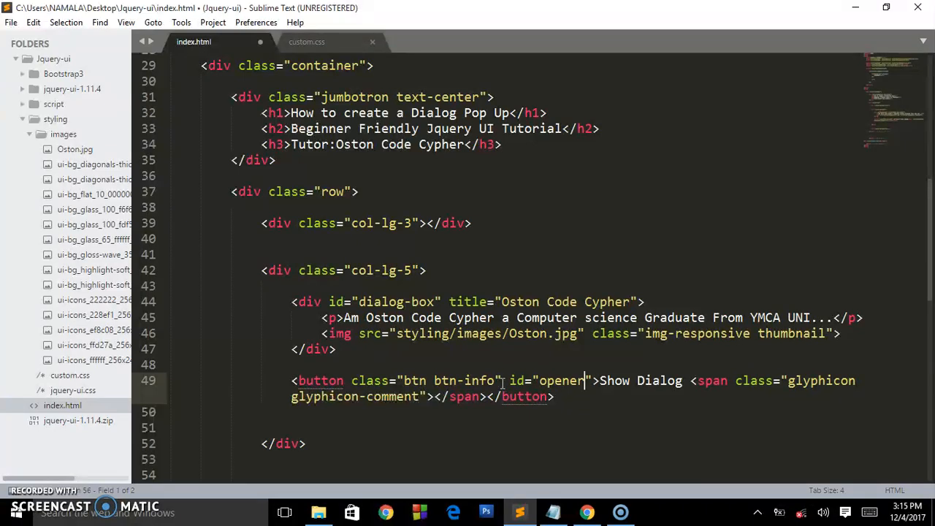
{"action": "key", "text": "ctrl+s"}
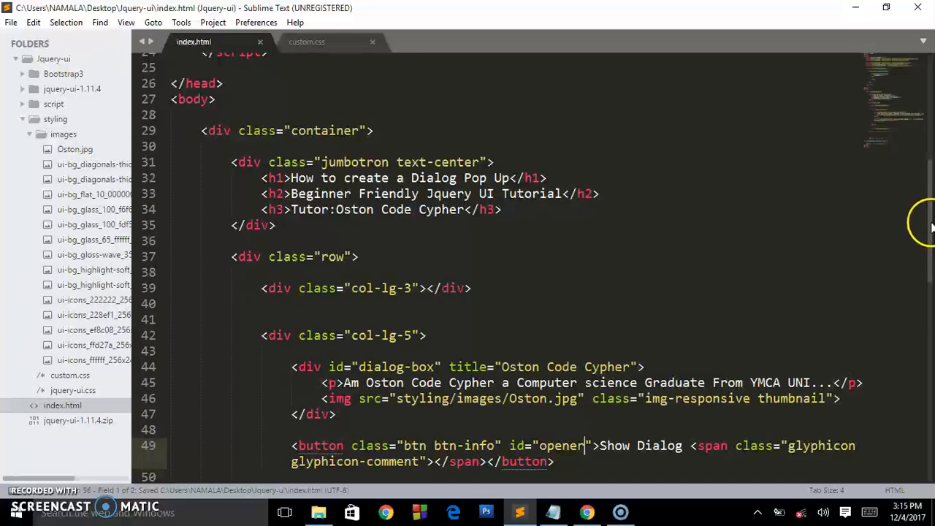
{"action": "scroll", "scroll_direction": "down", "scroll_amount": 3}
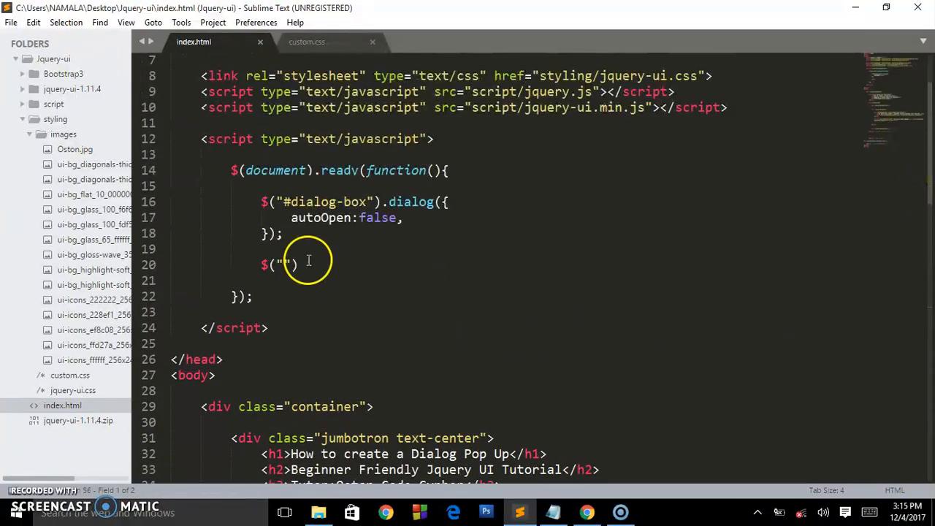
Fill the selector as $("#opener").click(function(){ }) to handle the button click.
{"action": "type", "text": "#"}
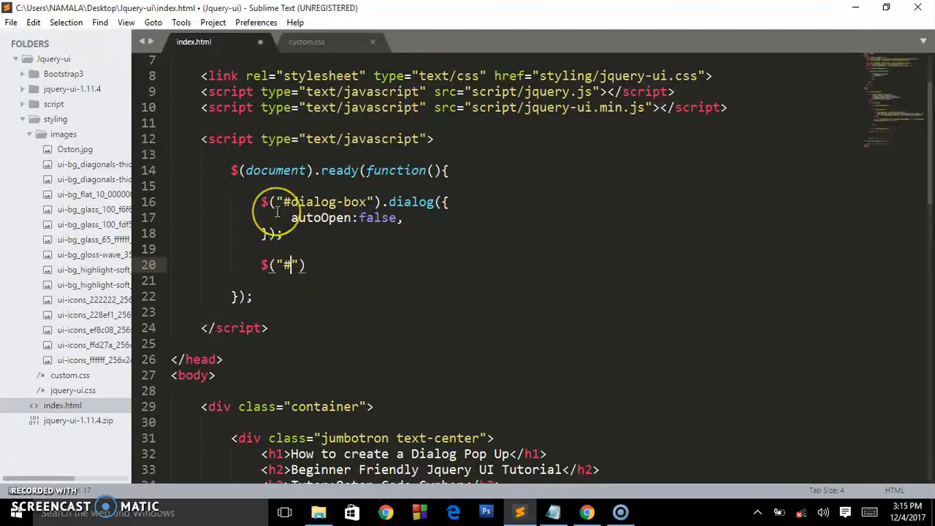
{"action": "type", "text": "opener"}
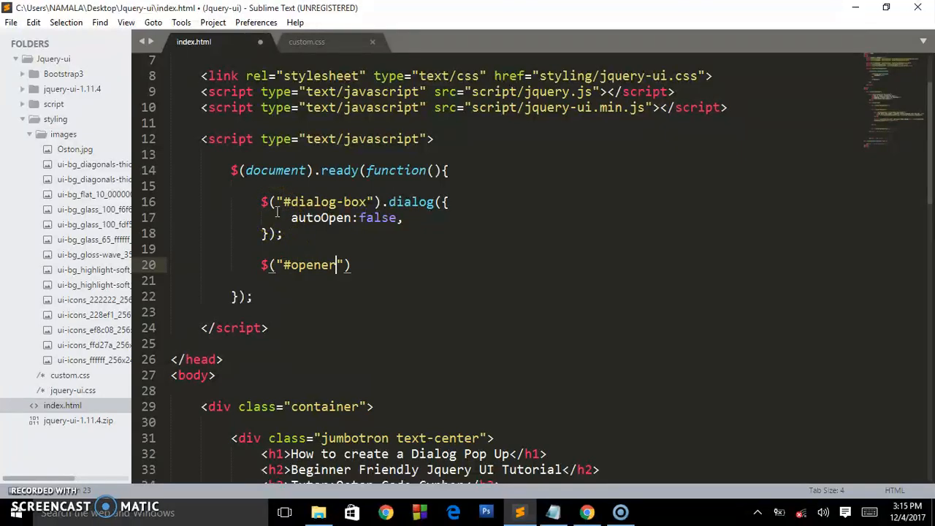
{"action": "type", "text": "."}
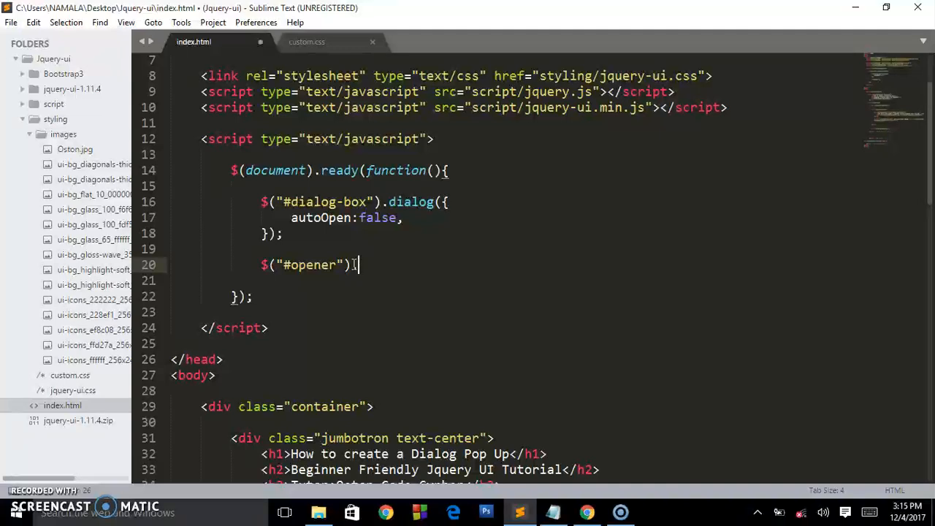
{"action": "type", "text": ".click()"}
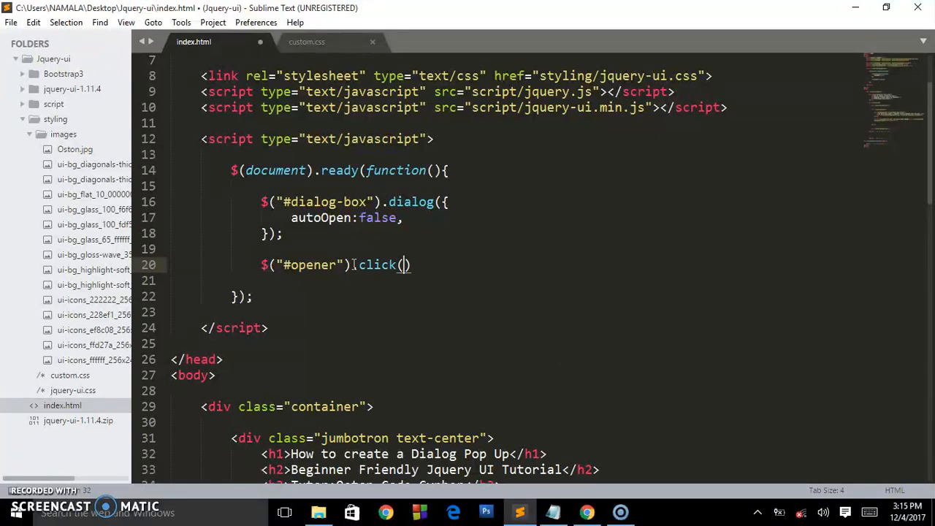
{"action": "type", "text": "function("}
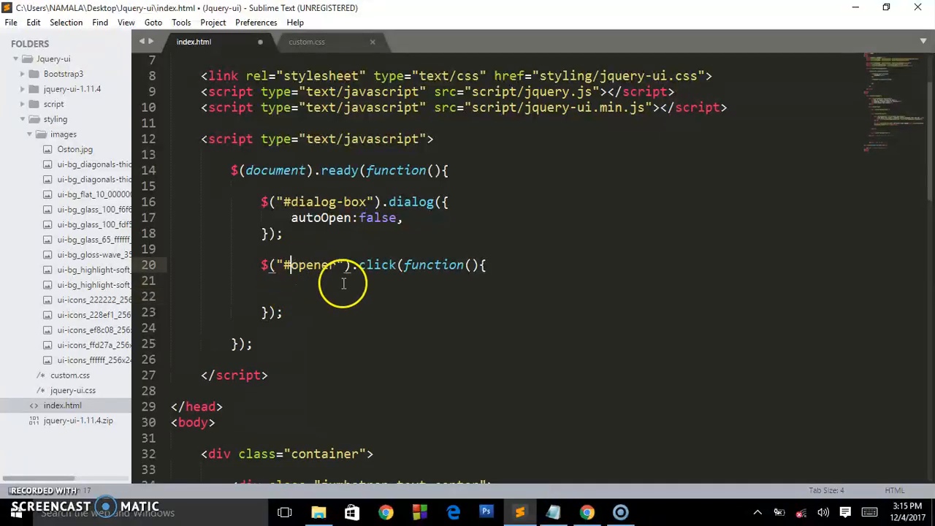
{"action": "double_click", "coordinate": [307, 266]}
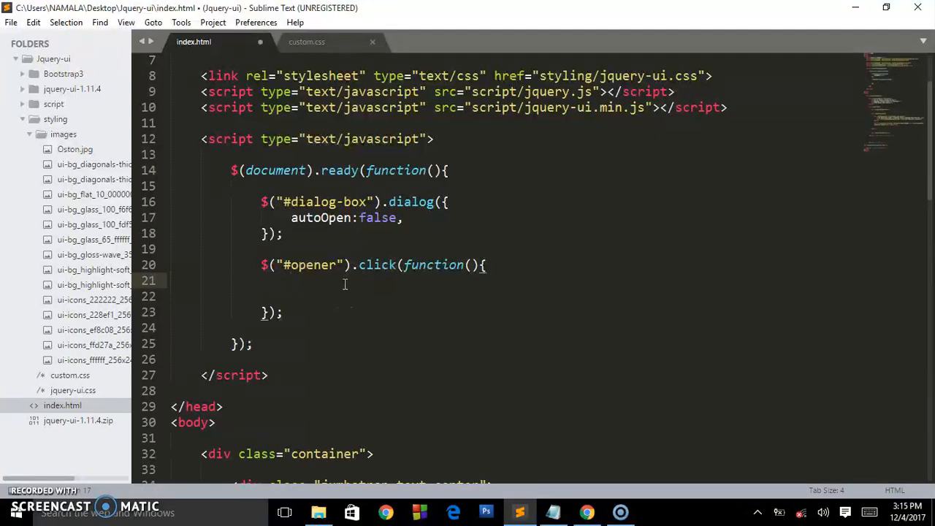
Inside the handler call $("#dialog-box").dialog("open"); so the button opens the dialog.
{"action": "type", "text": "#"}
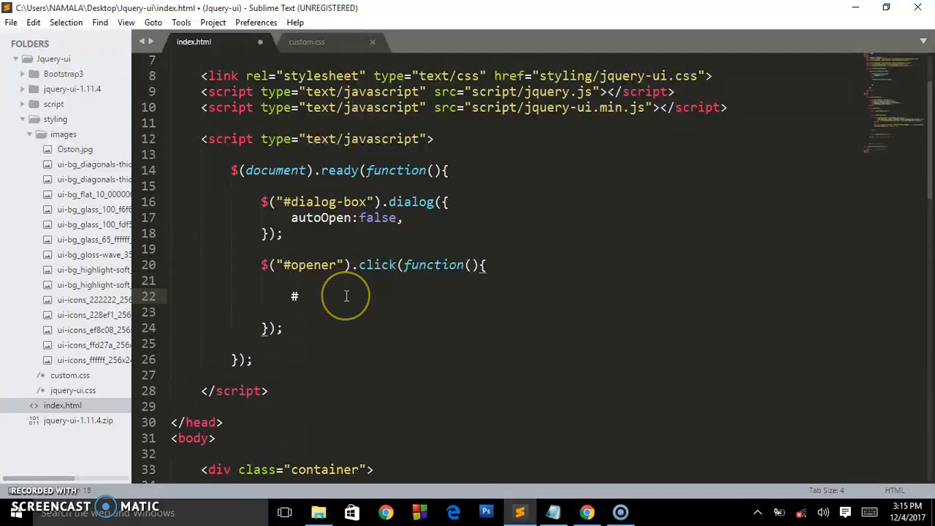
{"action": "type", "text": "$()"}
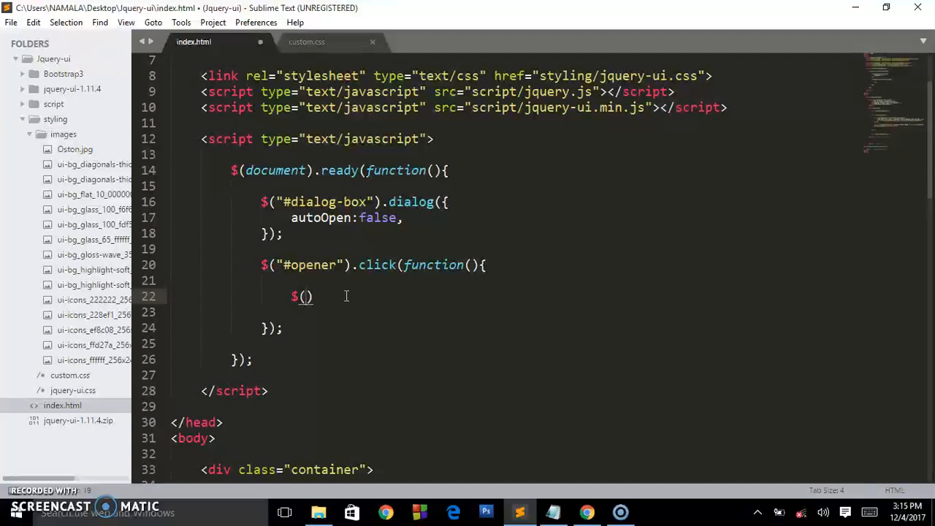
{"action": "type", "text": "\"#\""}
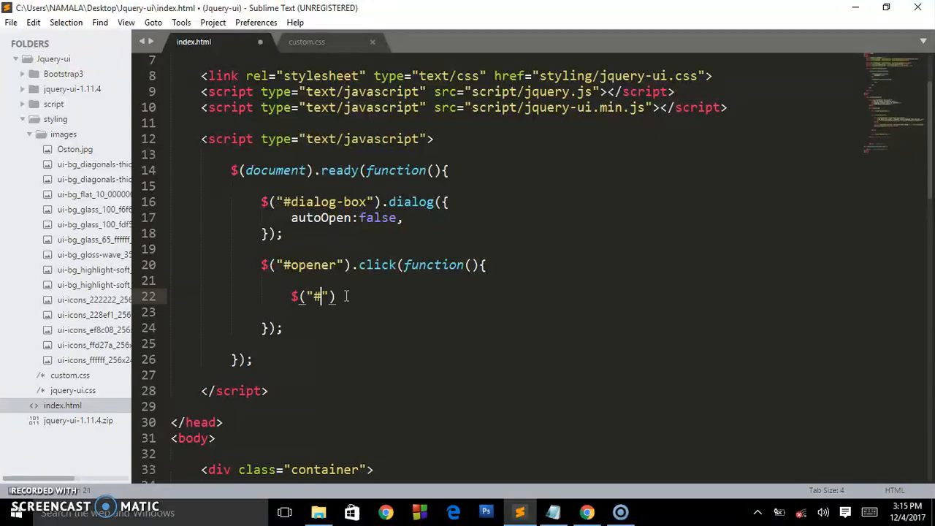
{"action": "type", "text": "dialog-box"}
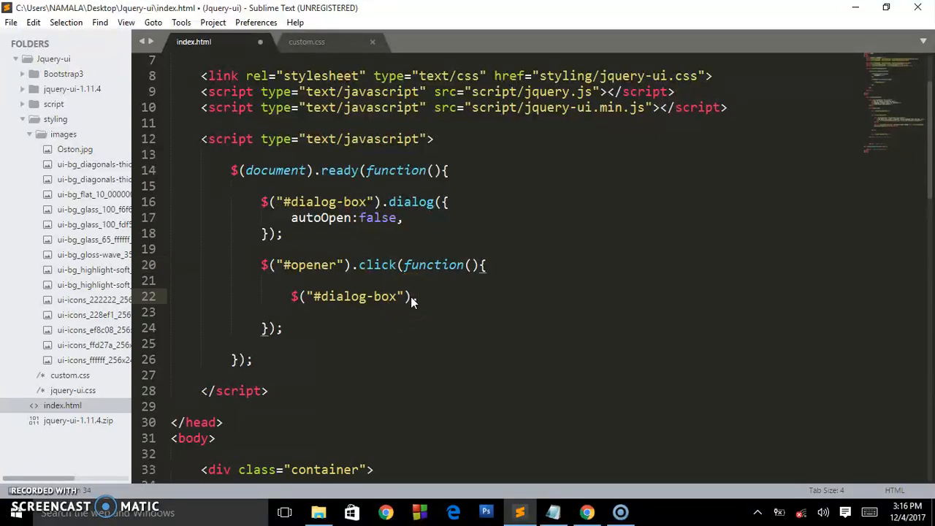
{"action": "type", "text": ".dialog"}
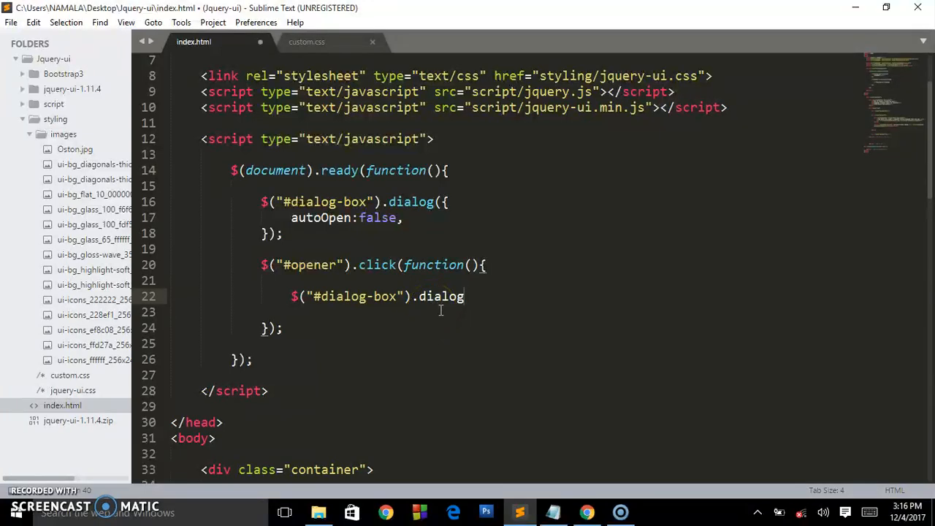
{"action": "type", "text": "(\"o\""}
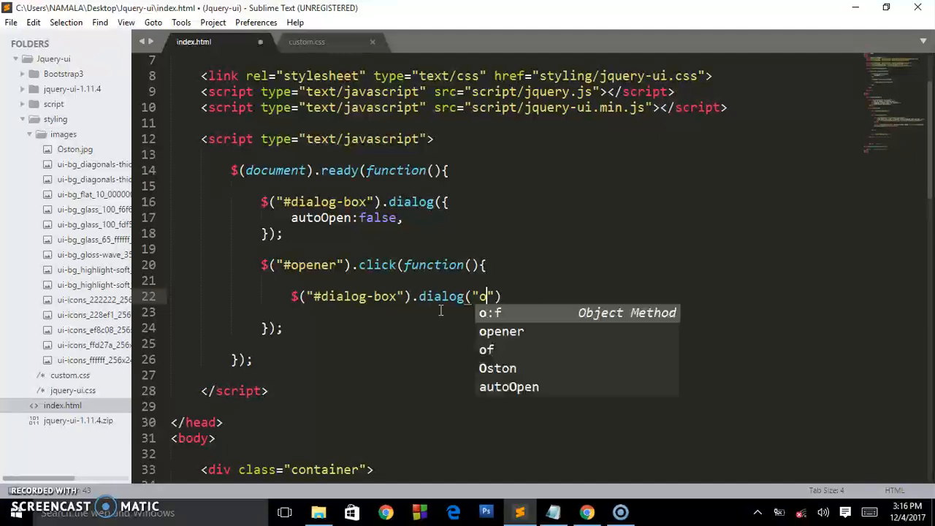
{"action": "type", "text": "pen"}
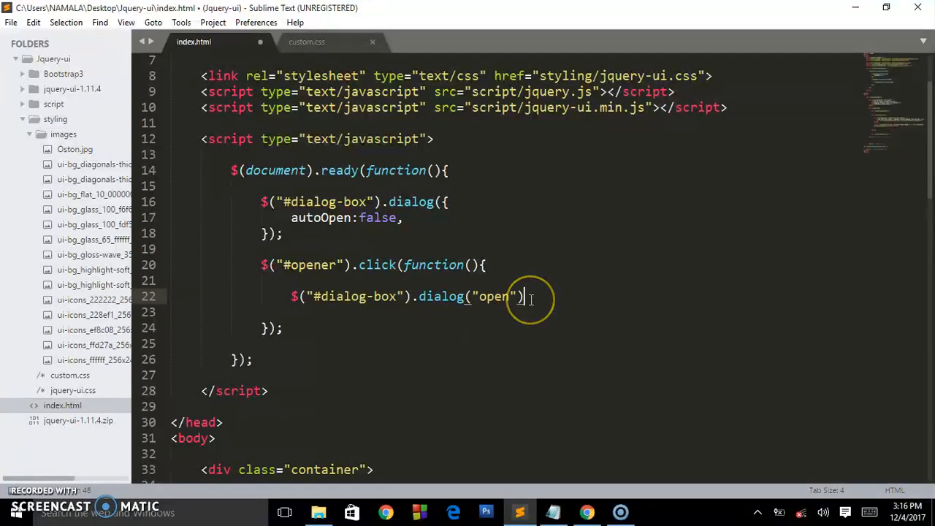
{"action": "type", "text": ";"}
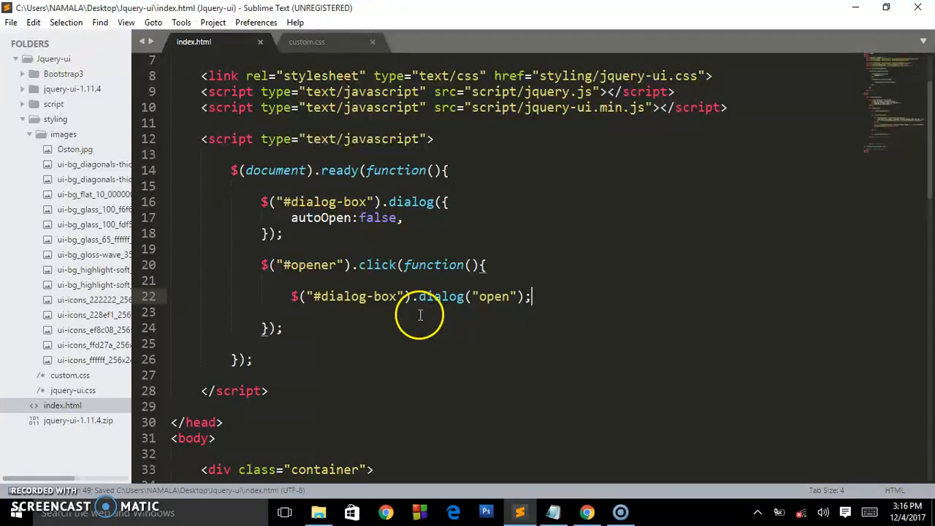
Verify in Chrome that Show Dialog opens the bio and photo dialog, closing and reopening it.
{"action": "left_click", "coordinate": [588, 511]}
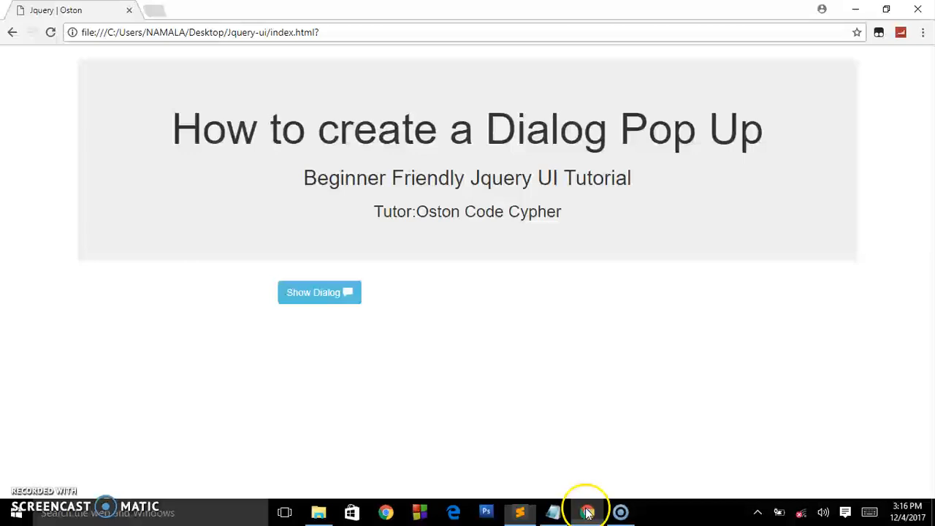
{"action": "left_click", "coordinate": [50, 32]}
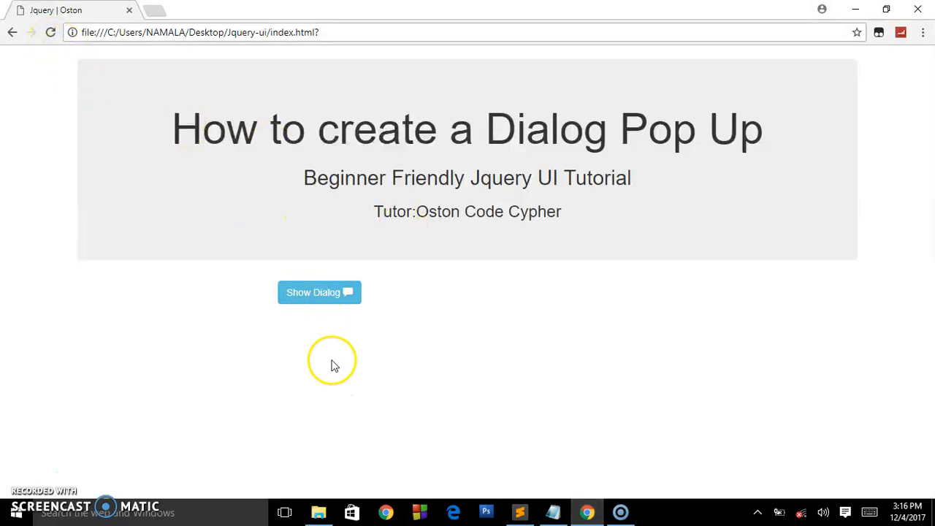
{"action": "left_click", "coordinate": [318, 292]}
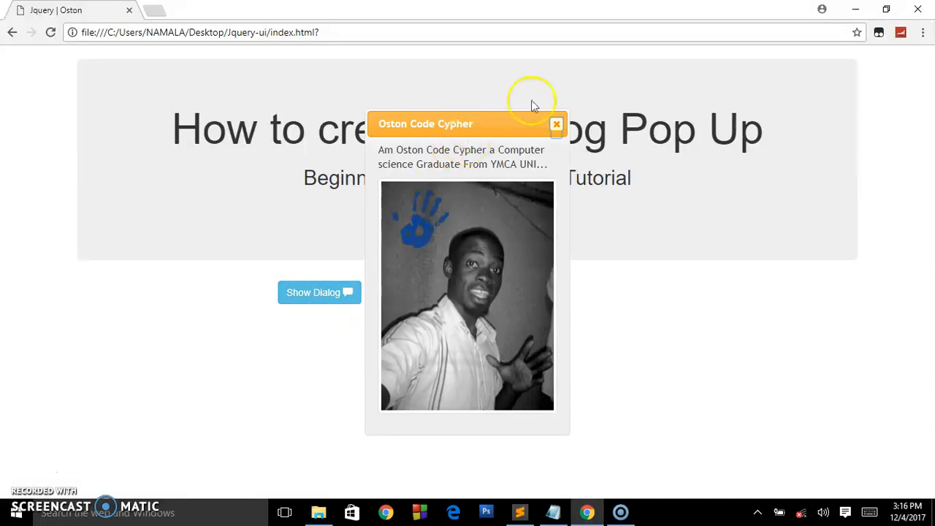
{"action": "mouse_move", "coordinate": [473, 159]}
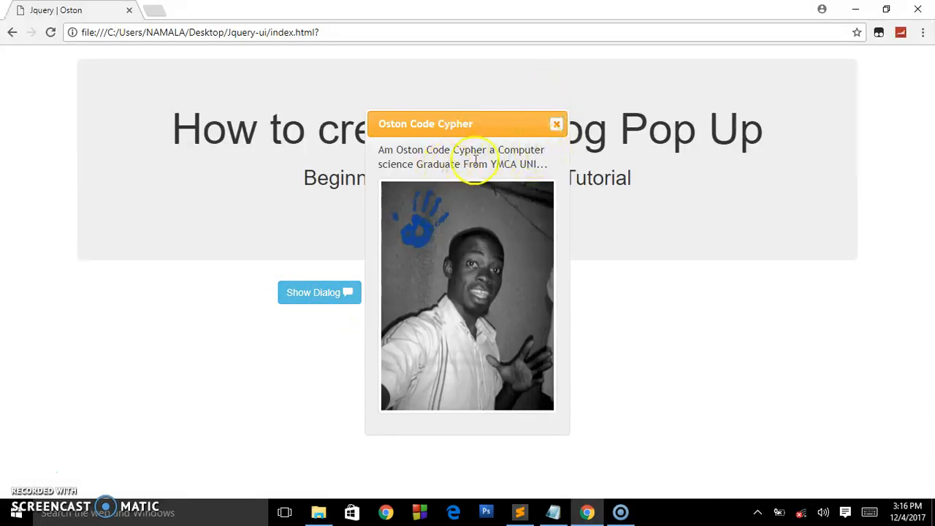
{"action": "mouse_move", "coordinate": [497, 208]}
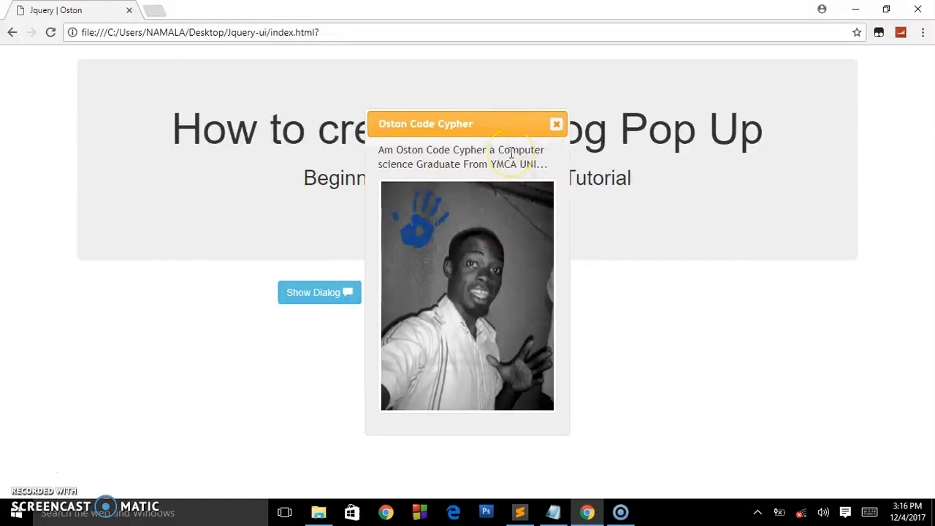
{"action": "mouse_move", "coordinate": [558, 128]}
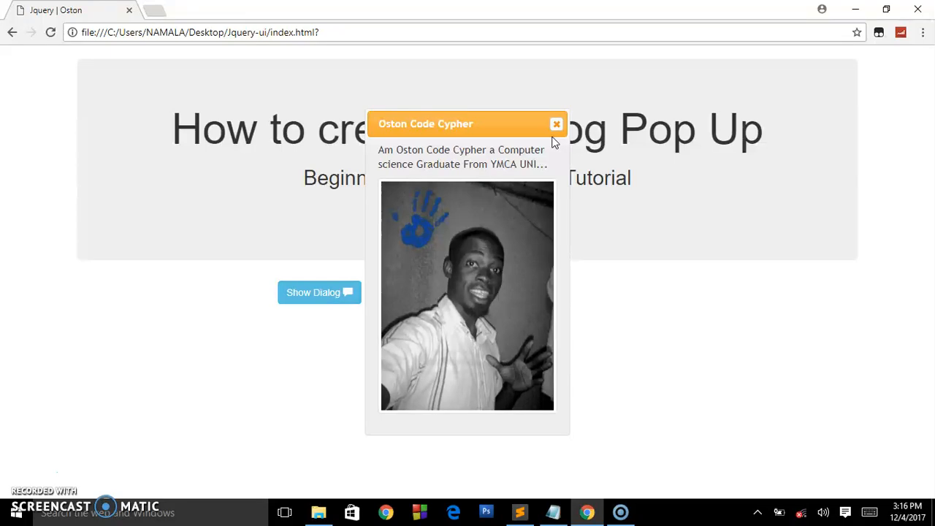
{"action": "left_click", "coordinate": [557, 122]}
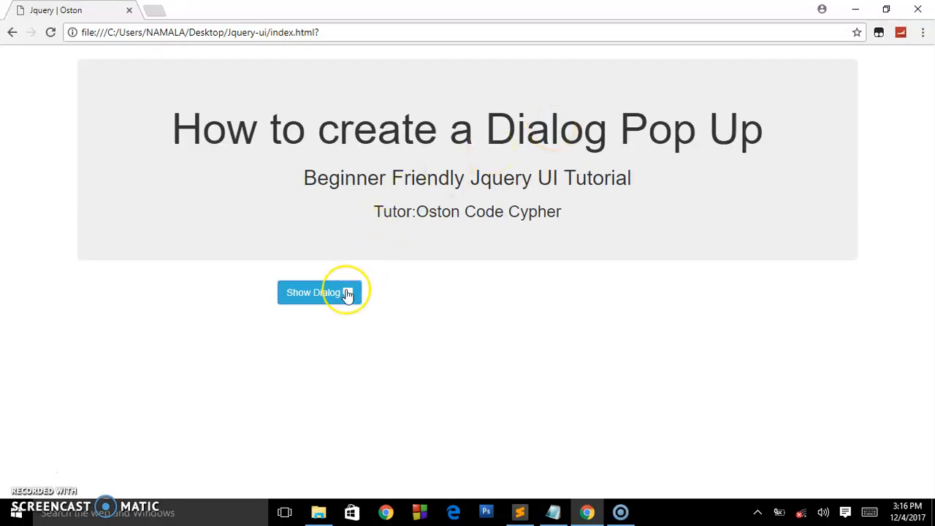
{"action": "left_click", "coordinate": [319, 292]}
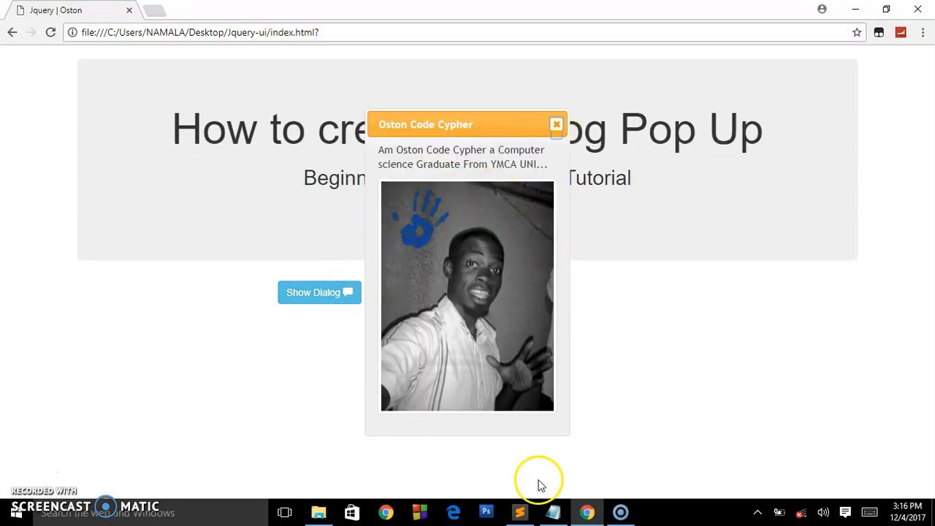
Change the dialog's autoOpen option to true in index.html and return to Chrome.
{"action": "left_click", "coordinate": [520, 511]}
{"action": "type", "text": "autoOpen,"}
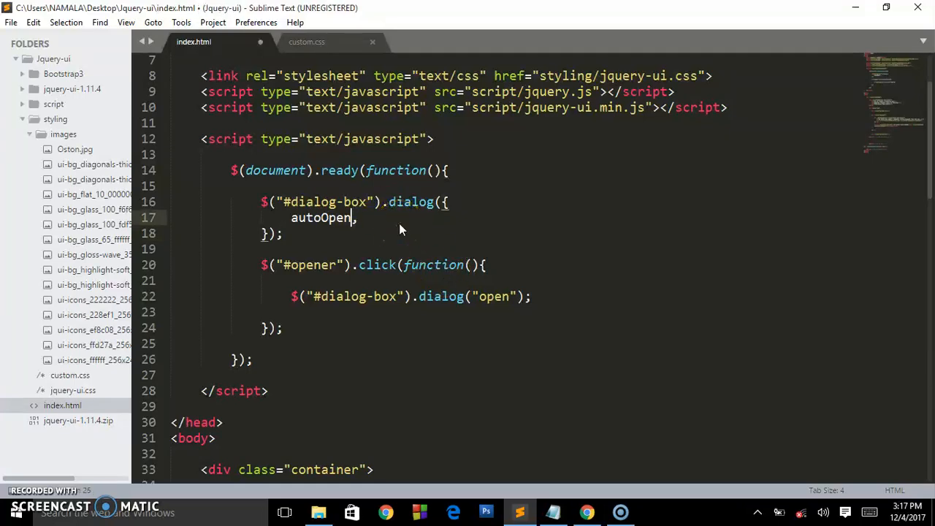
{"action": "type", "text": ":true"}
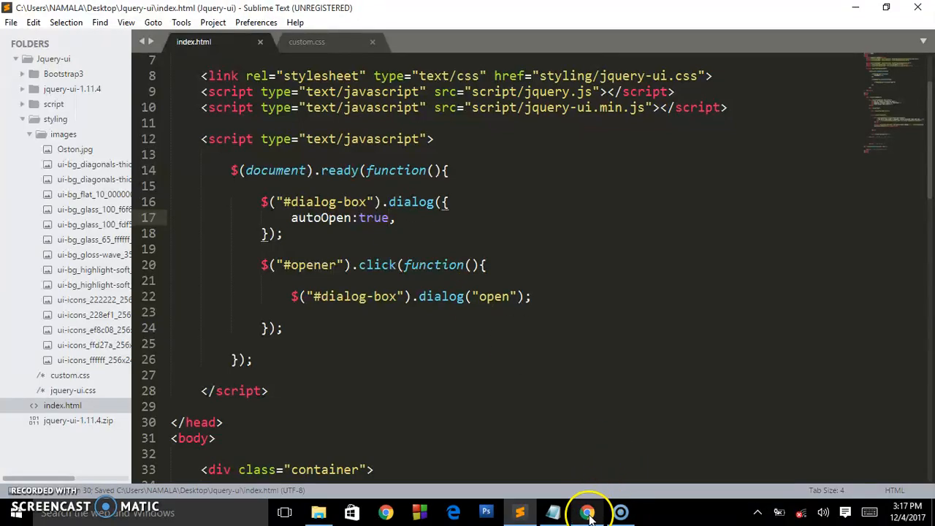
{"action": "left_click", "coordinate": [587, 511]}
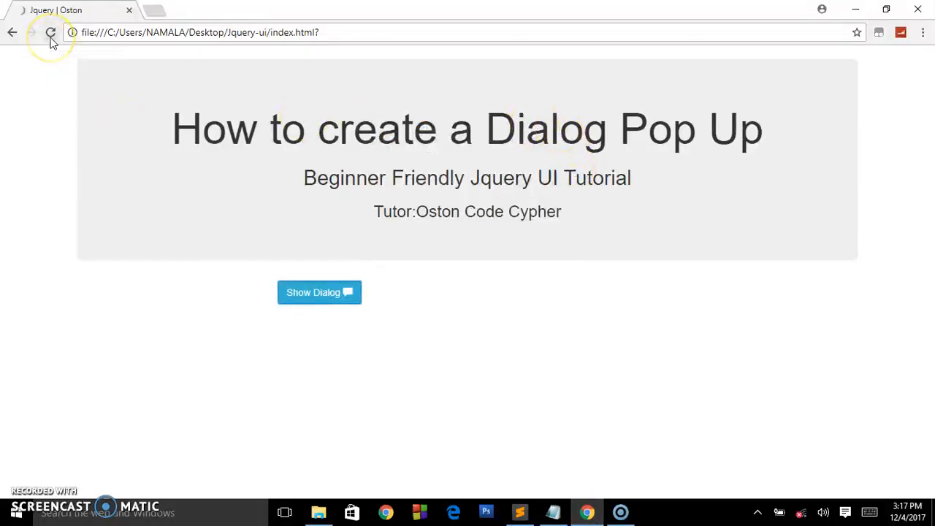
Reload the page to see the dialog auto-open, then close it.
{"action": "left_click", "coordinate": [319, 293]}
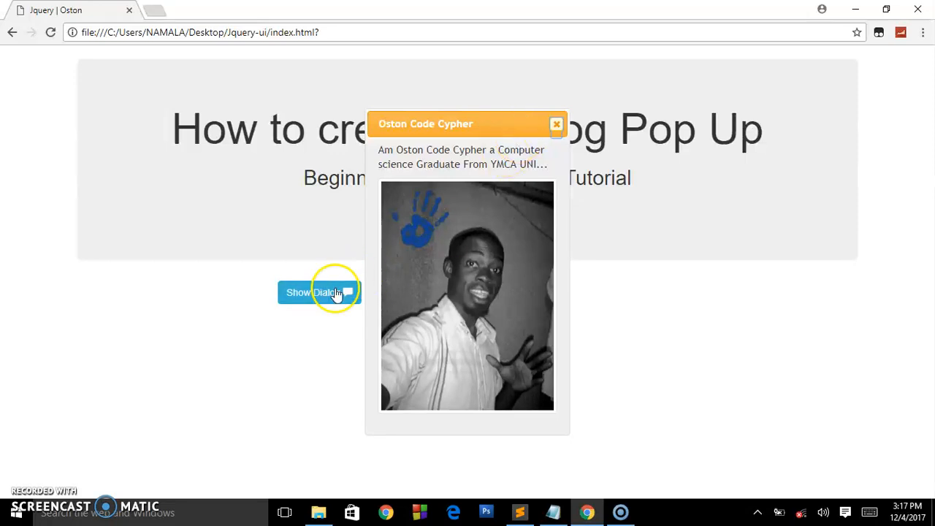
{"action": "mouse_move", "coordinate": [331, 314]}
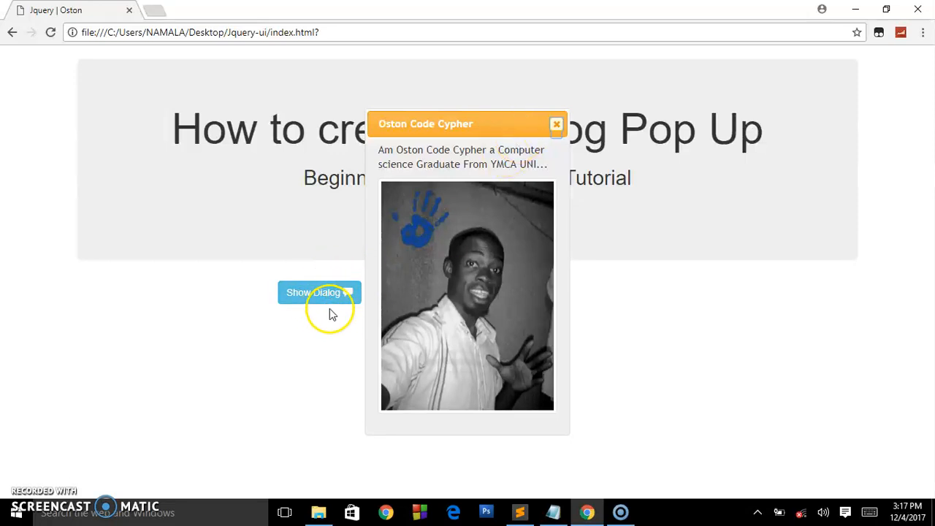
{"action": "left_click", "coordinate": [557, 123]}
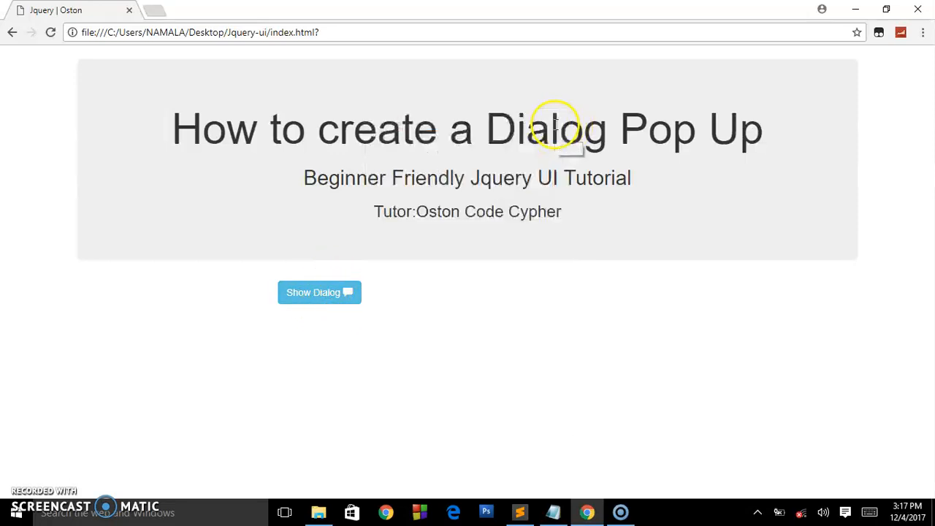
{"action": "left_click", "coordinate": [520, 512]}
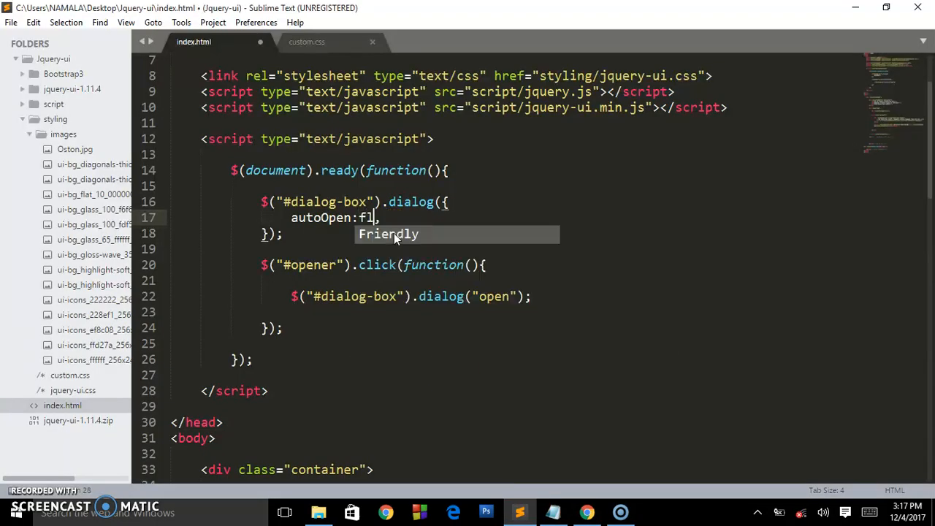
Revert autoOpen to false in index.html and return to Chrome.
{"action": "type", "text": "fa"}
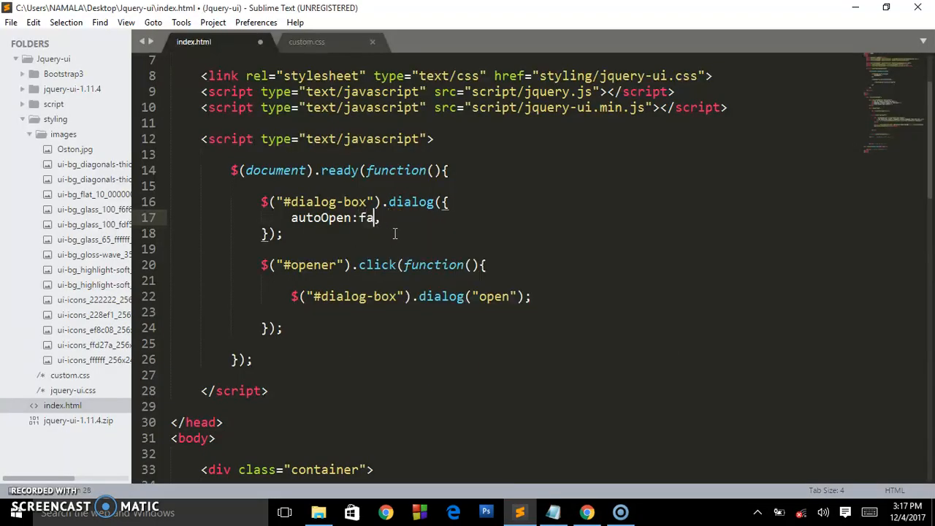
{"action": "type", "text": "lse"}
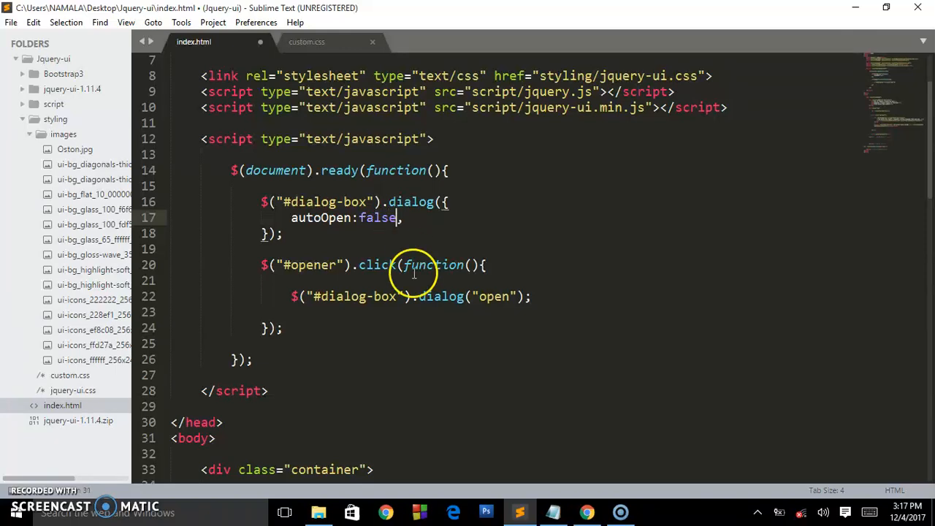
{"action": "left_click", "coordinate": [587, 512]}
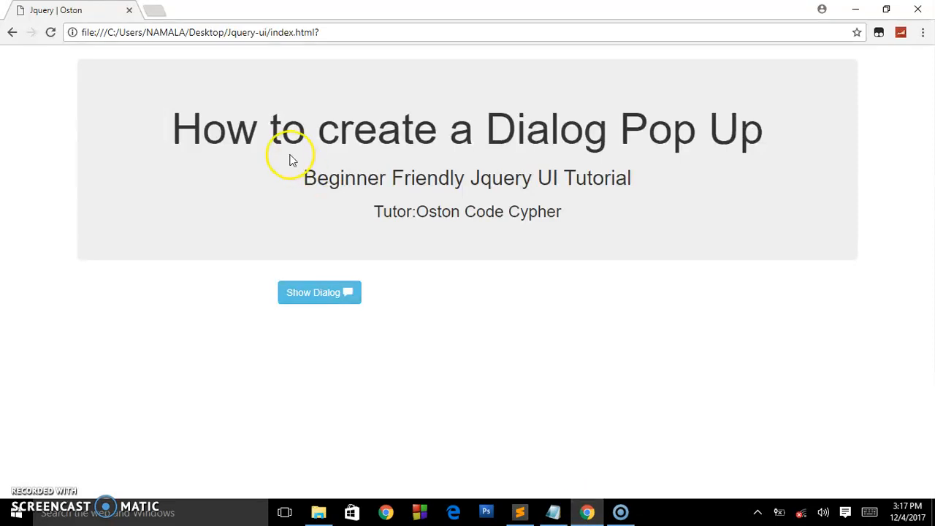